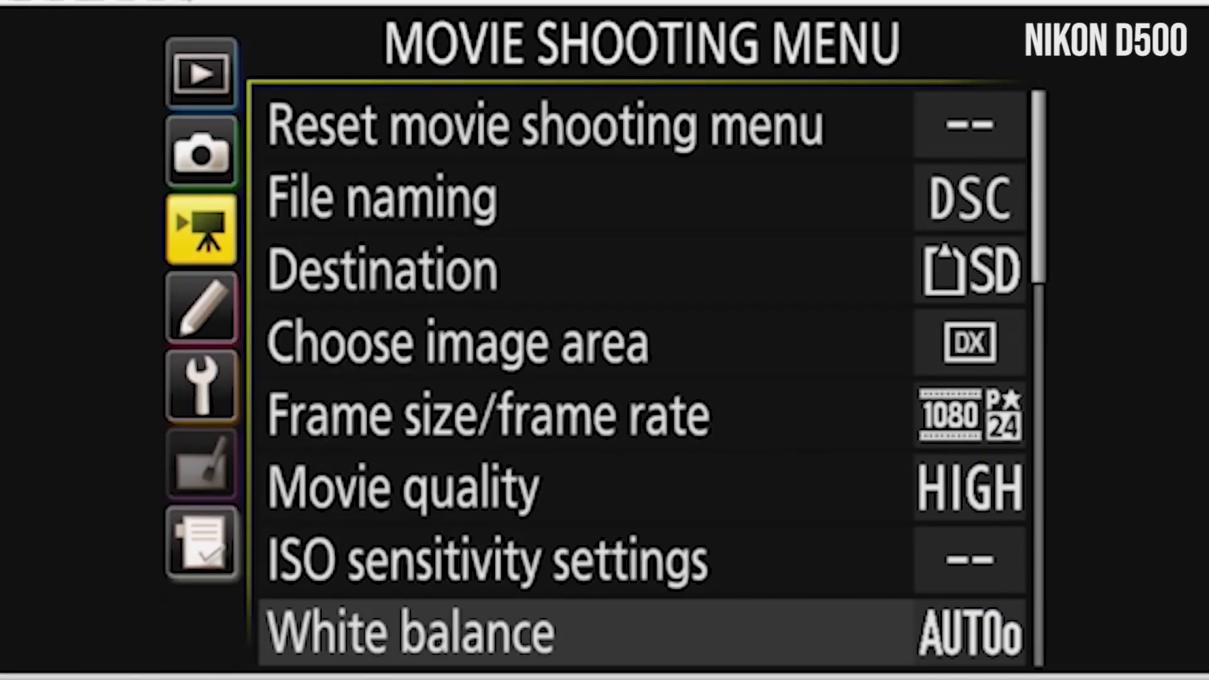
- Browse the Nikon D500 Movie Shooting Menu to the White balance presets with Auto current
{"action": "left_click", "coordinate": [201, 153]}
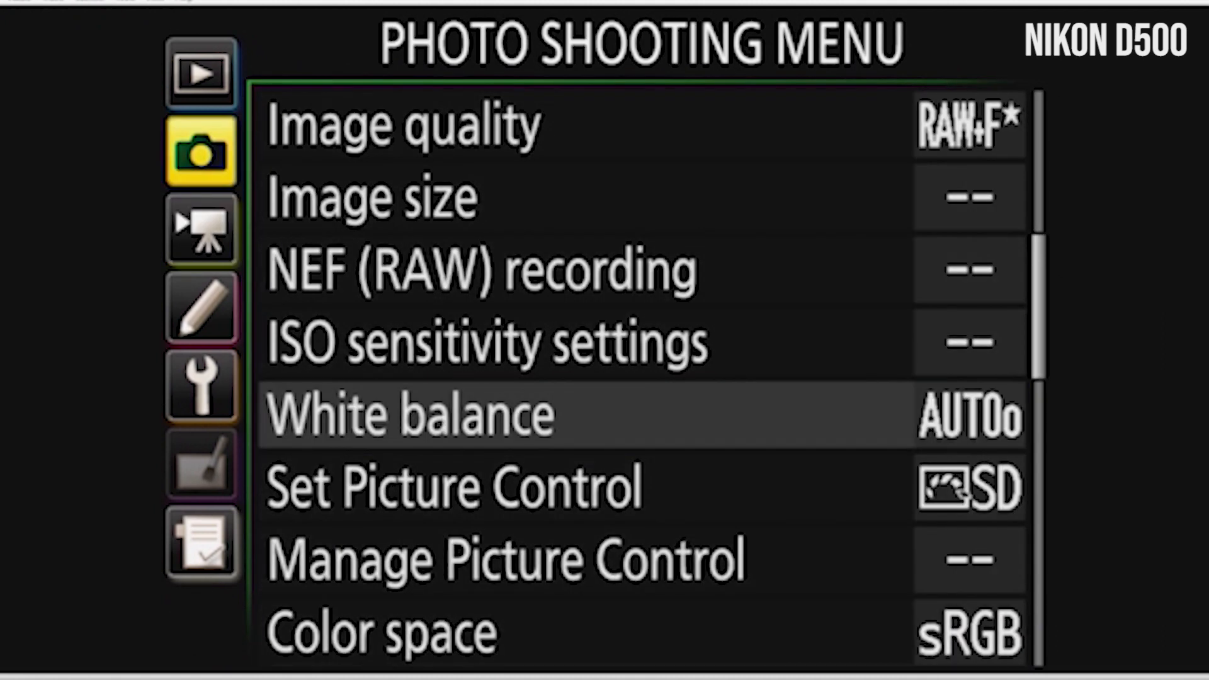
{"action": "left_click", "coordinate": [203, 228]}
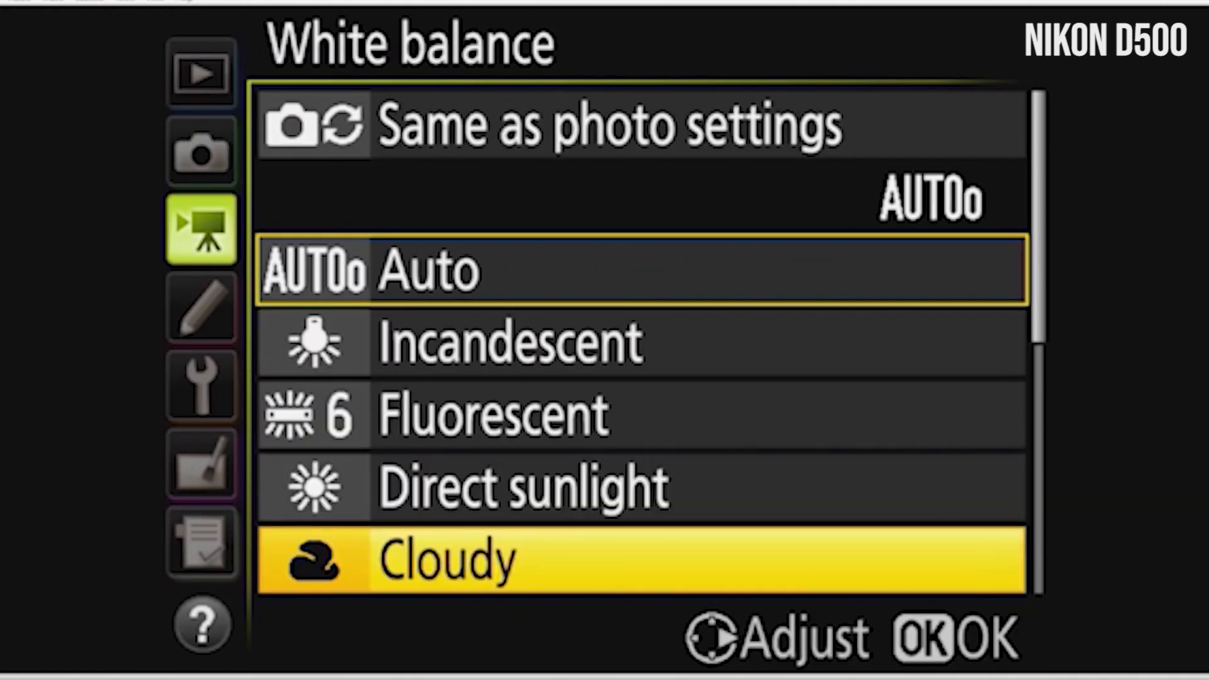
{"action": "scroll", "scroll_direction": "down", "scroll_amount": 3}
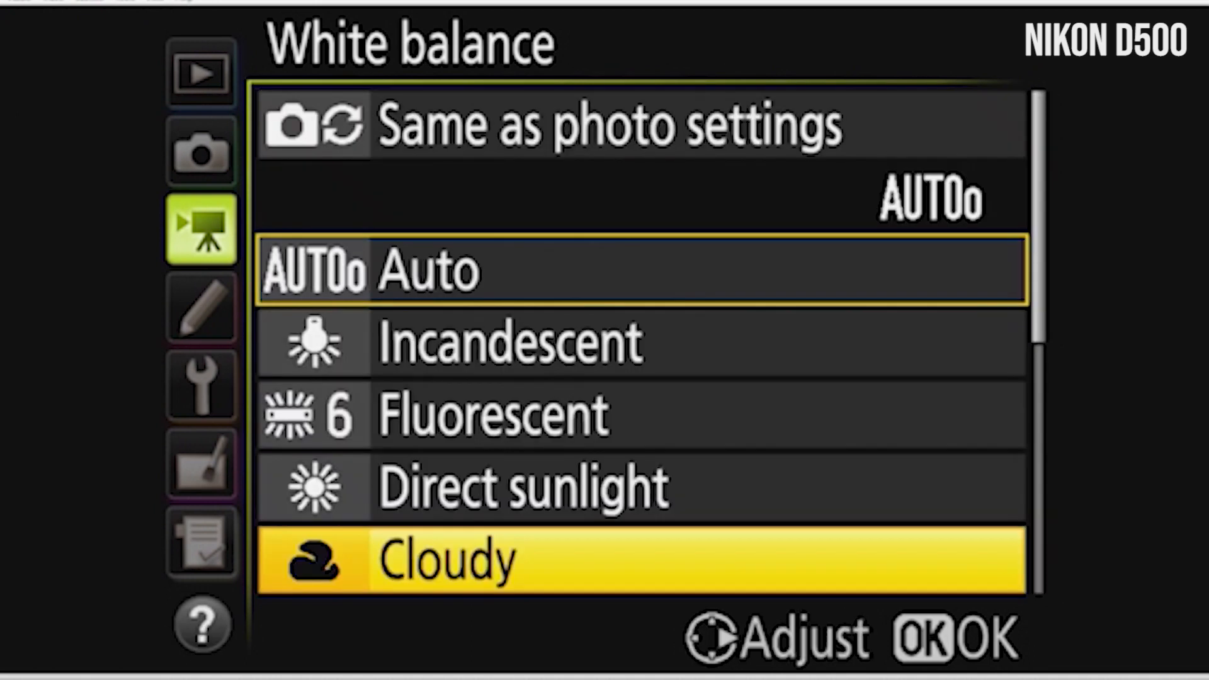
{"action": "key", "text": "Up"}
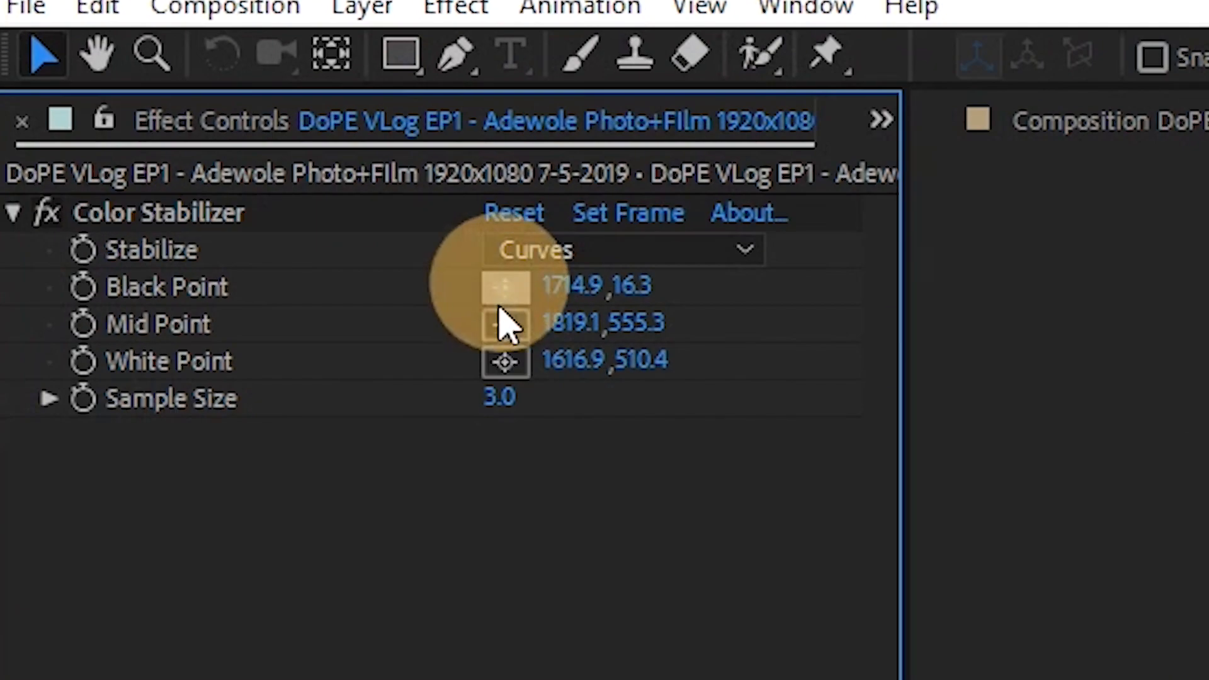
{"action": "mouse_move", "coordinate": [593, 265]}
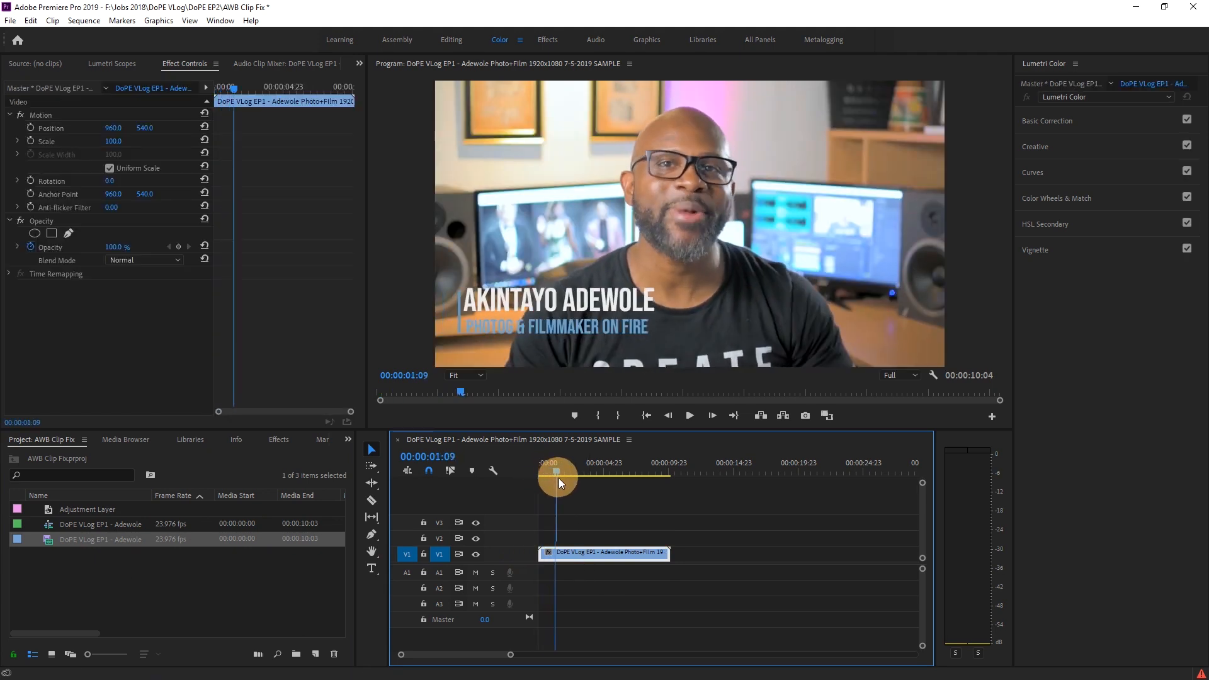
{"action": "left_click_drag", "start_coordinate": [559, 483], "coordinate": [553, 491]}
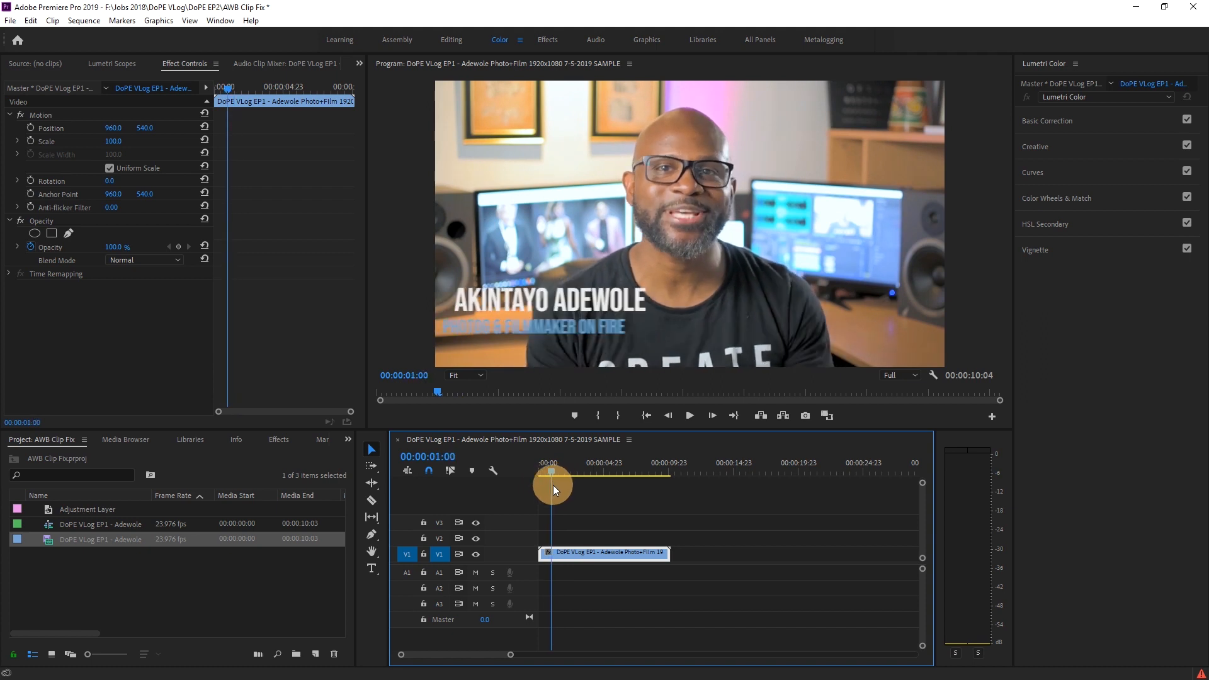
{"action": "left_click_drag", "start_coordinate": [553, 490], "coordinate": [578, 490]}
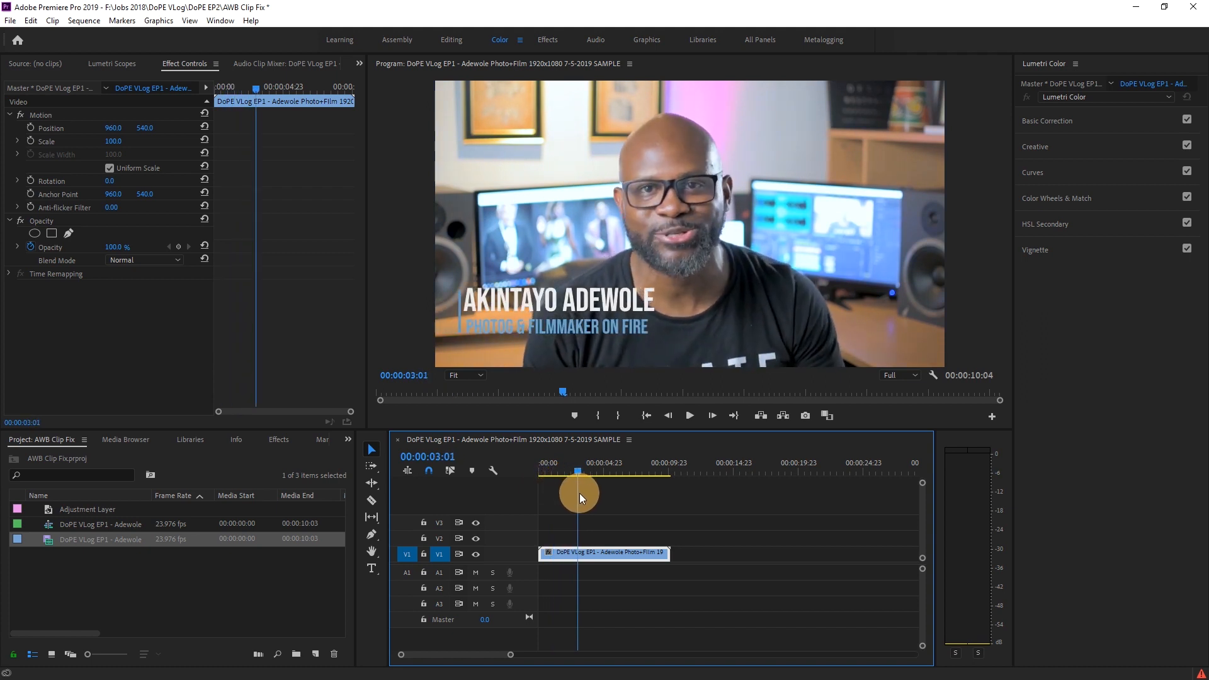
{"action": "left_click_drag", "start_coordinate": [578, 497], "coordinate": [607, 506]}
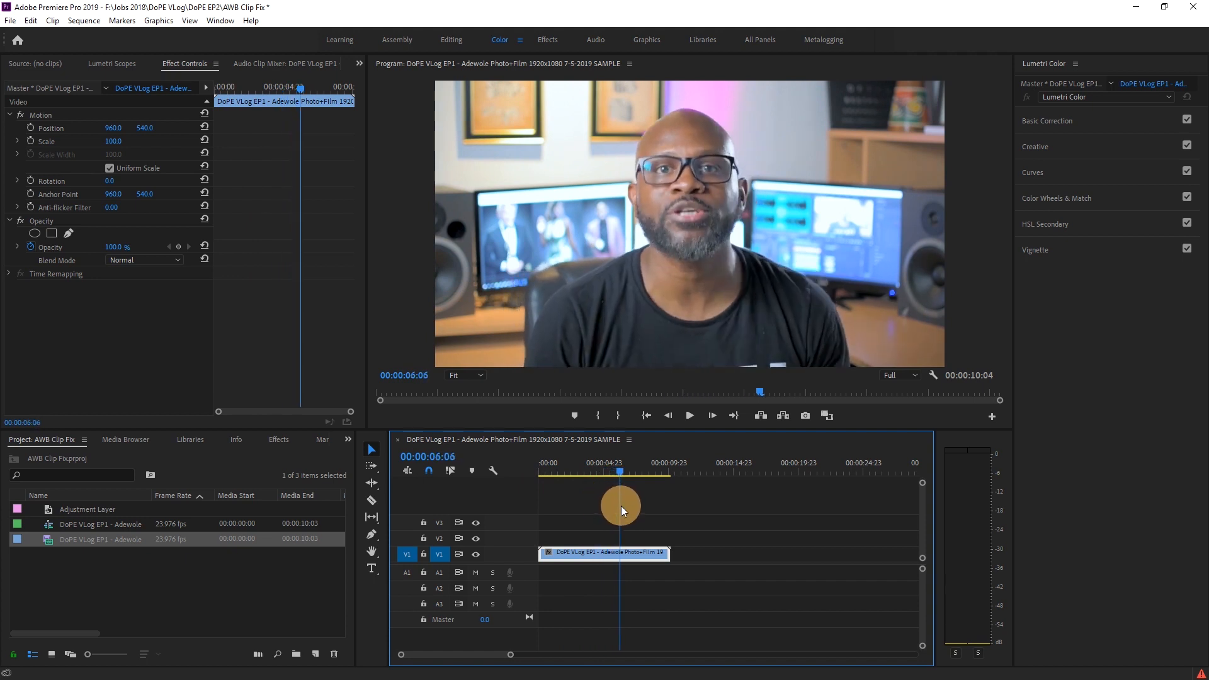
{"action": "left_click_drag", "start_coordinate": [620, 502], "coordinate": [647, 502]}
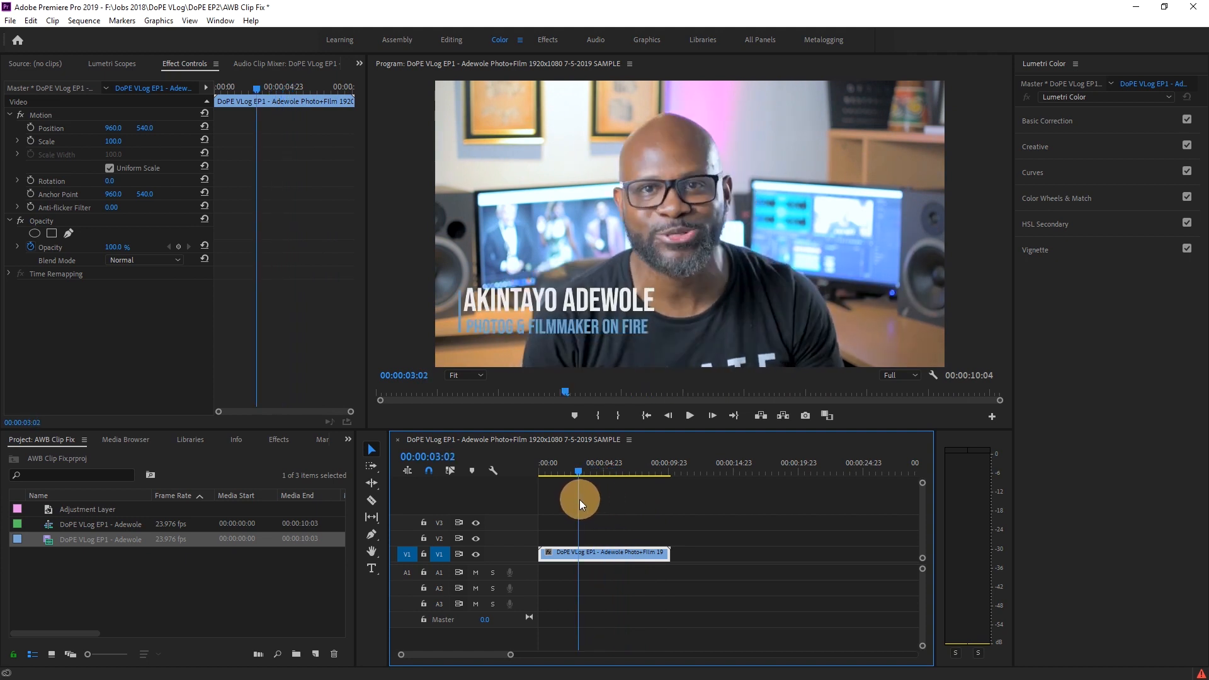
{"action": "left_click_drag", "start_coordinate": [577, 496], "coordinate": [547, 496]}
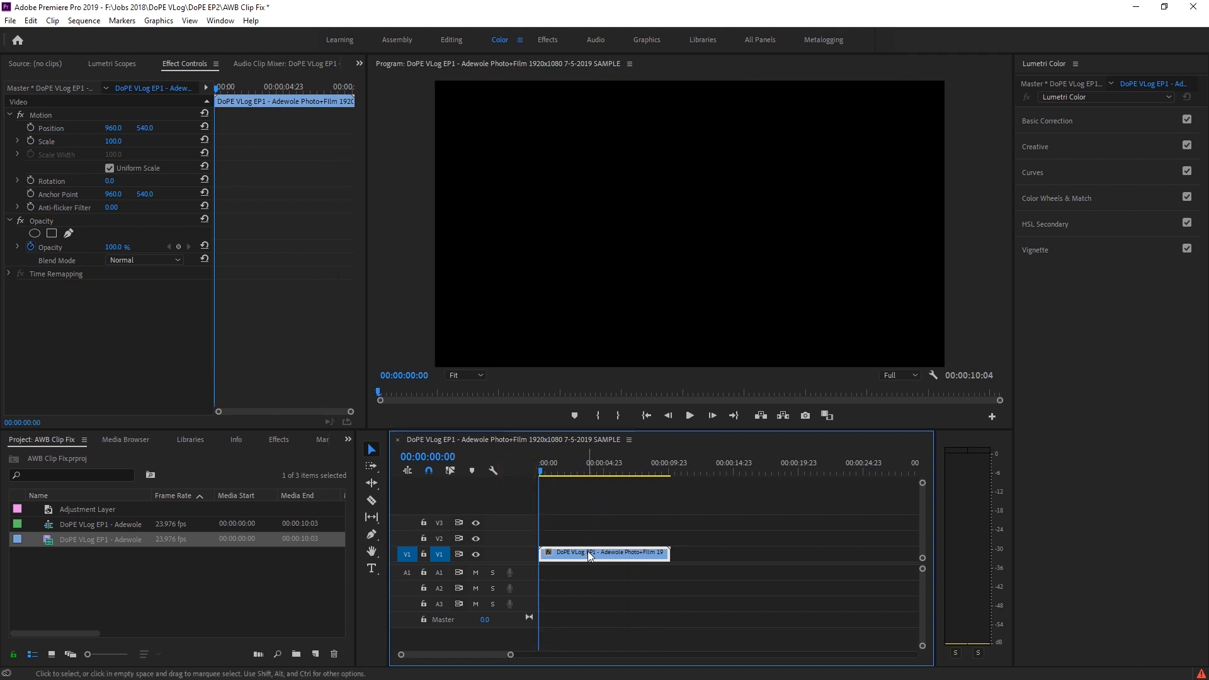
{"action": "mouse_move", "coordinate": [589, 556]}
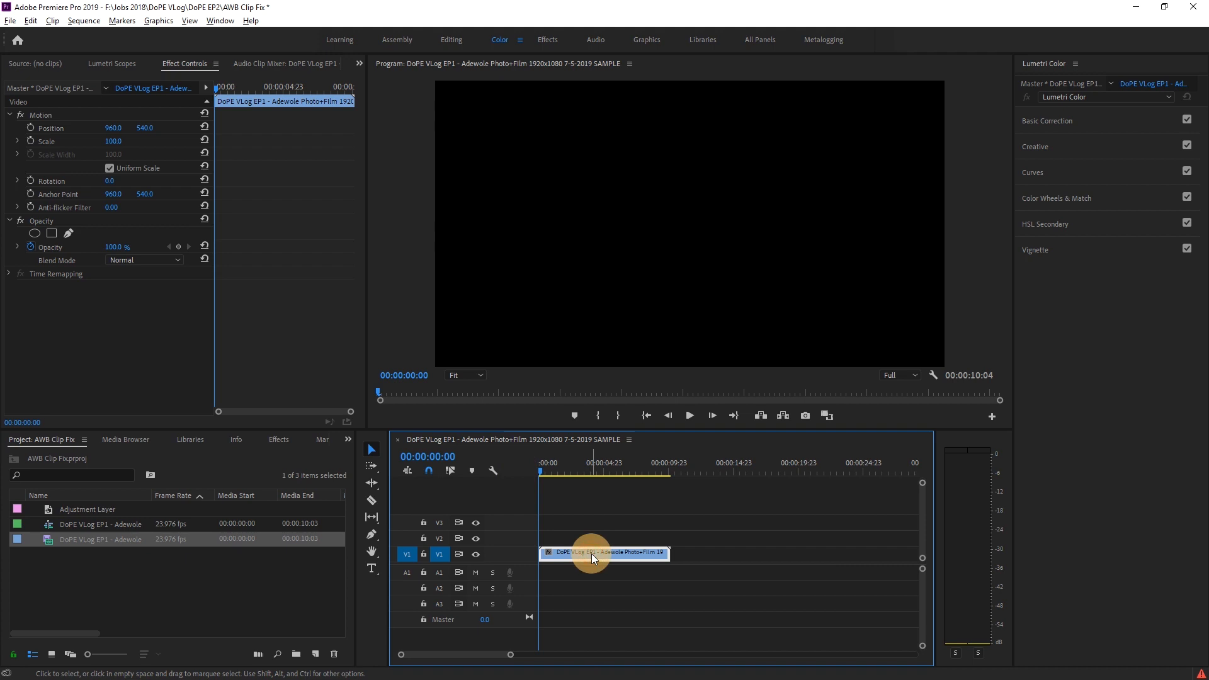
- Duplicate the vlog clip on V1 directly after the original, extending the sequence to ~20 s
{"action": "left_click_drag", "start_coordinate": [593, 554], "coordinate": [729, 554]}
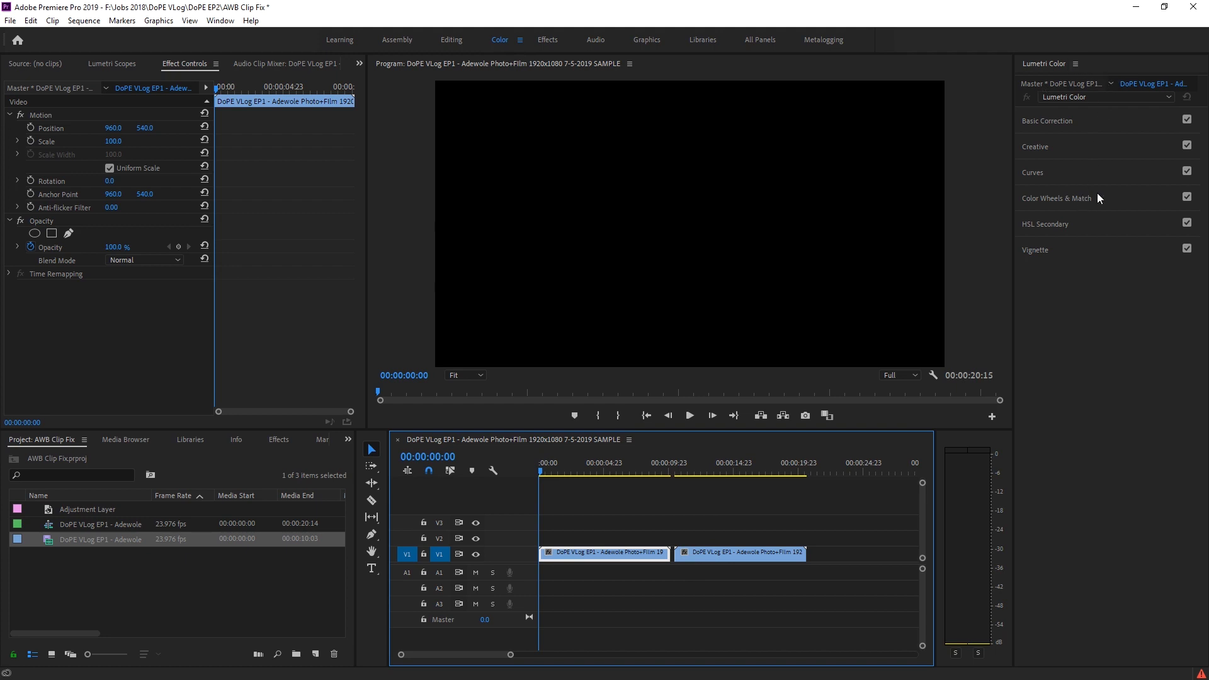
- Expand Color Wheels & Match and switch the Program monitor to Comparison View
{"action": "left_click", "coordinate": [1056, 198]}
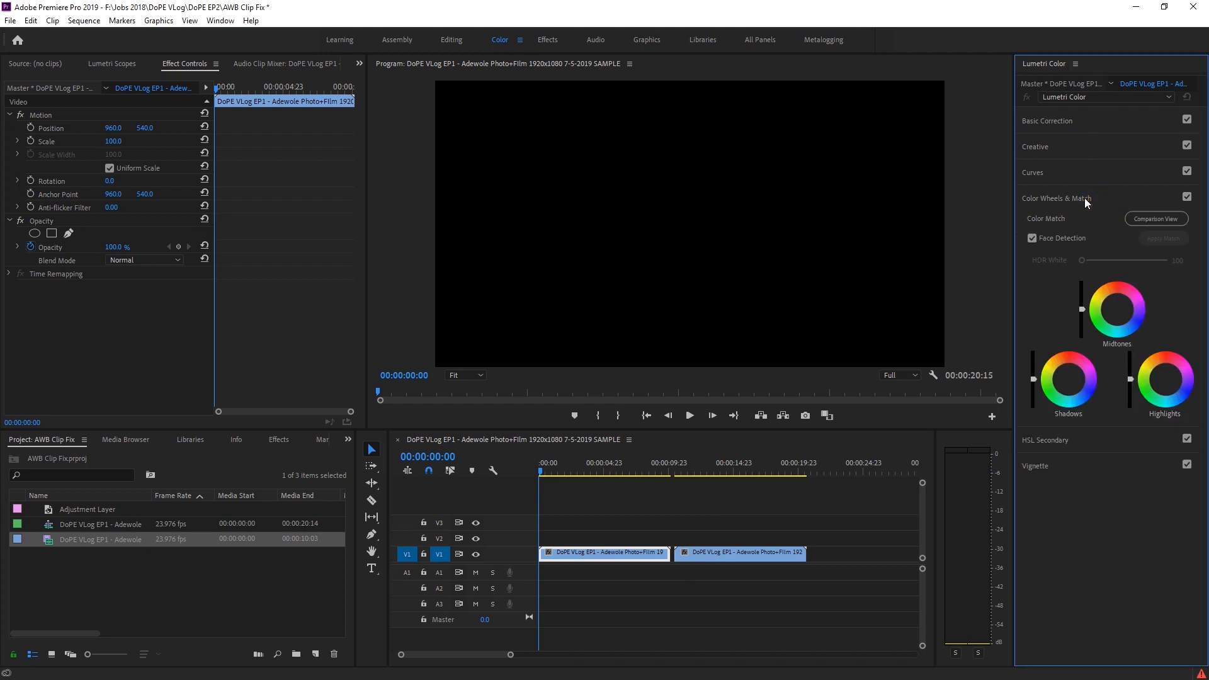
{"action": "mouse_move", "coordinate": [1083, 208]}
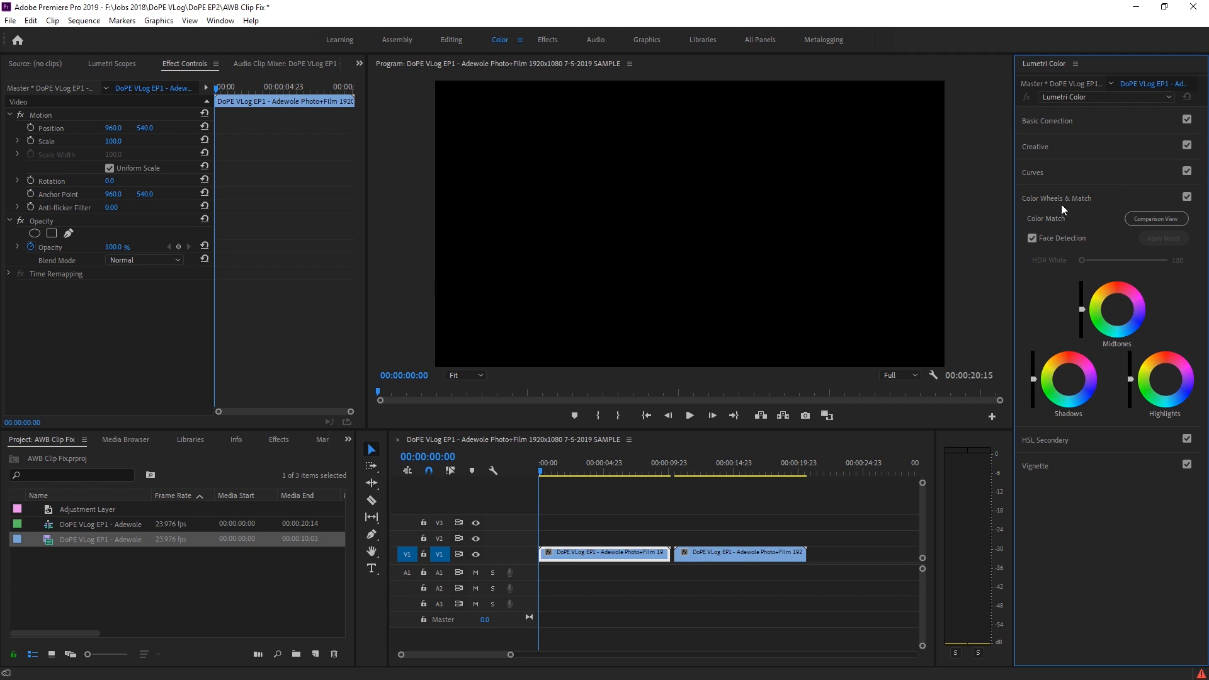
{"action": "mouse_move", "coordinate": [1066, 208]}
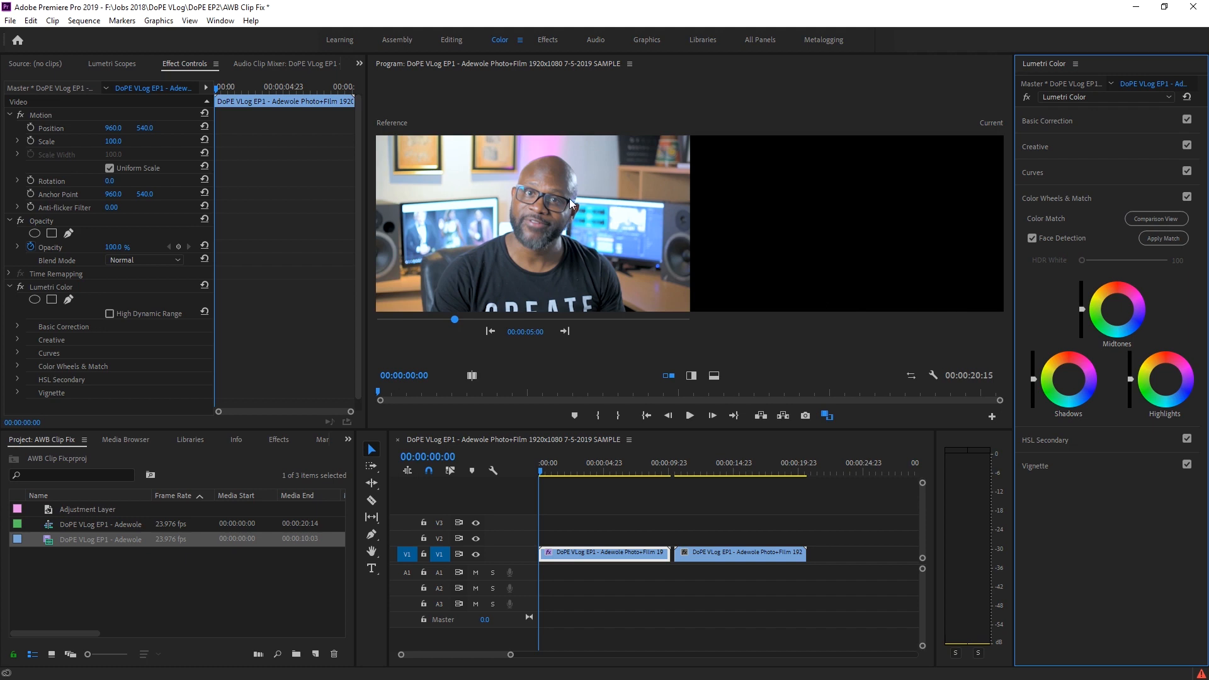
{"action": "mouse_move", "coordinate": [816, 227]}
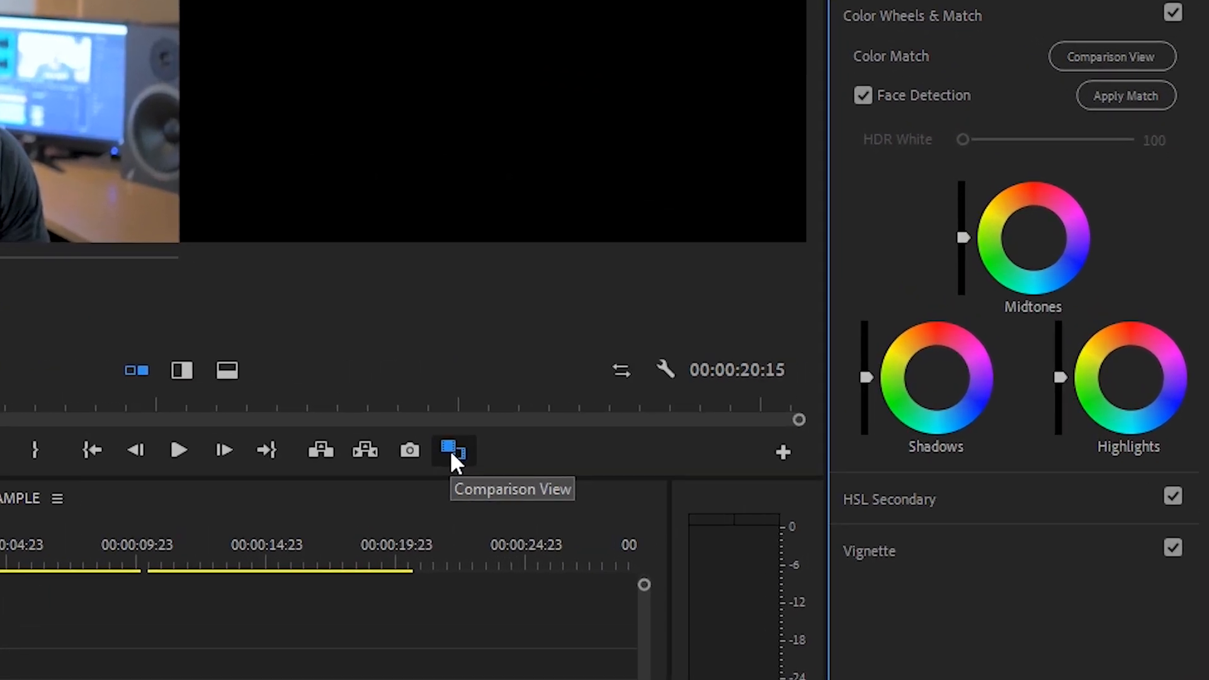
{"action": "left_click", "coordinate": [453, 450]}
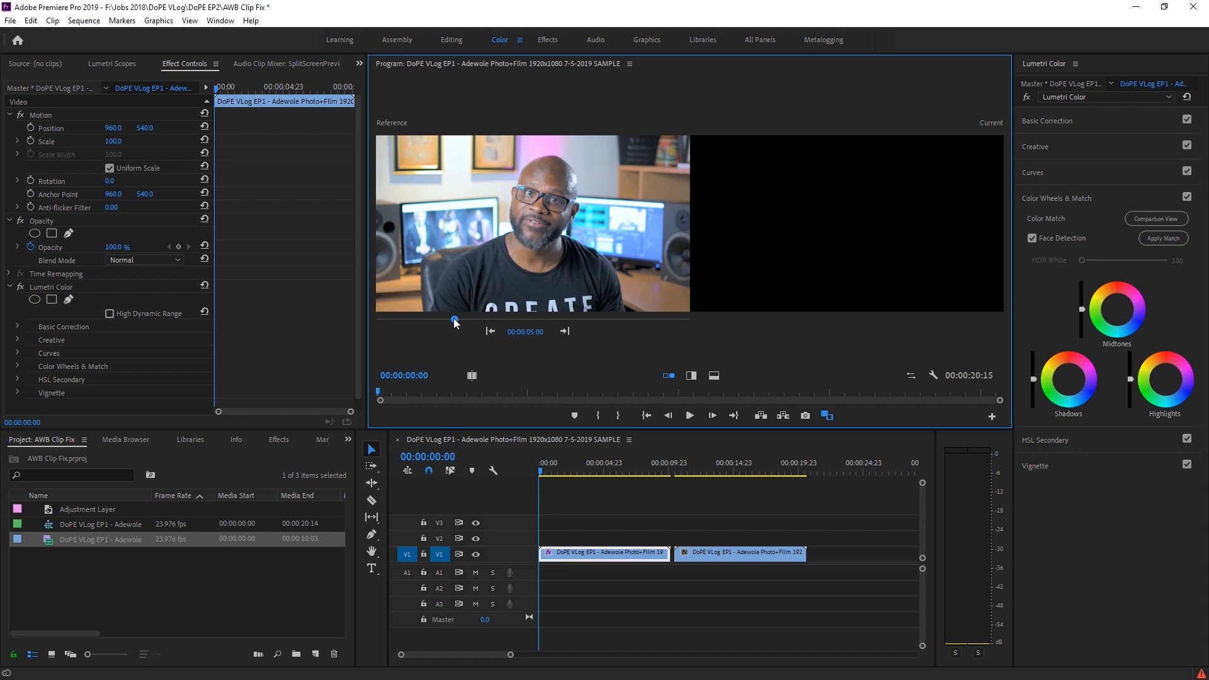
- Scrub the comparison reference frame to 00:00:05:07, before the title overlay
{"action": "left_click_drag", "start_coordinate": [454, 321], "coordinate": [389, 323]}
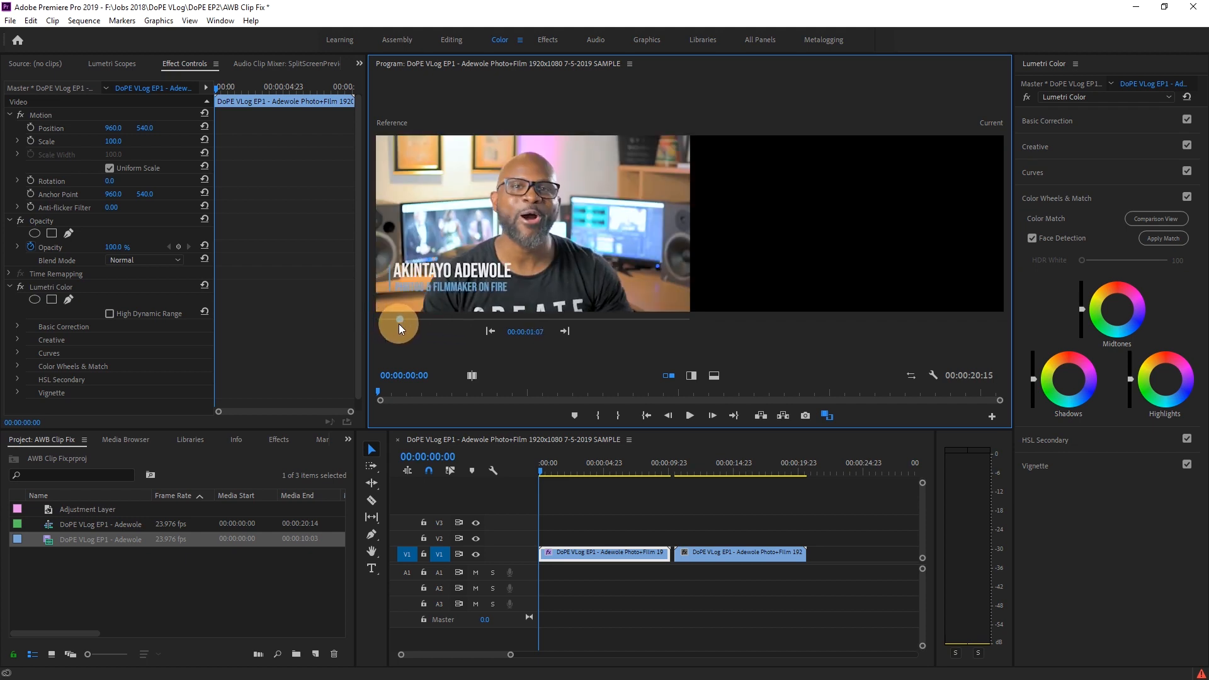
{"action": "left_click_drag", "start_coordinate": [399, 320], "coordinate": [438, 319]}
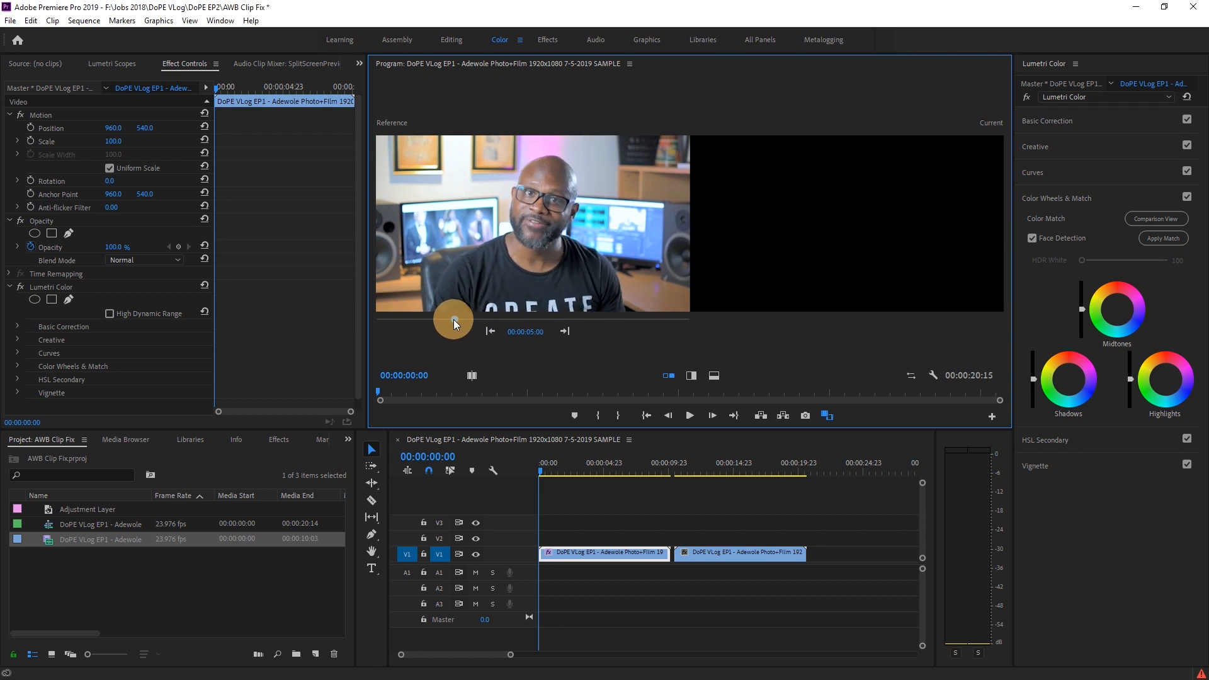
{"action": "left_click_drag", "start_coordinate": [453, 321], "coordinate": [447, 321]}
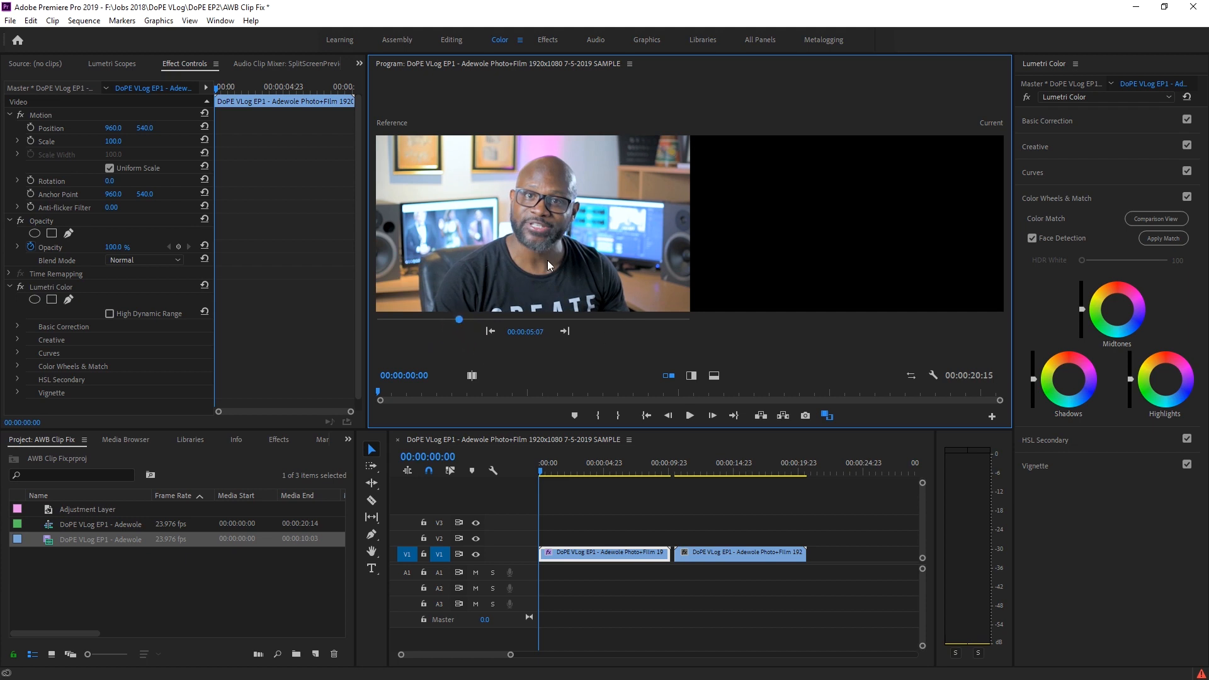
{"action": "mouse_move", "coordinate": [562, 284]}
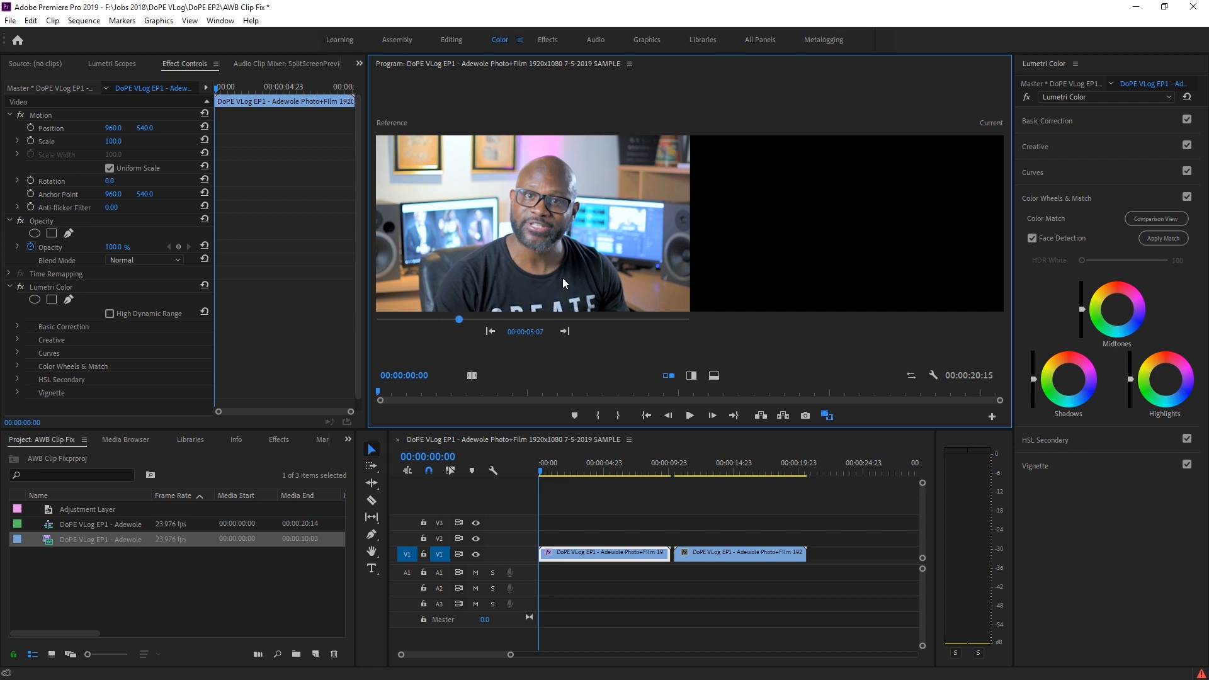
{"action": "mouse_move", "coordinate": [559, 423]}
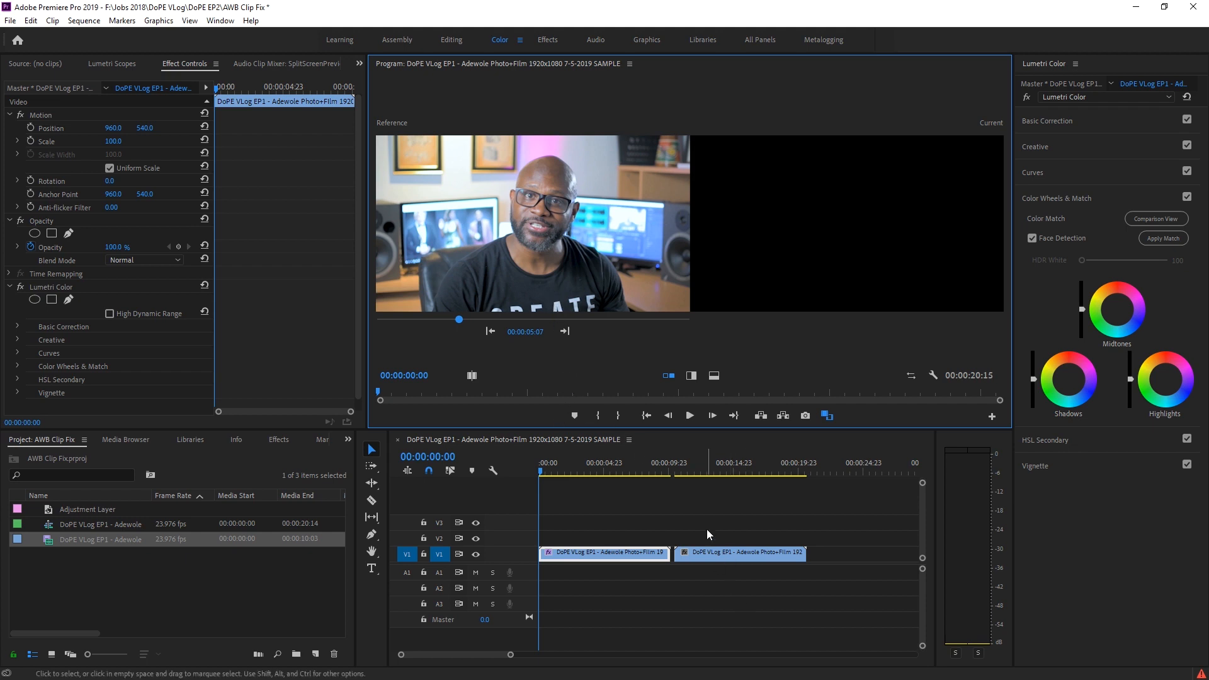
{"action": "mouse_move", "coordinate": [542, 250]}
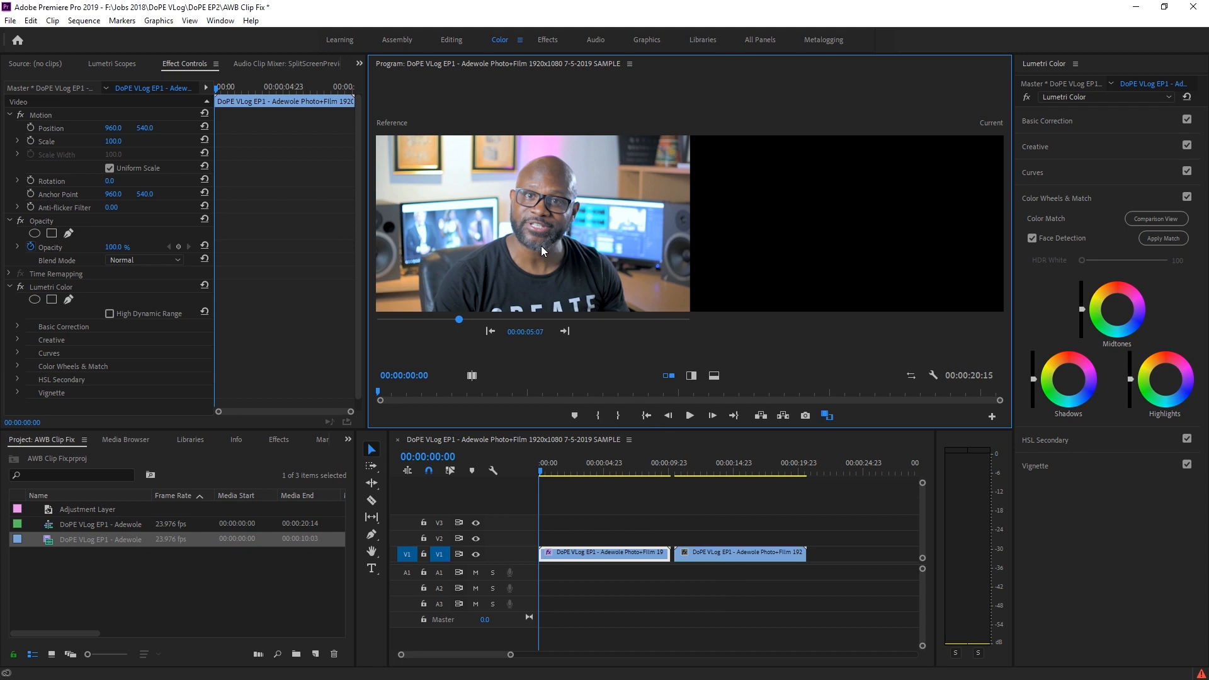
{"action": "mouse_move", "coordinate": [486, 399]}
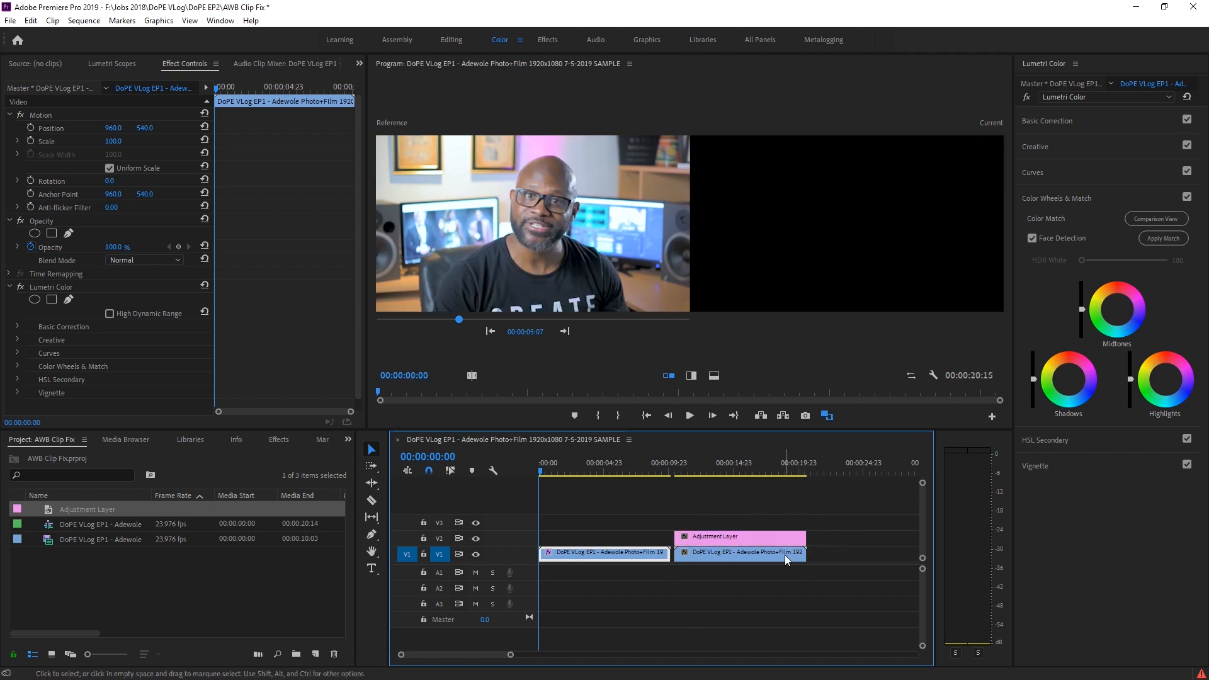
{"action": "mouse_move", "coordinate": [731, 560]}
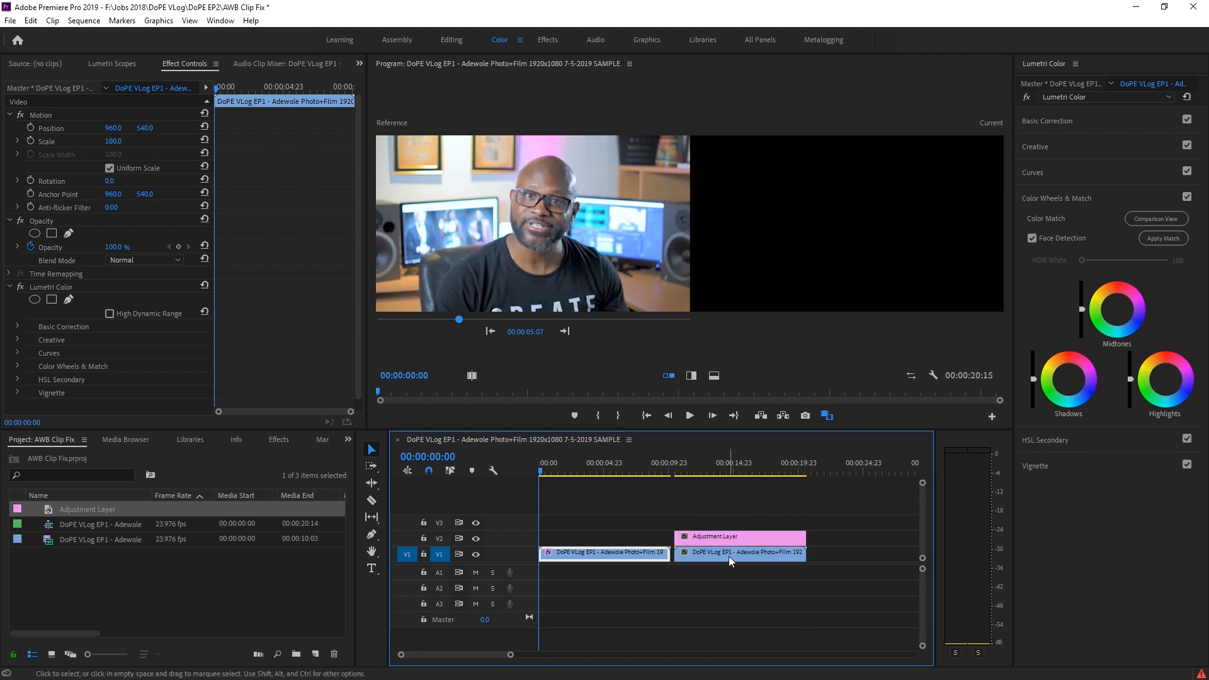
{"action": "mouse_move", "coordinate": [730, 561]}
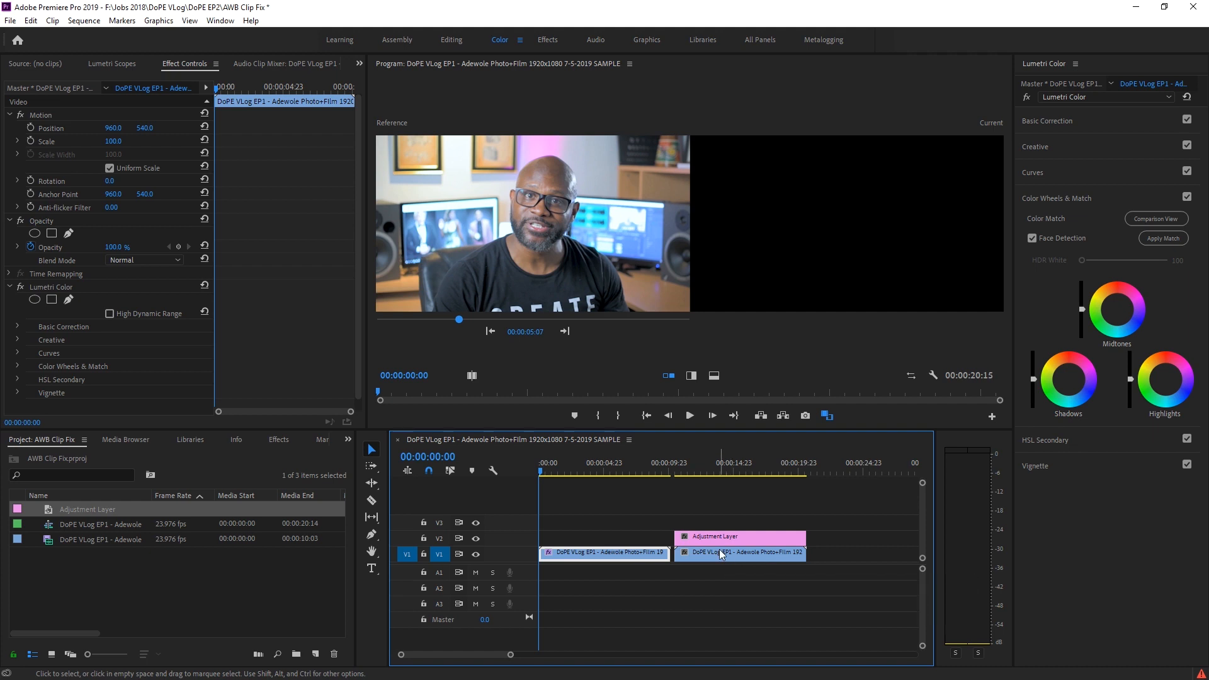
{"action": "mouse_move", "coordinate": [731, 540]}
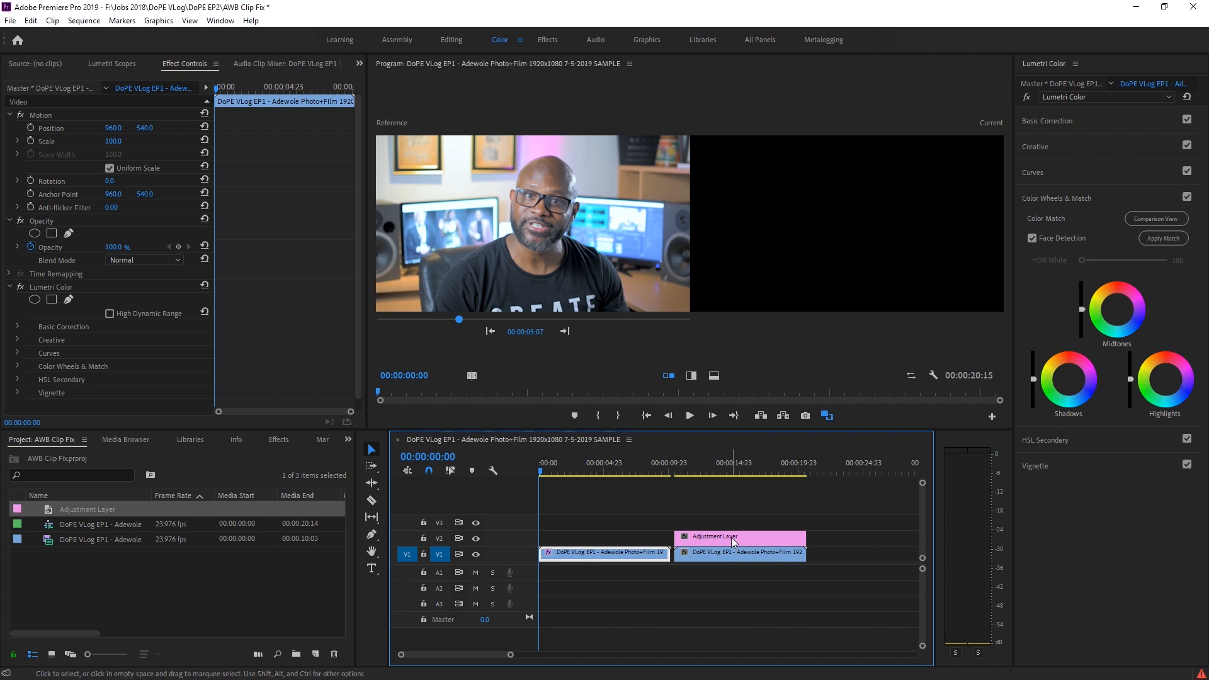
{"action": "mouse_move", "coordinate": [1072, 136]}
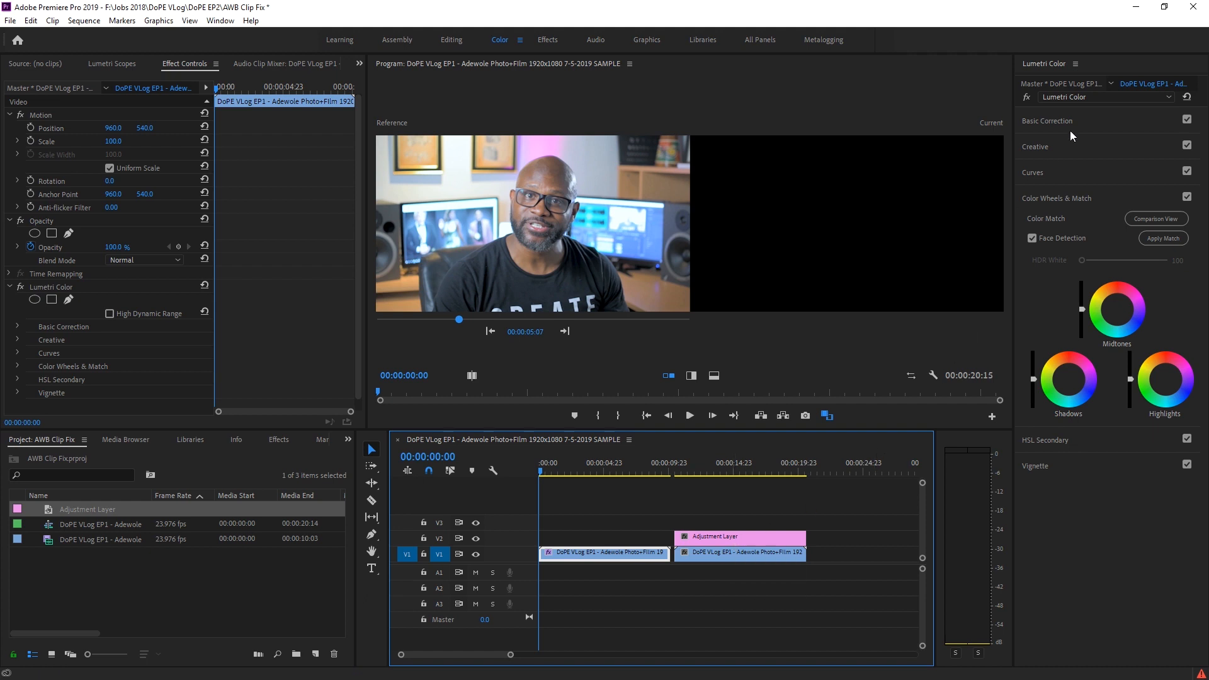
{"action": "mouse_move", "coordinate": [1094, 208]}
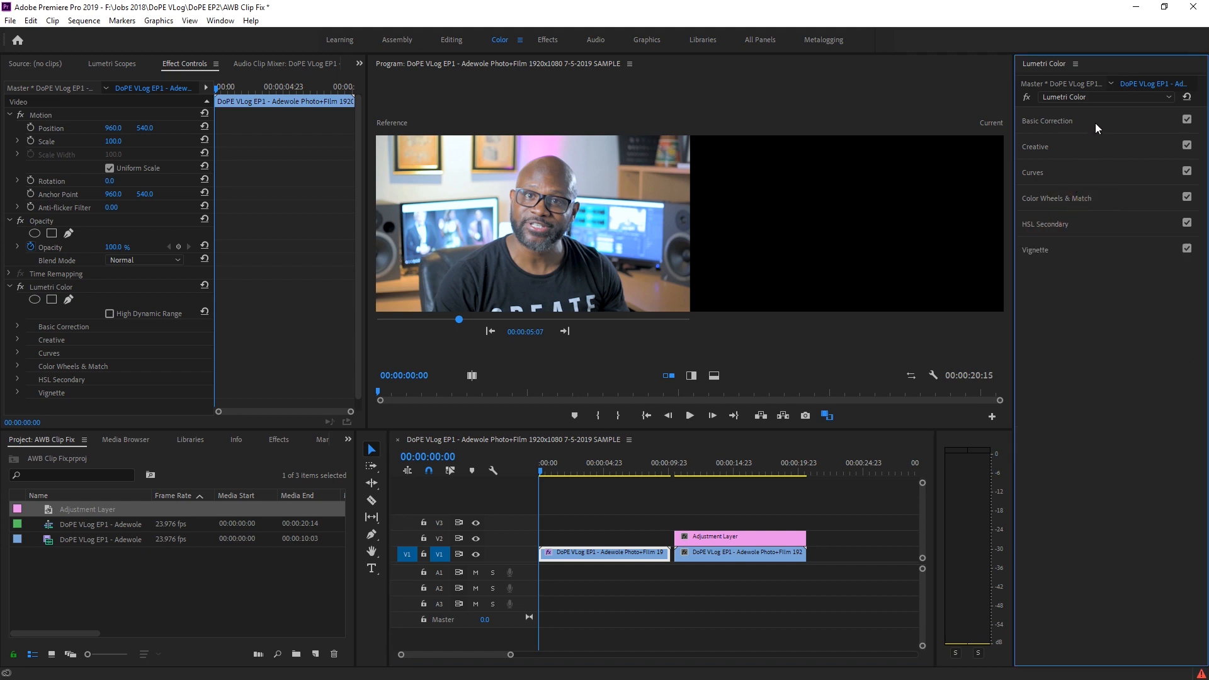
- Expand Basic Correction and select the Adjustment Layer clip to load its Lumetri settings
{"action": "left_click", "coordinate": [1046, 121]}
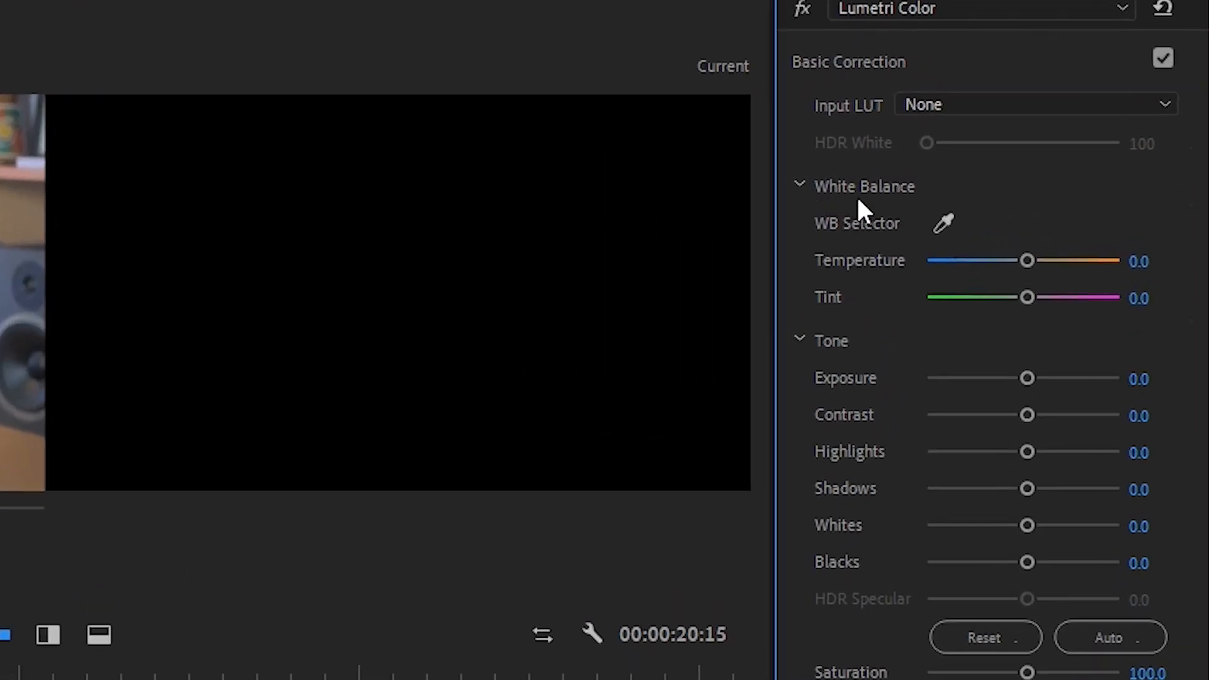
{"action": "mouse_move", "coordinate": [858, 274]}
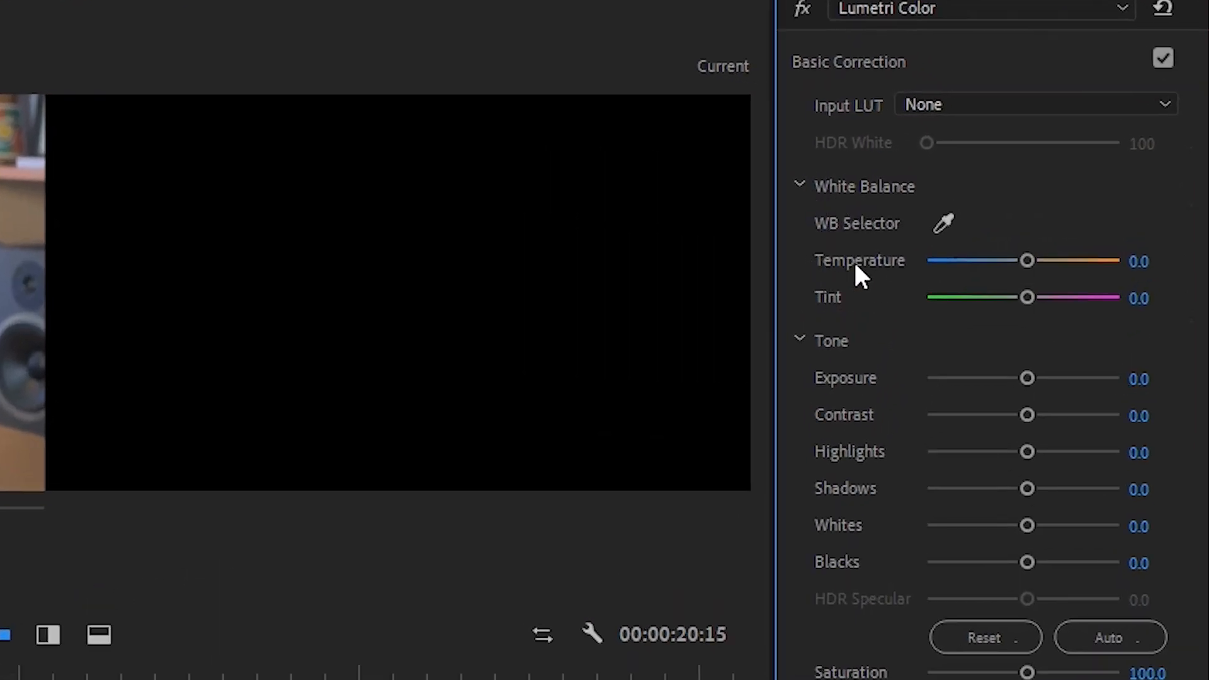
{"action": "mouse_move", "coordinate": [865, 307]}
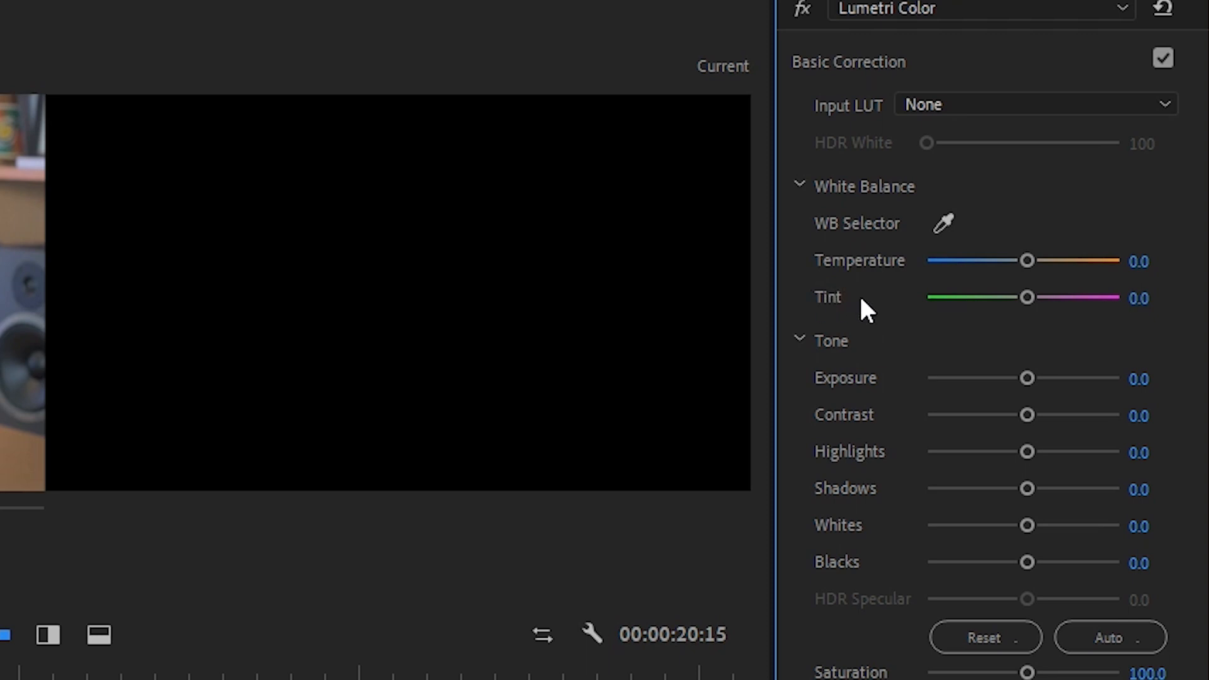
{"action": "mouse_move", "coordinate": [870, 273]}
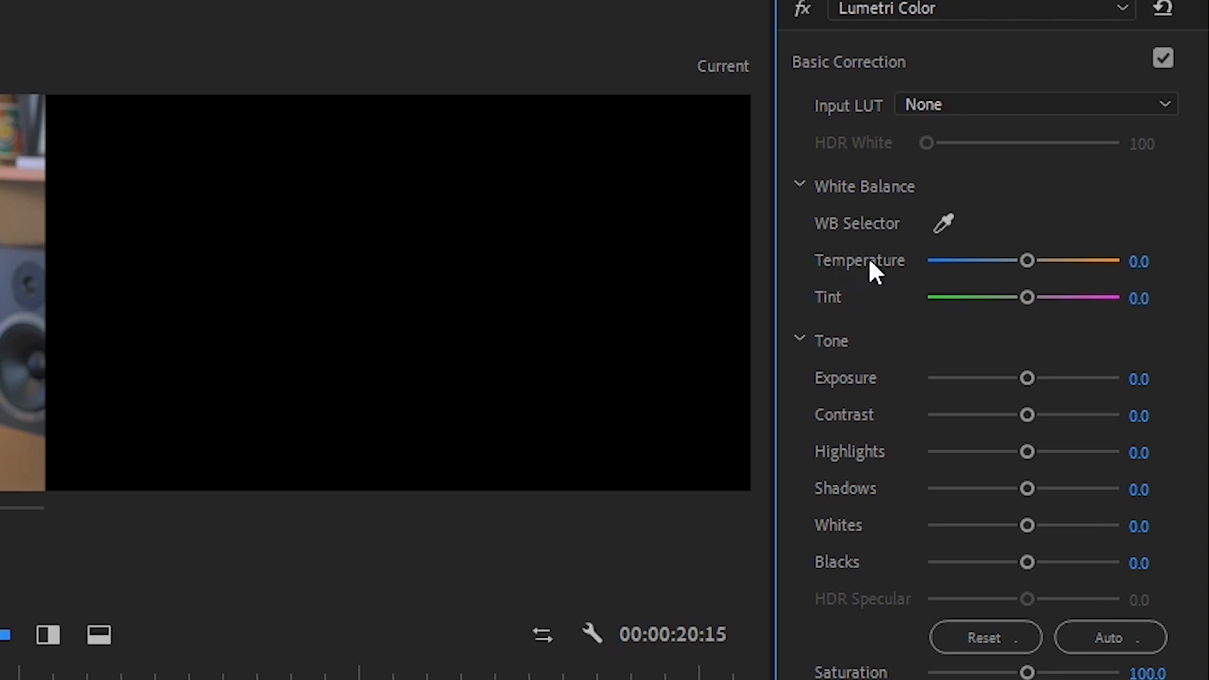
{"action": "mouse_move", "coordinate": [871, 277]}
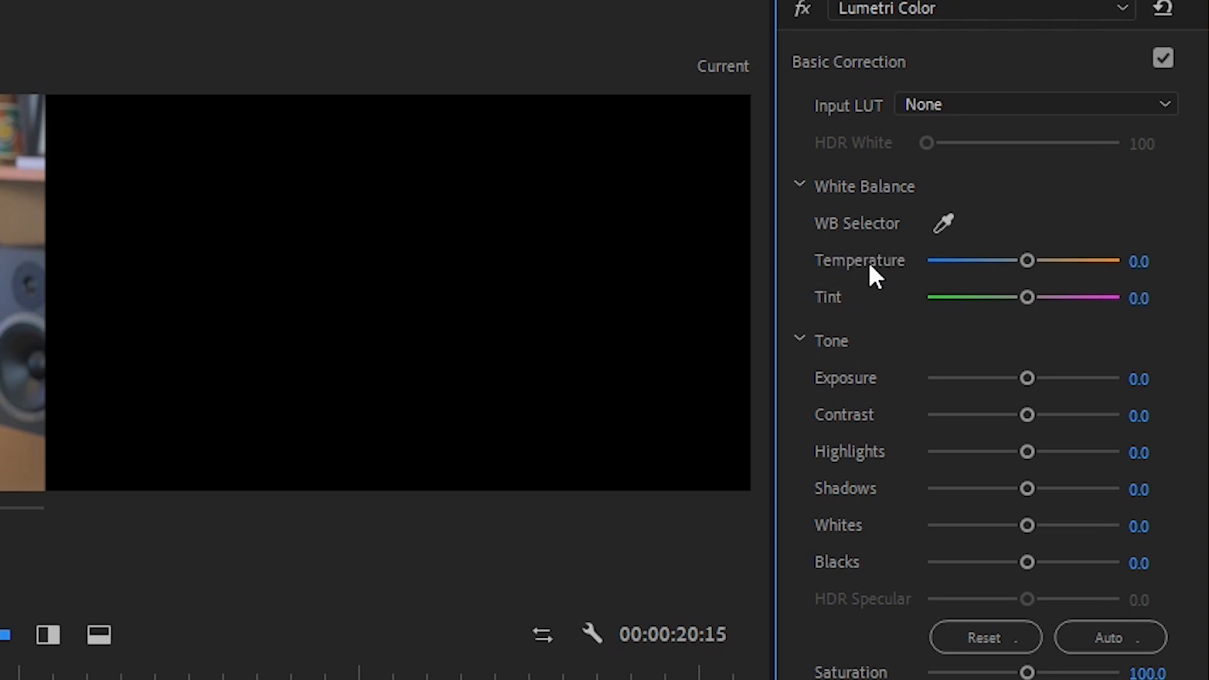
{"action": "mouse_move", "coordinate": [881, 283]}
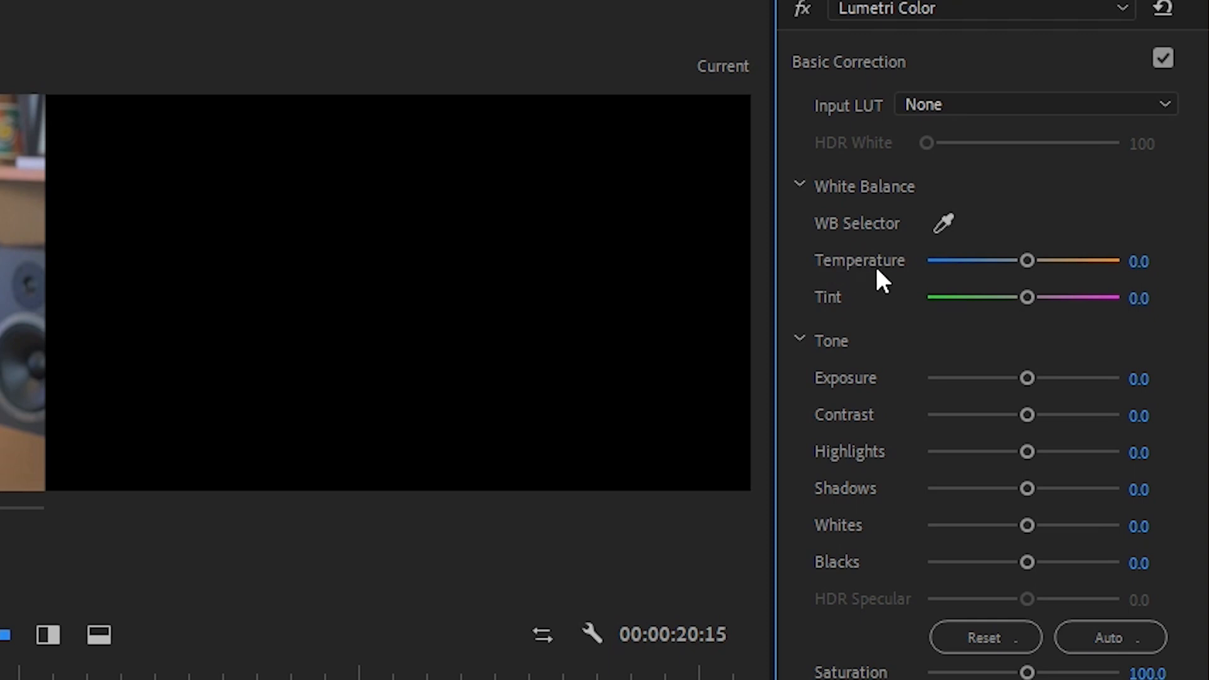
{"action": "mouse_move", "coordinate": [843, 287]}
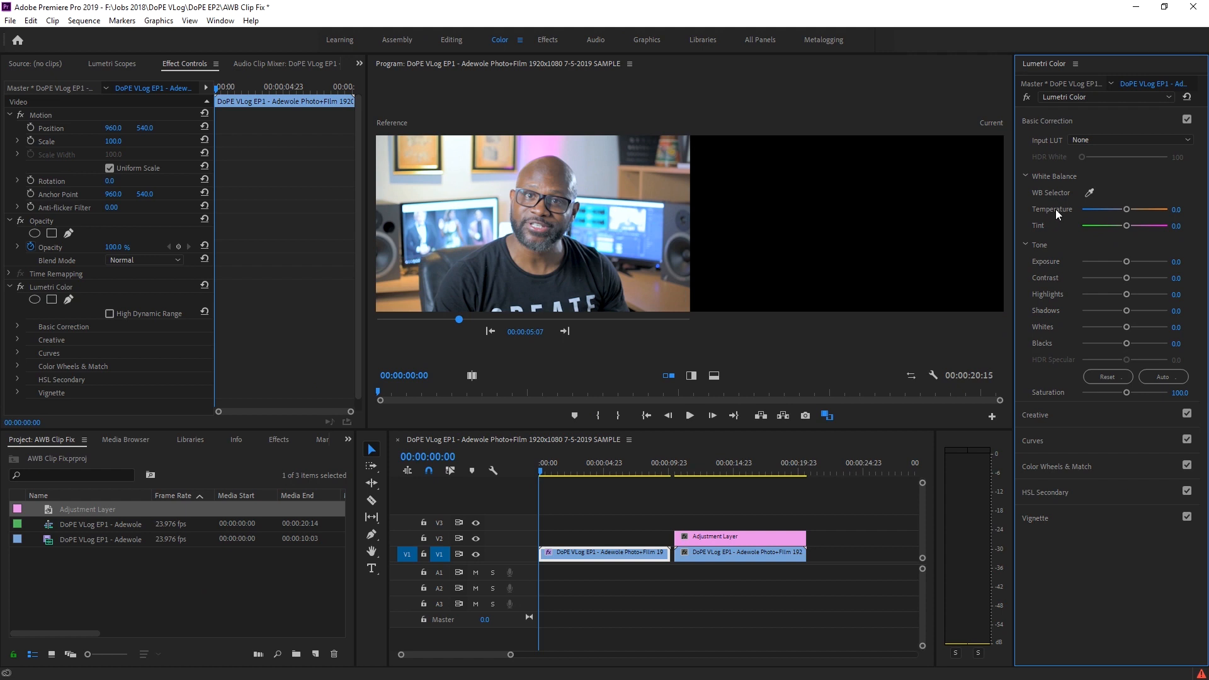
{"action": "mouse_move", "coordinate": [1064, 219]}
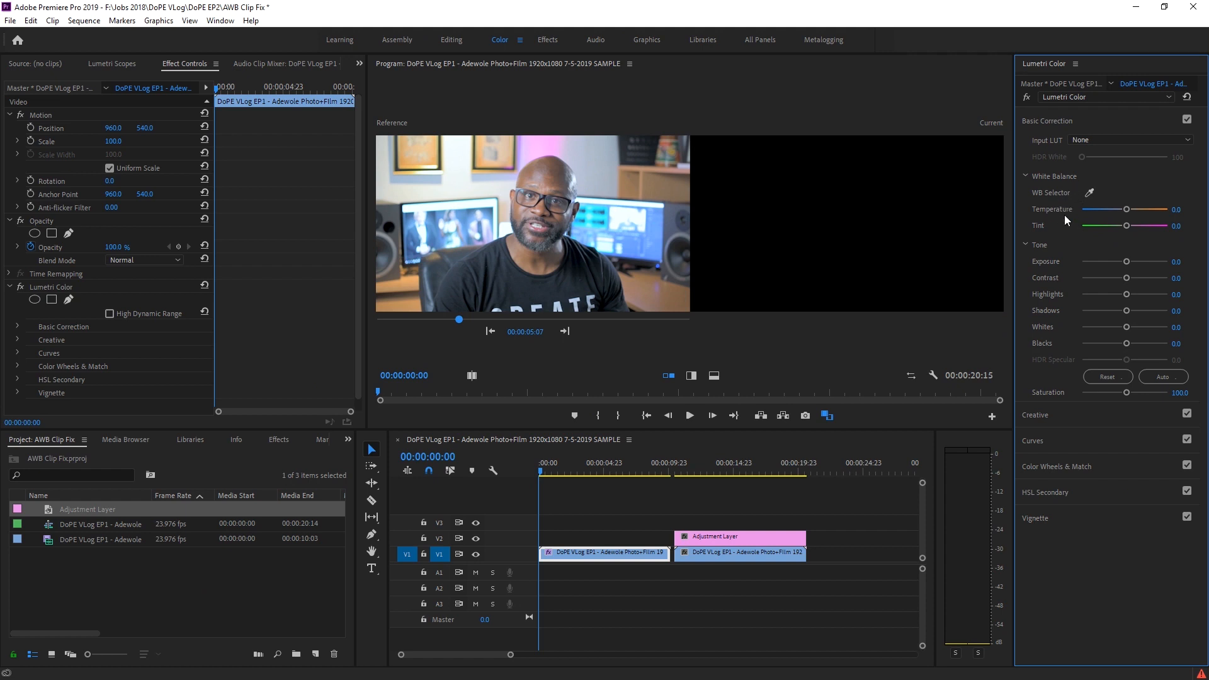
{"action": "mouse_move", "coordinate": [1071, 387]}
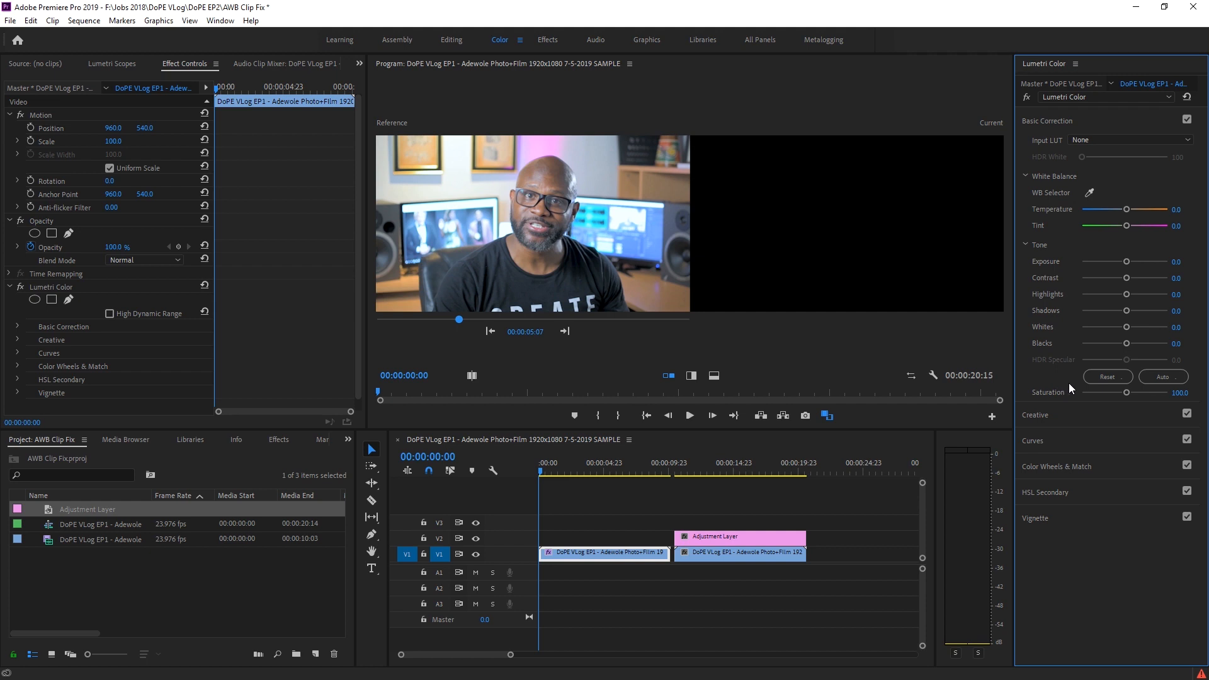
{"action": "left_click", "coordinate": [738, 537]}
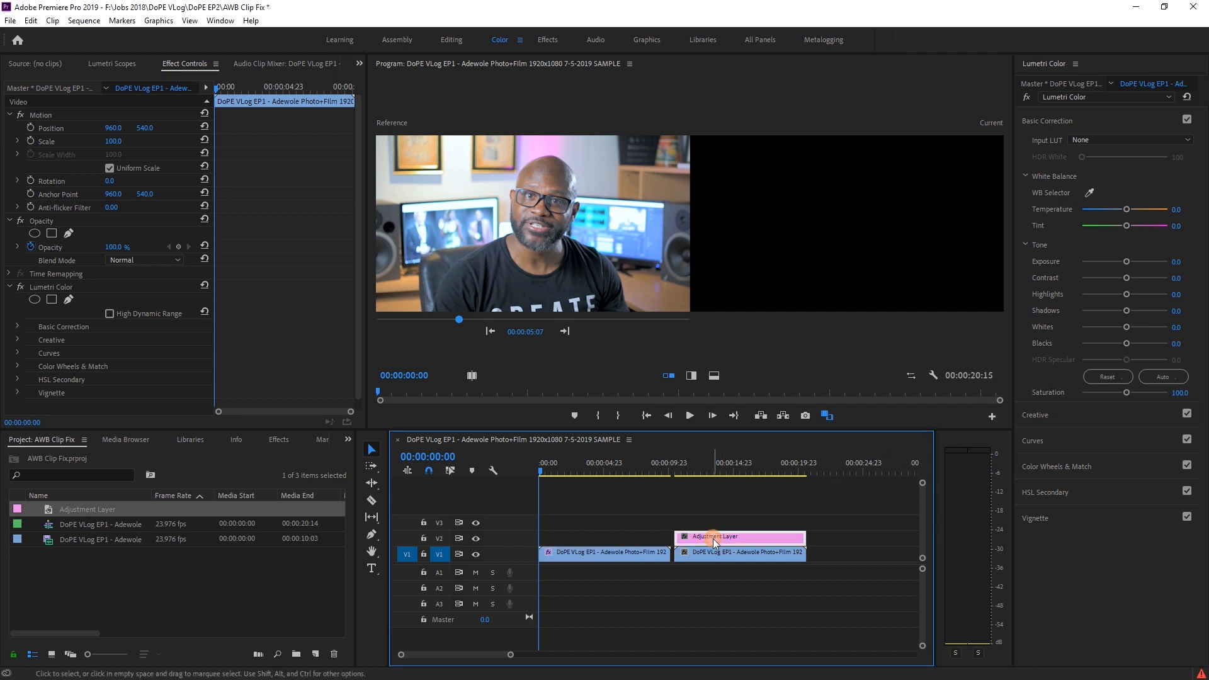
{"action": "left_click", "coordinate": [713, 536]}
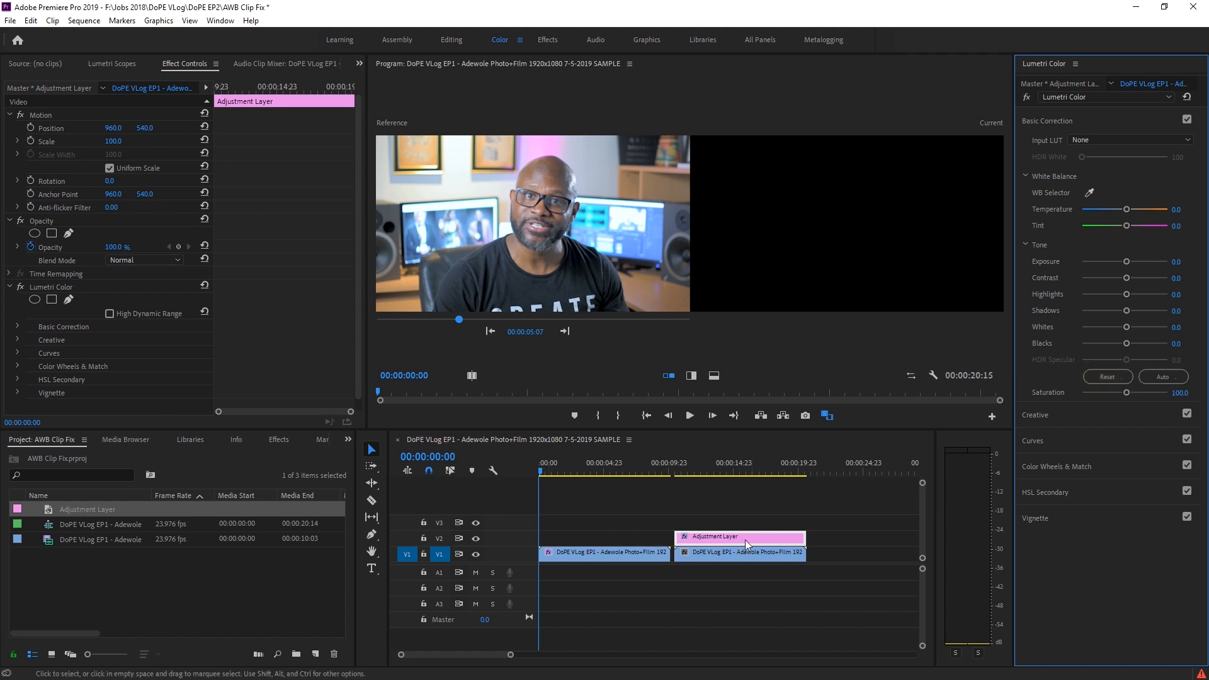
{"action": "mouse_move", "coordinate": [173, 77]}
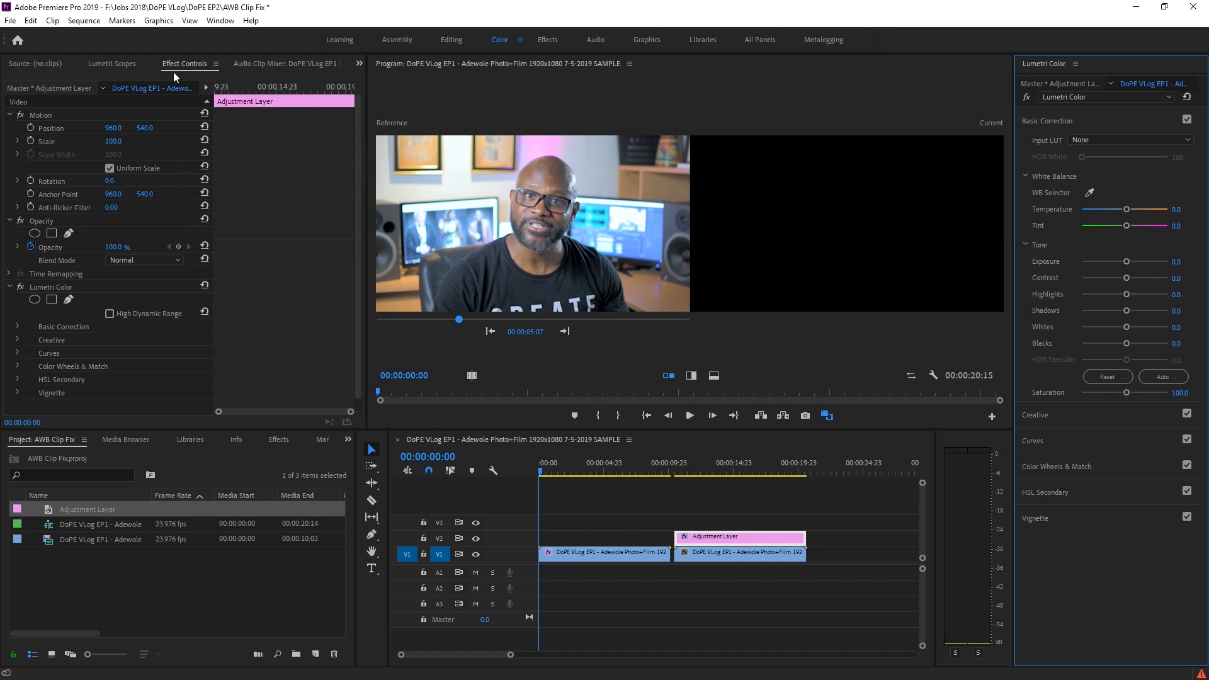
{"action": "mouse_move", "coordinate": [280, 432]}
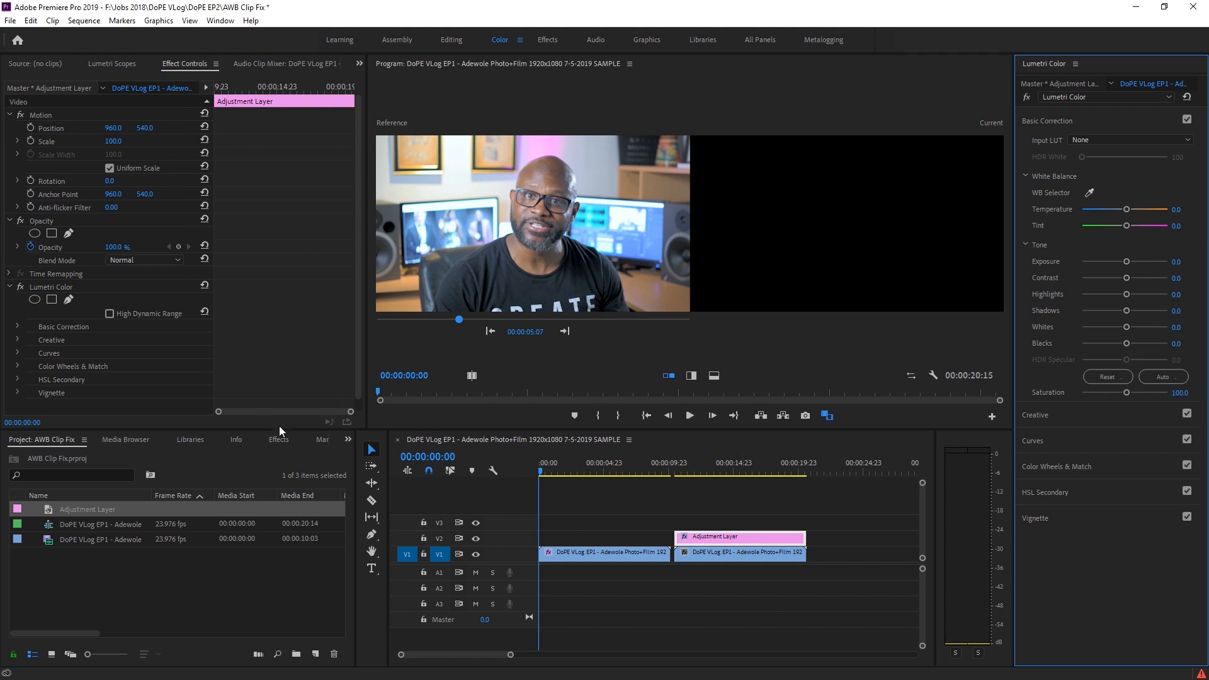
- Show the Effects library with Video Effects > Color Correction expanded to list Lumetri Color
{"action": "left_click", "coordinate": [277, 439]}
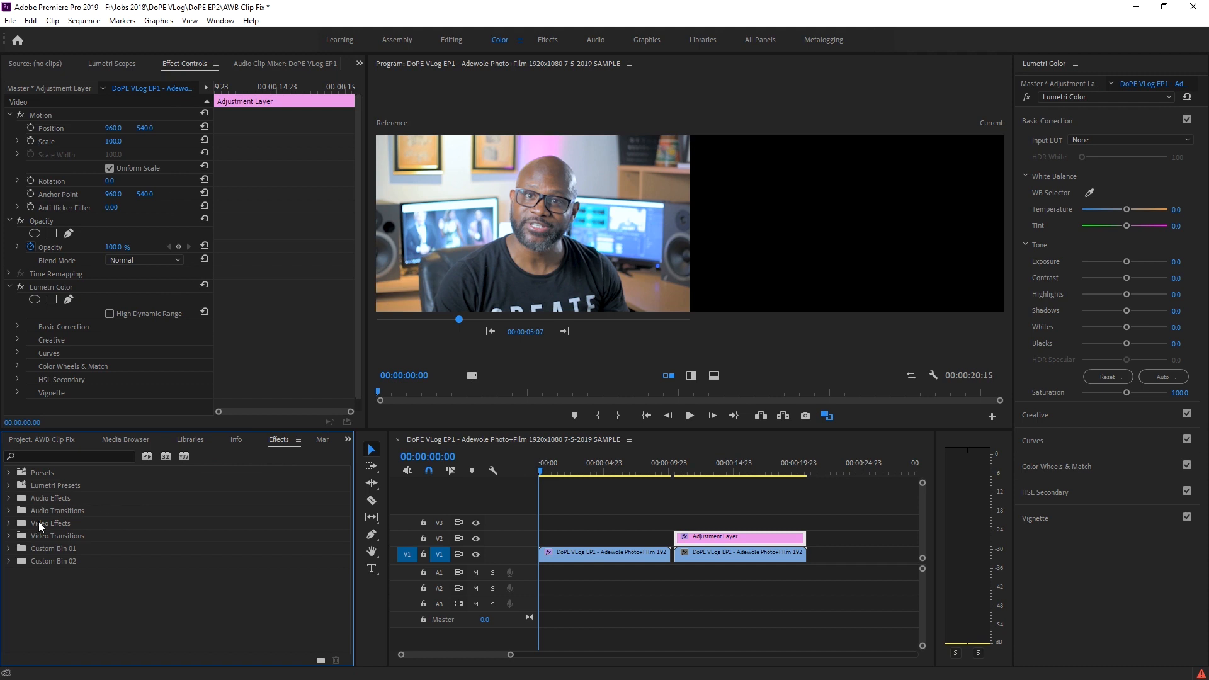
{"action": "left_click", "coordinate": [52, 522]}
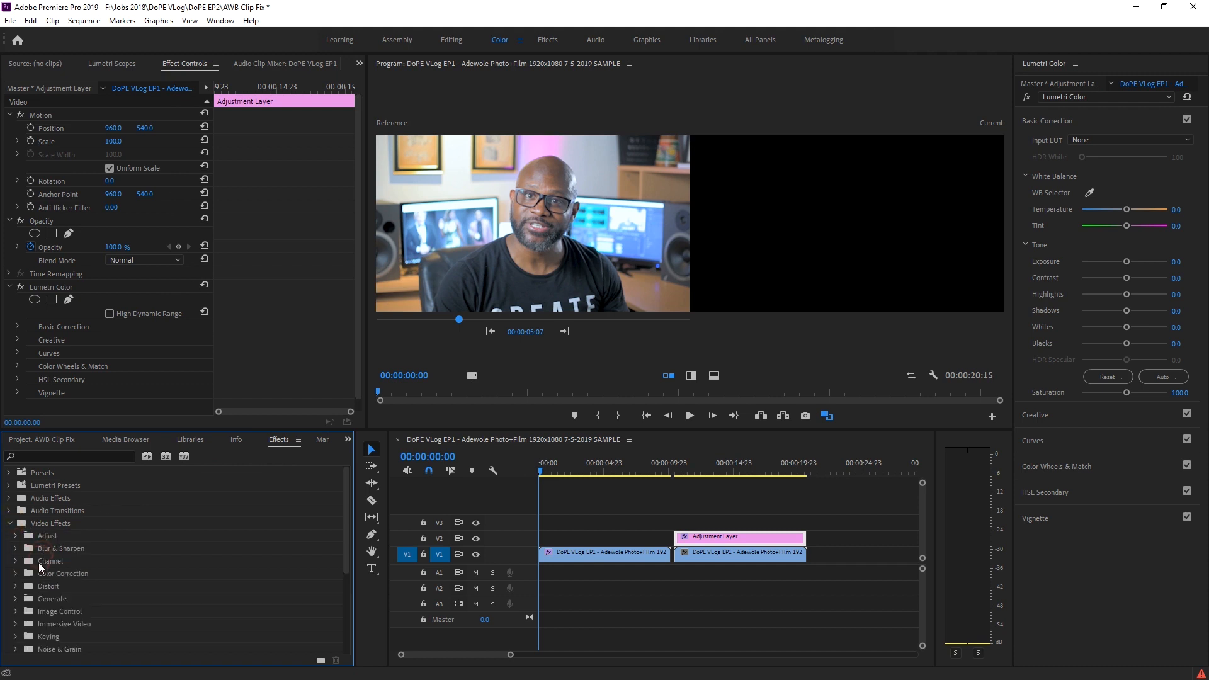
{"action": "left_click", "coordinate": [16, 548]}
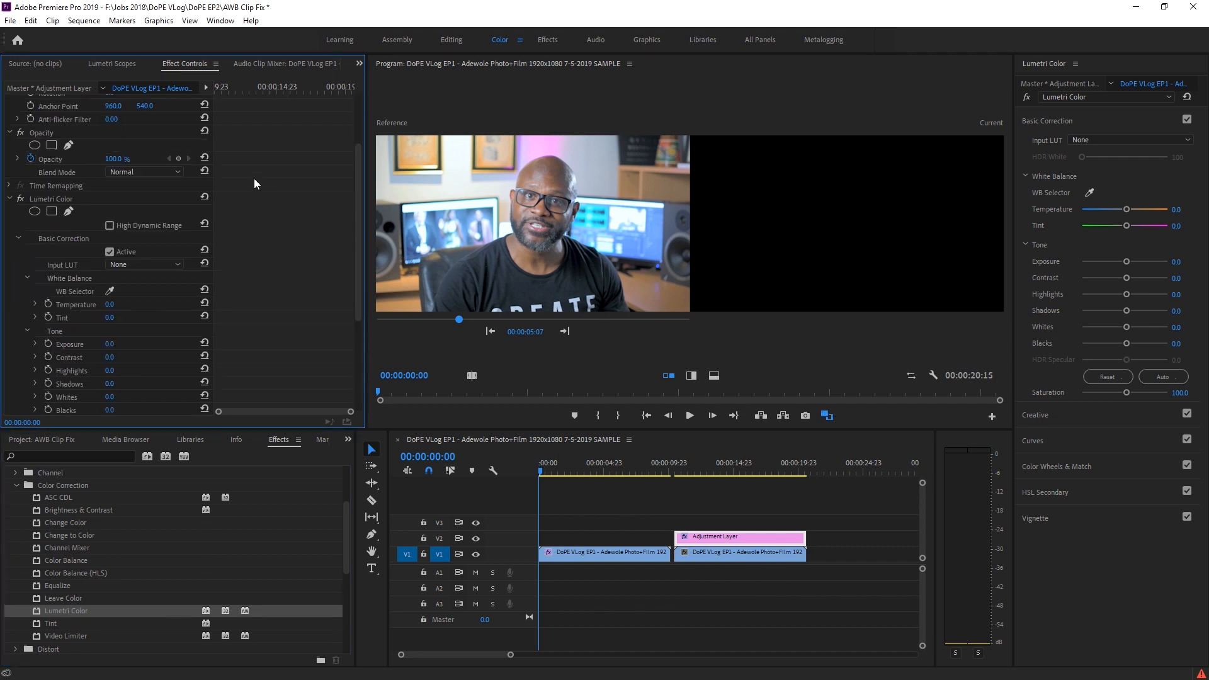
{"action": "mouse_move", "coordinate": [160, 242]}
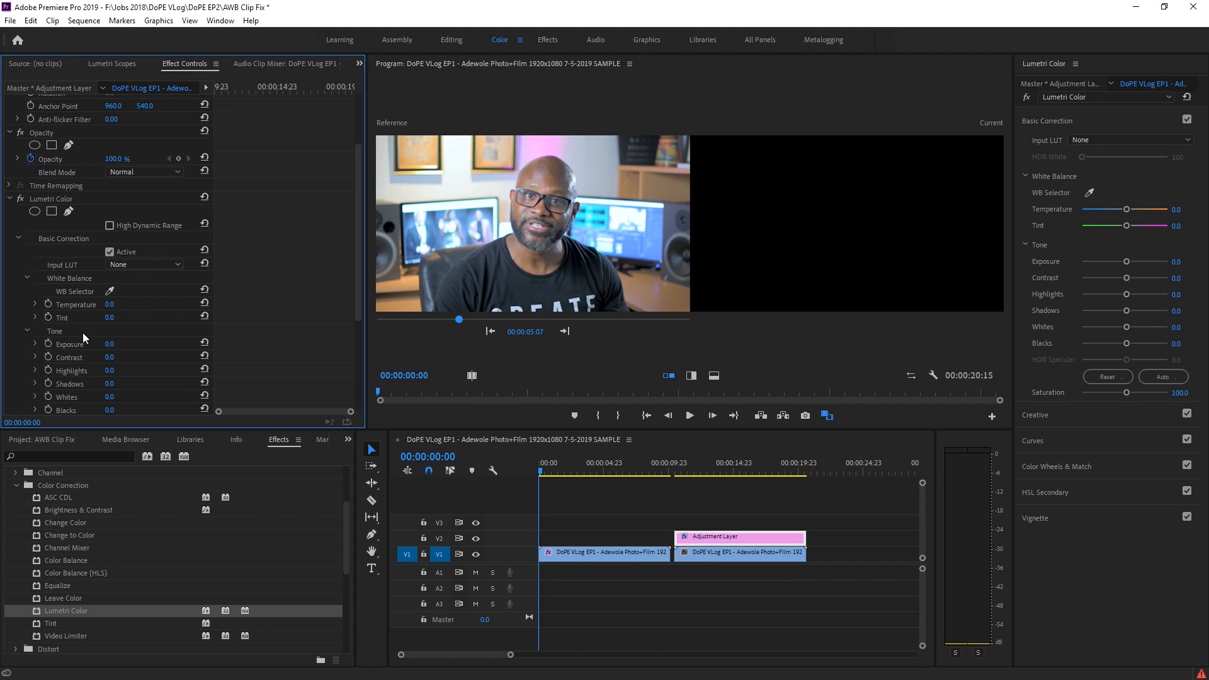
{"action": "mouse_move", "coordinate": [74, 319]}
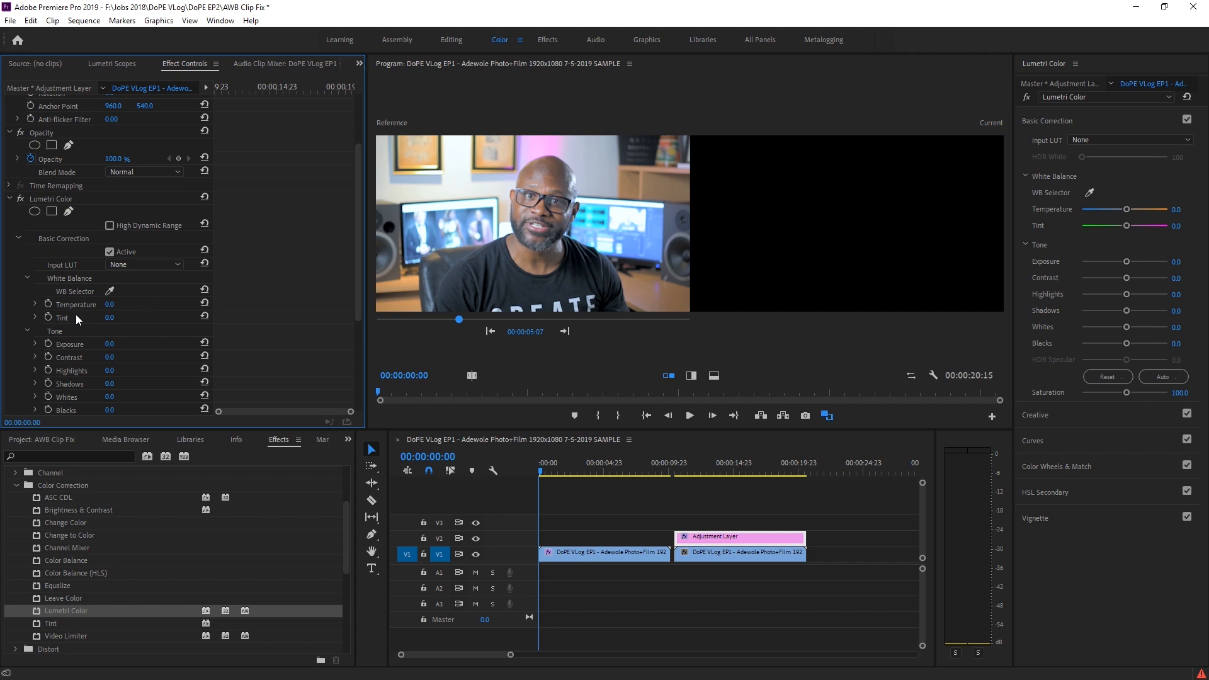
- Place the playhead at 00:00:10:15 where the adjustment layer and second clip start
{"action": "left_click", "coordinate": [723, 536]}
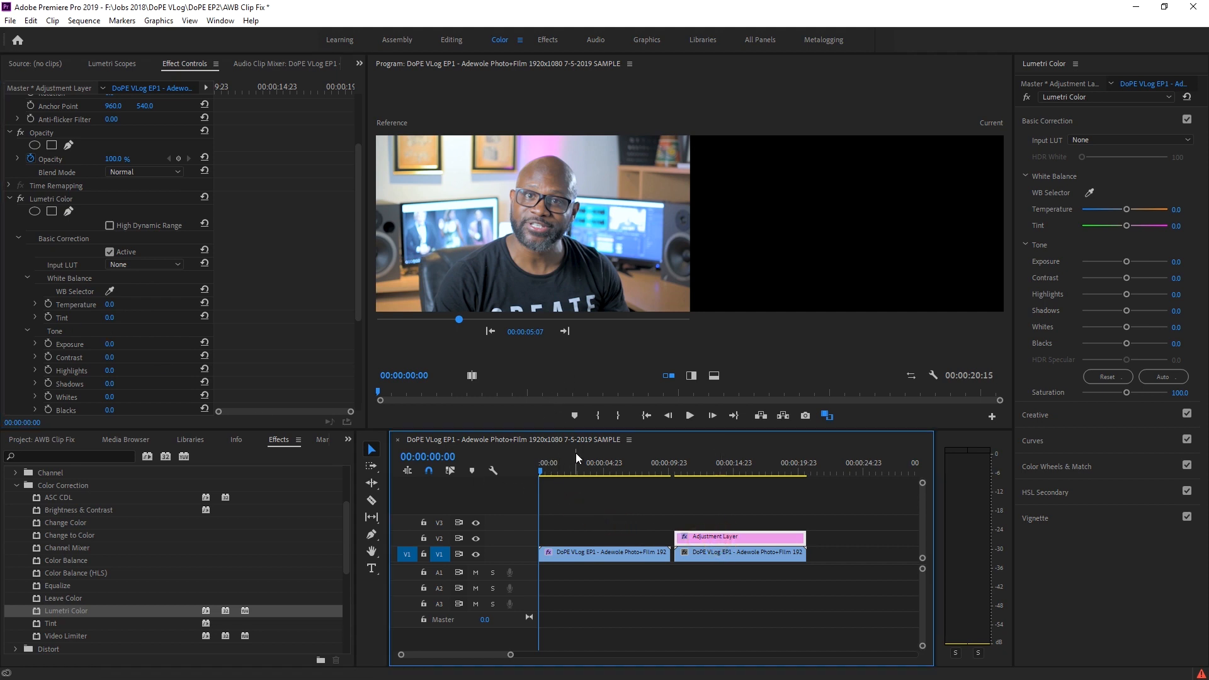
{"action": "left_click", "coordinate": [668, 462]}
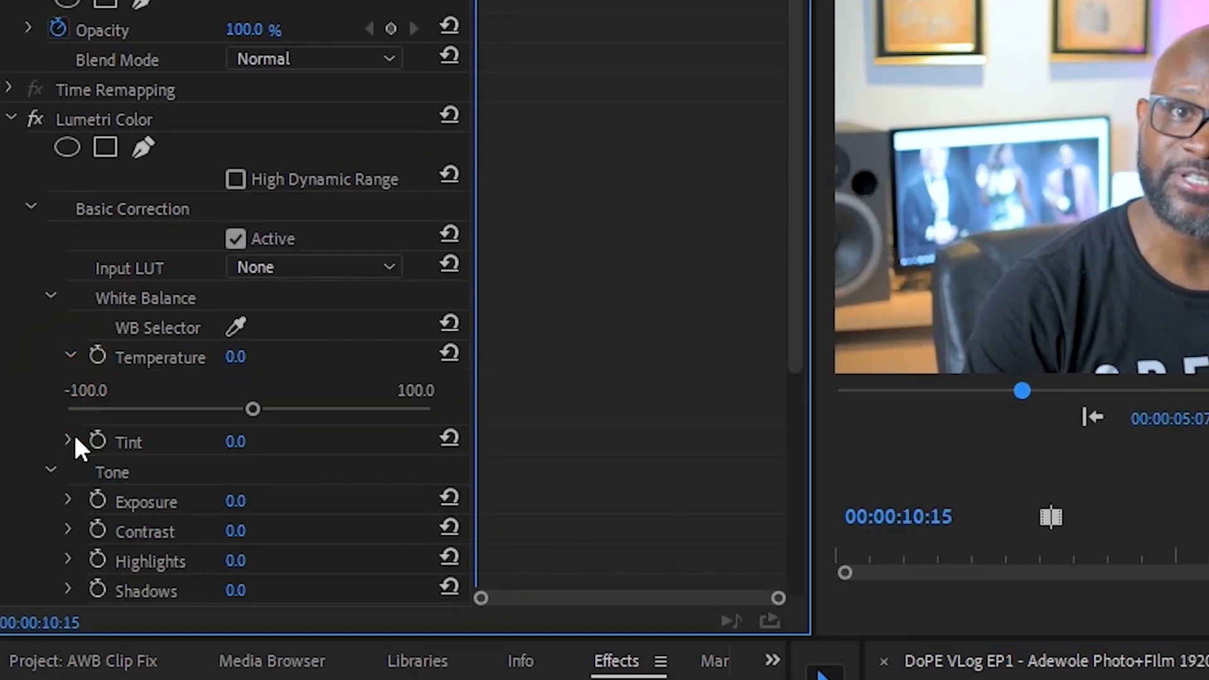
{"action": "mouse_move", "coordinate": [214, 424]}
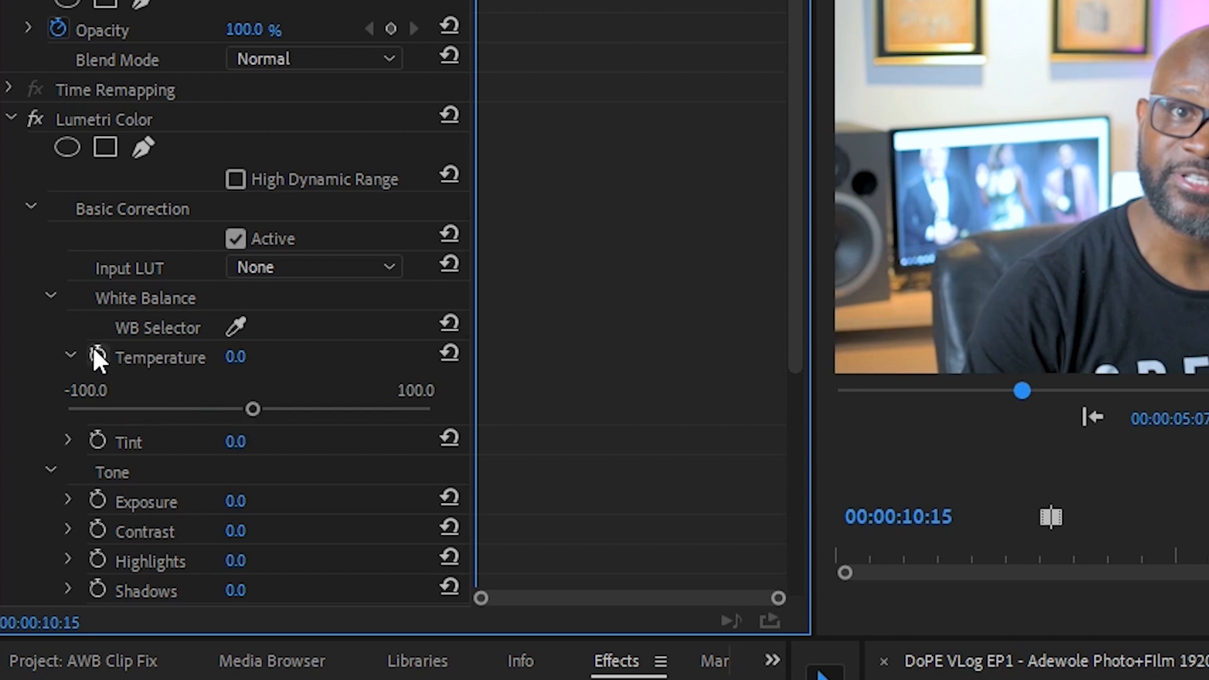
{"action": "mouse_move", "coordinate": [97, 357]}
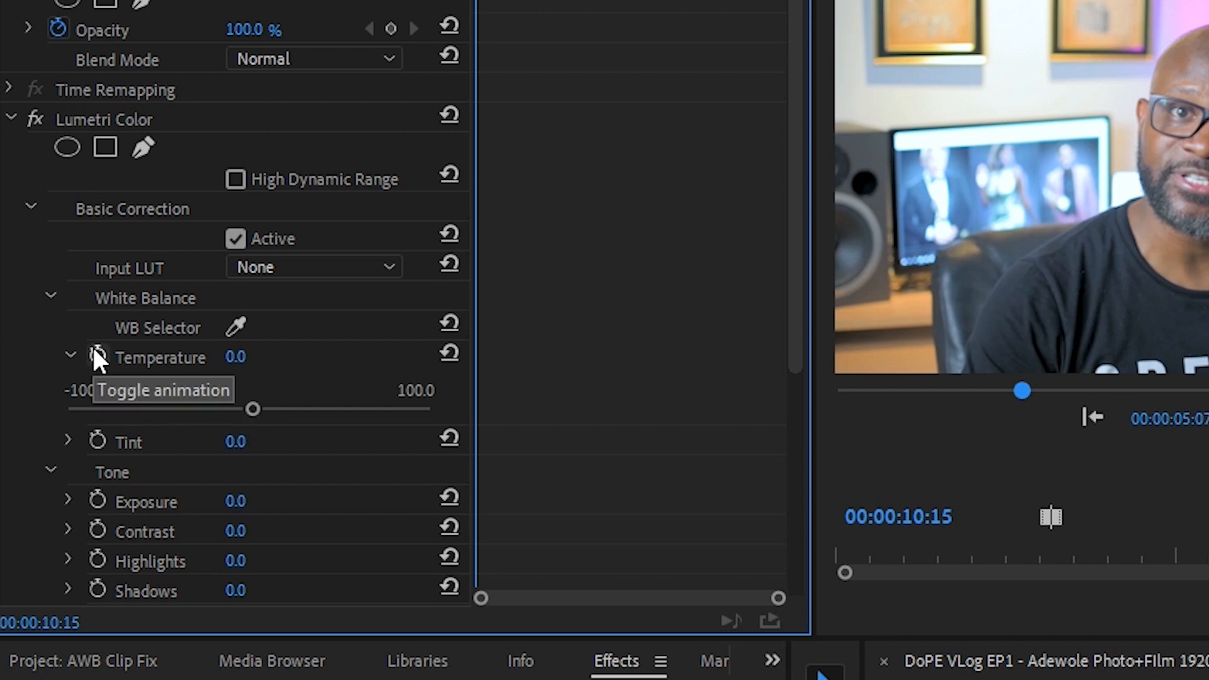
- Enable Temperature keyframing on the adjustment layer at 00:00:10:15, value -15.2
{"action": "left_click", "coordinate": [97, 355]}
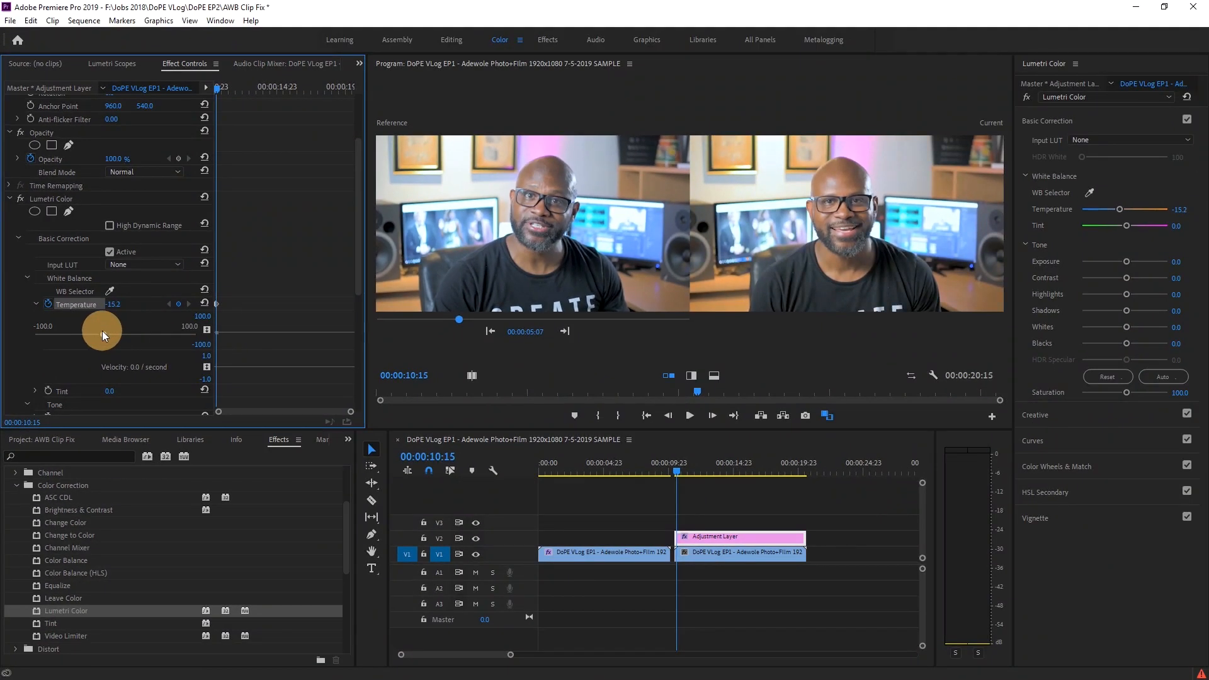
- Adjust the Temperature slider by eye until it settles at about -38.5, cooling the orange cast
{"action": "left_click_drag", "start_coordinate": [102, 328], "coordinate": [77, 328]}
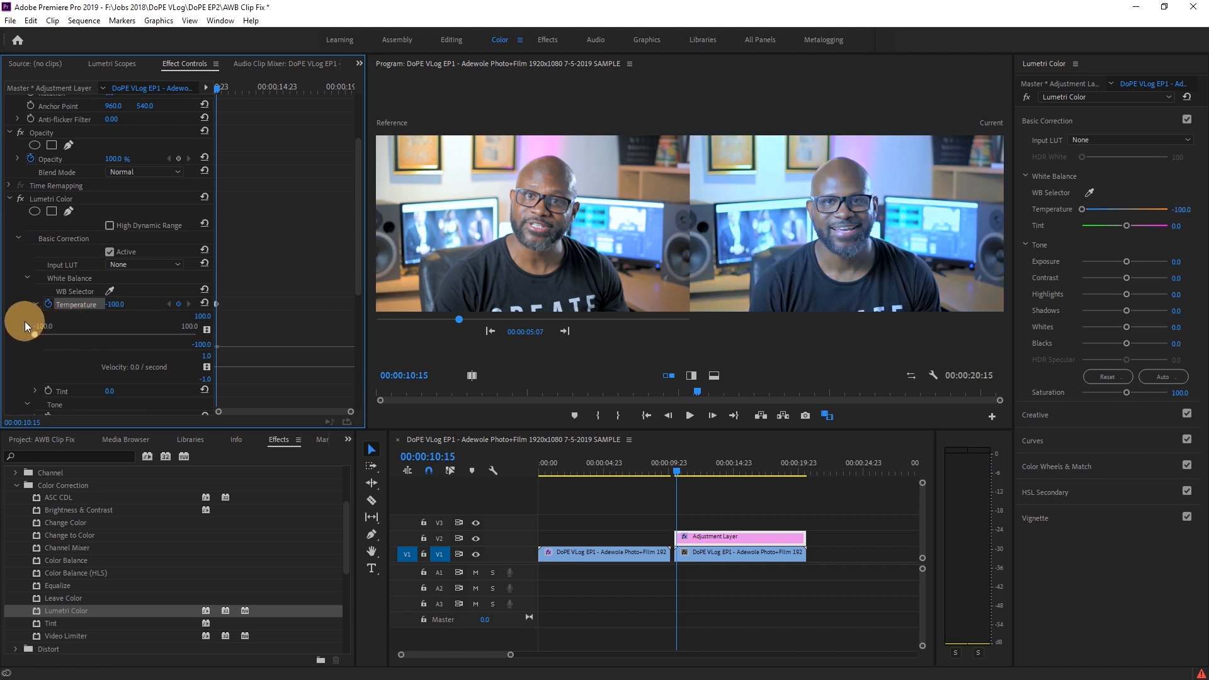
{"action": "left_click_drag", "start_coordinate": [23, 325], "coordinate": [236, 332]}
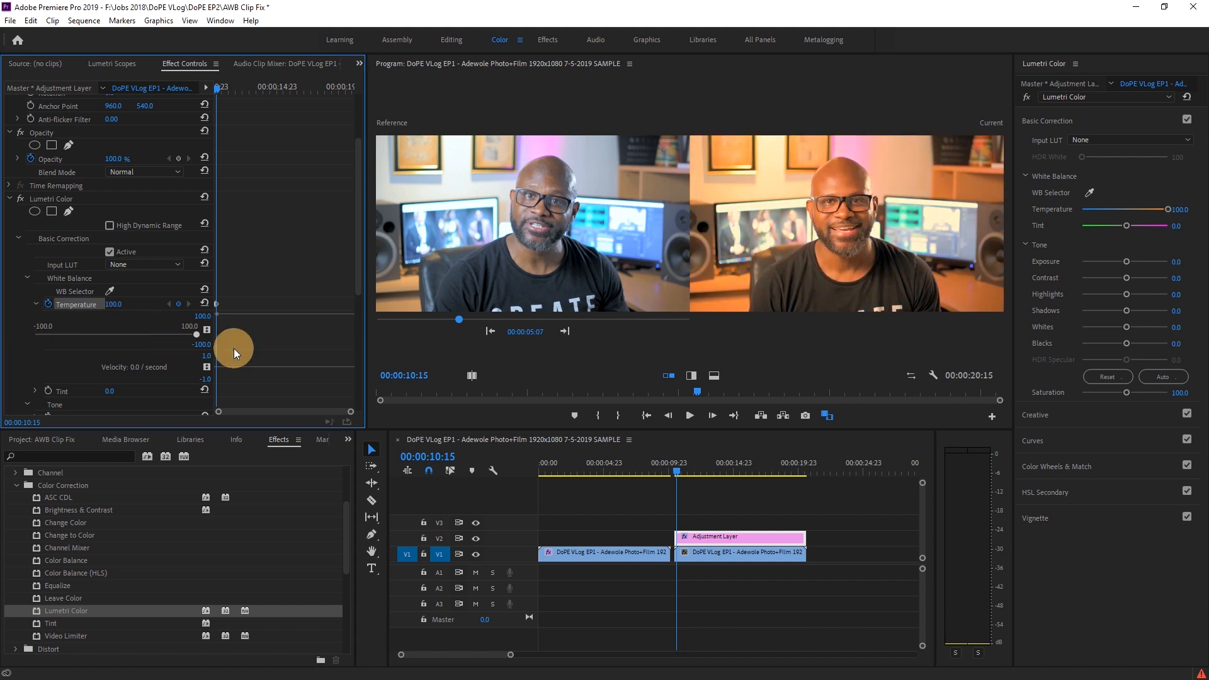
{"action": "left_click_drag", "start_coordinate": [234, 347], "coordinate": [114, 331]}
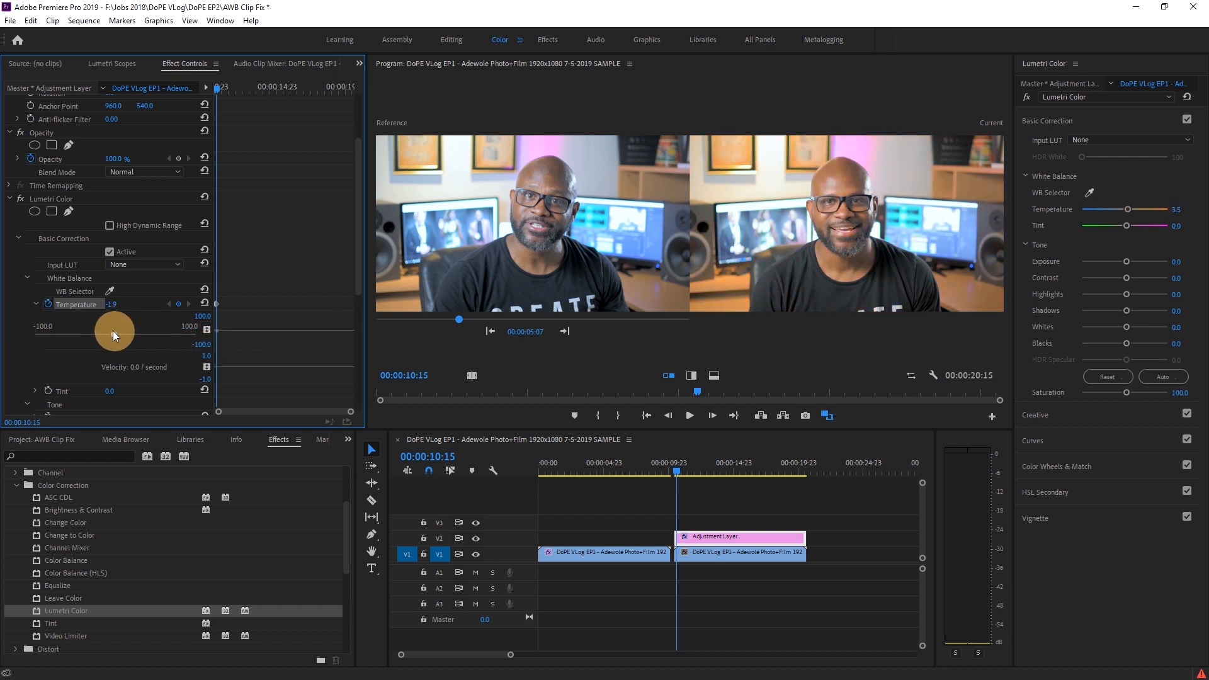
{"action": "left_click_drag", "start_coordinate": [115, 329], "coordinate": [68, 329]}
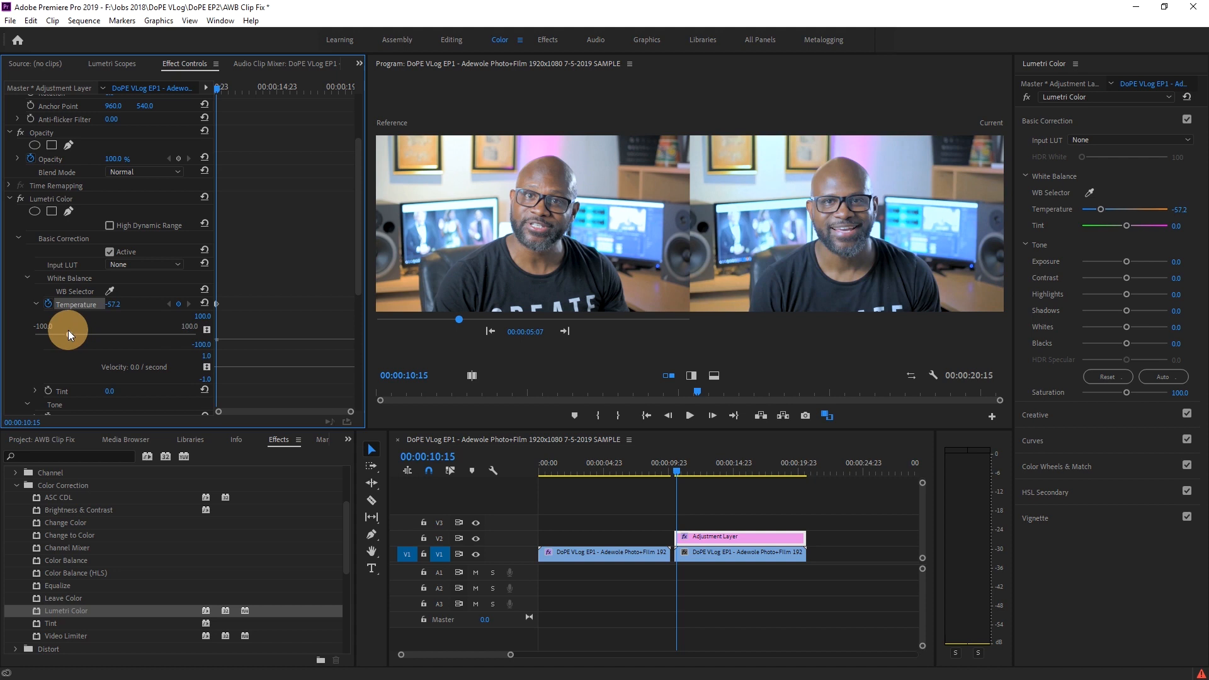
{"action": "left_click_drag", "start_coordinate": [70, 330], "coordinate": [65, 330]}
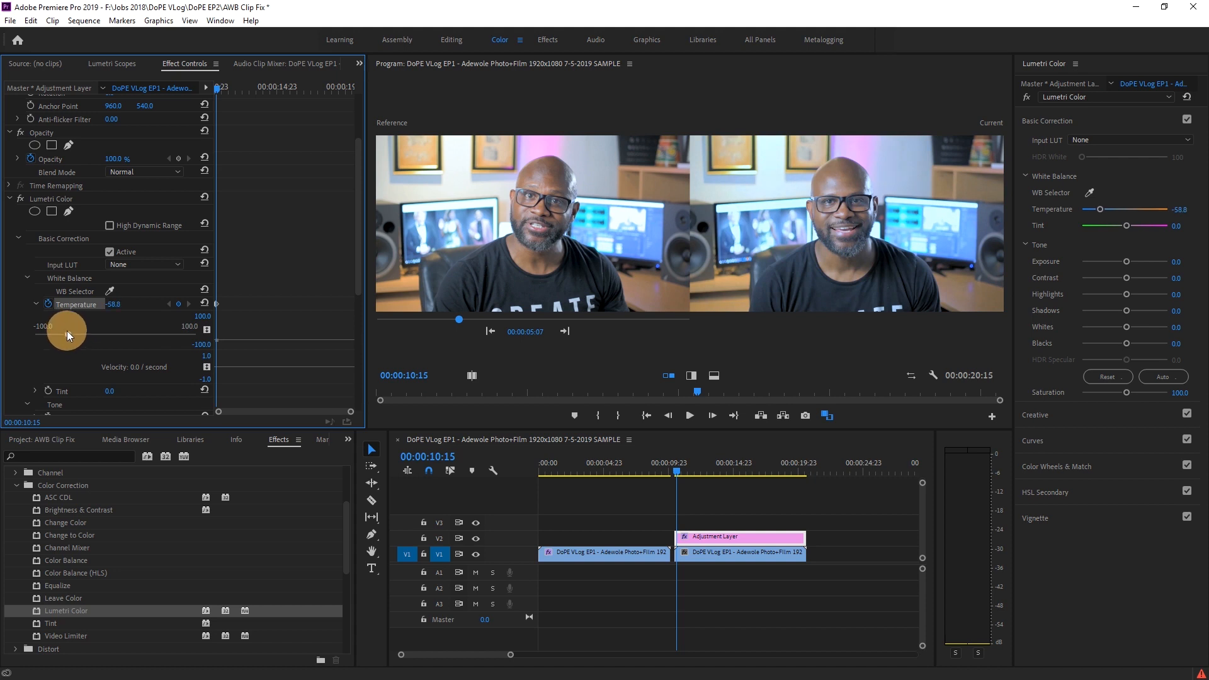
{"action": "left_click_drag", "start_coordinate": [66, 332], "coordinate": [73, 338]}
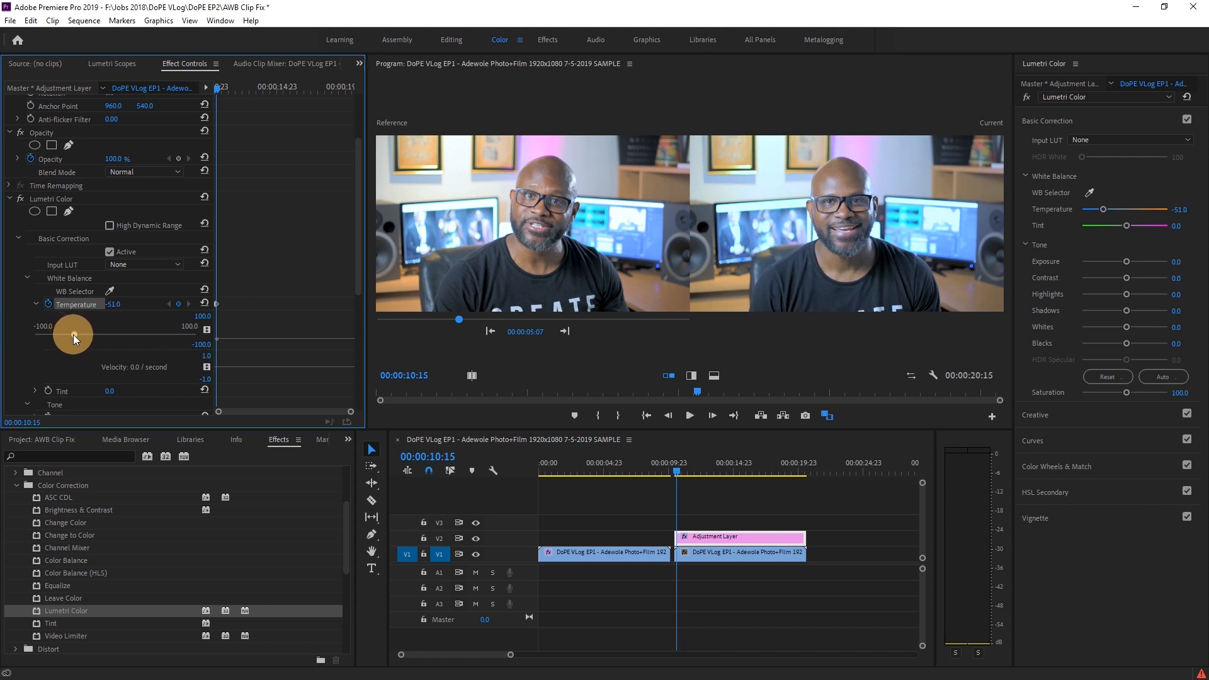
{"action": "left_click_drag", "start_coordinate": [66, 332], "coordinate": [76, 332]}
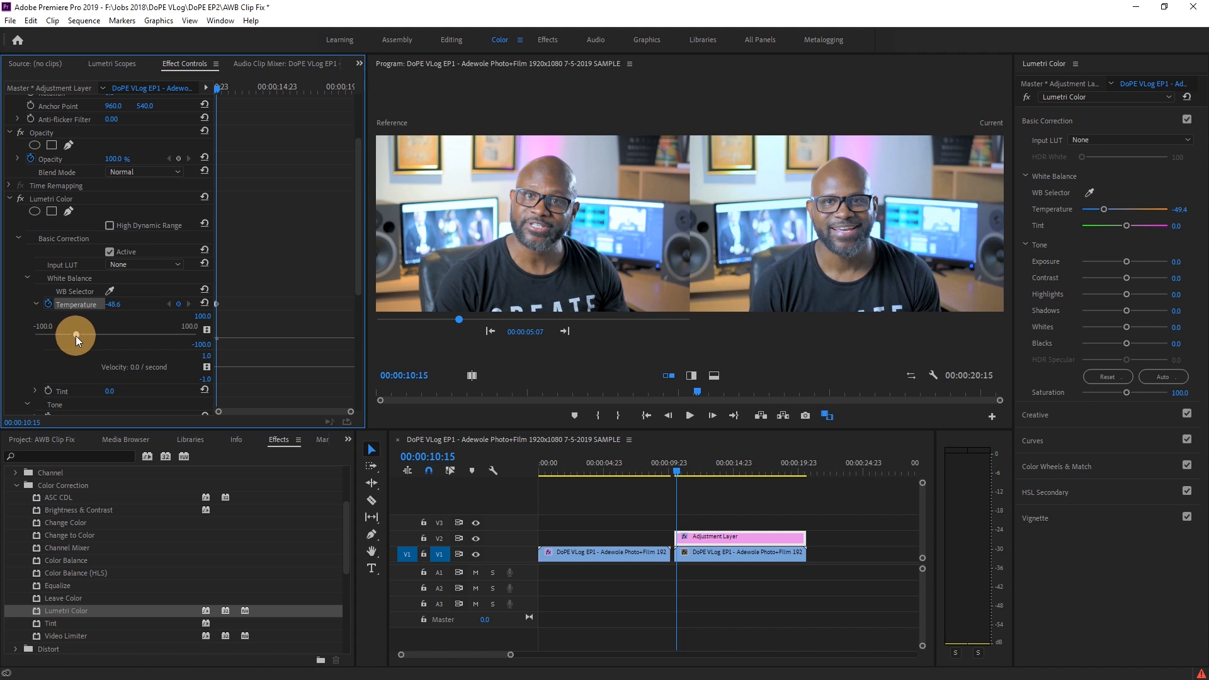
{"action": "left_click_drag", "start_coordinate": [75, 335], "coordinate": [84, 335]}
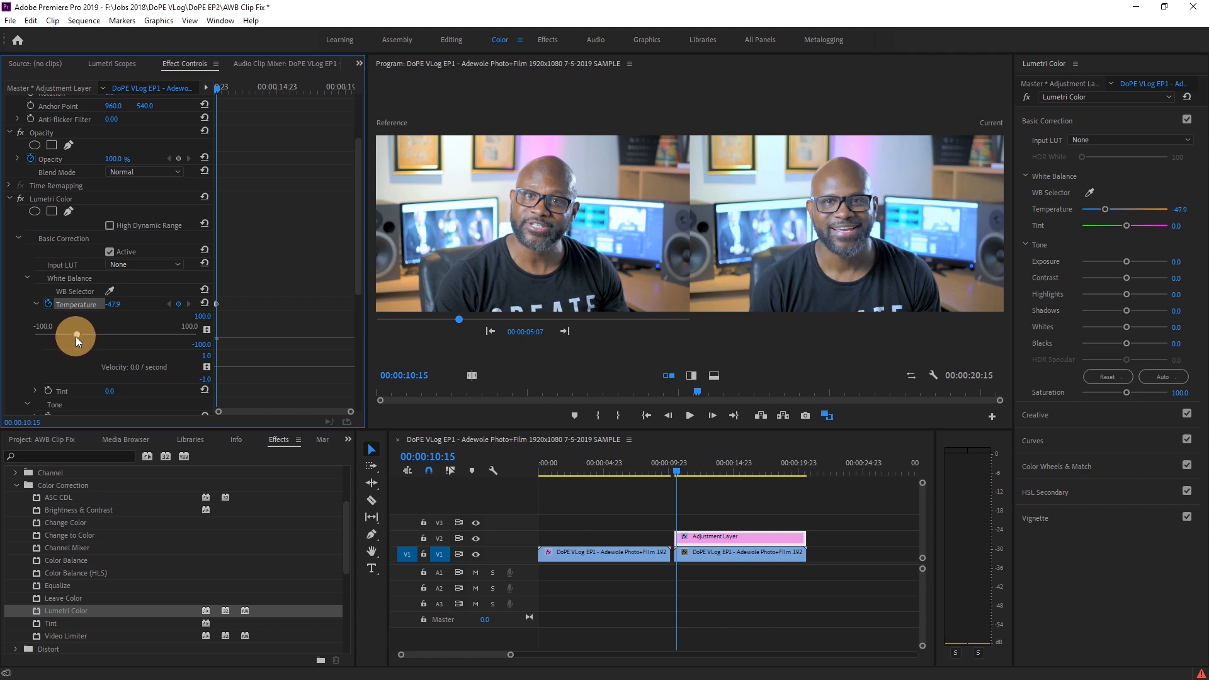
{"action": "left_click_drag", "start_coordinate": [73, 335], "coordinate": [76, 332]}
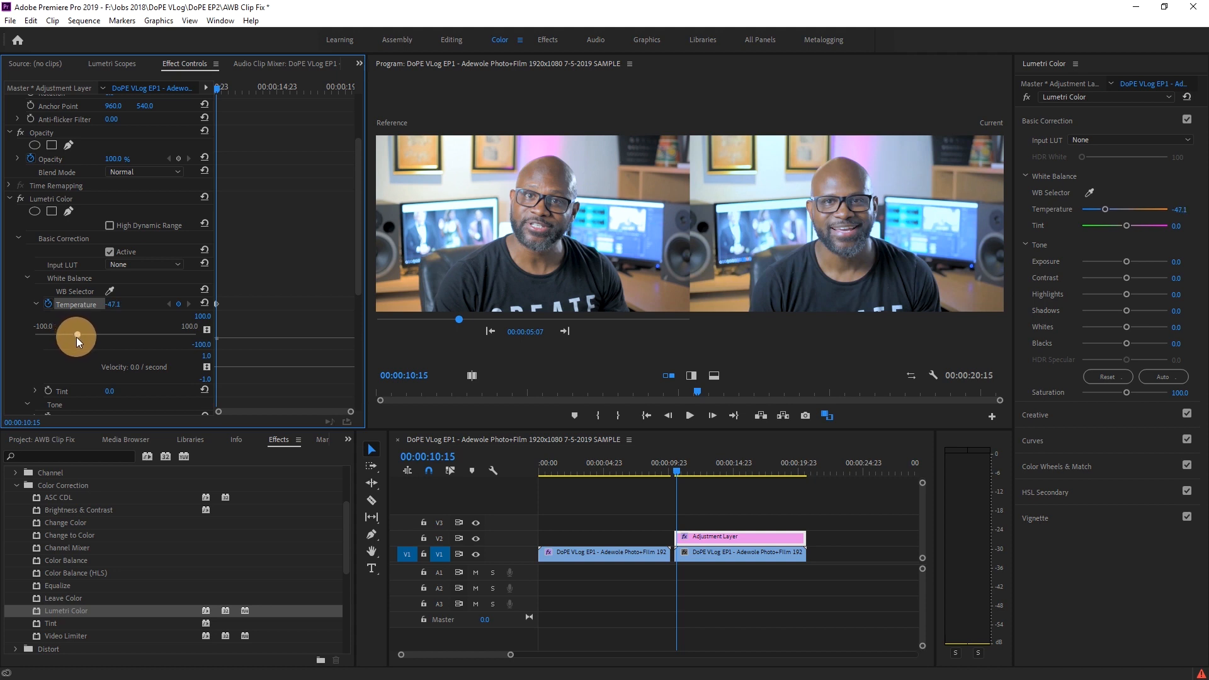
{"action": "left_click_drag", "start_coordinate": [76, 334], "coordinate": [75, 337]}
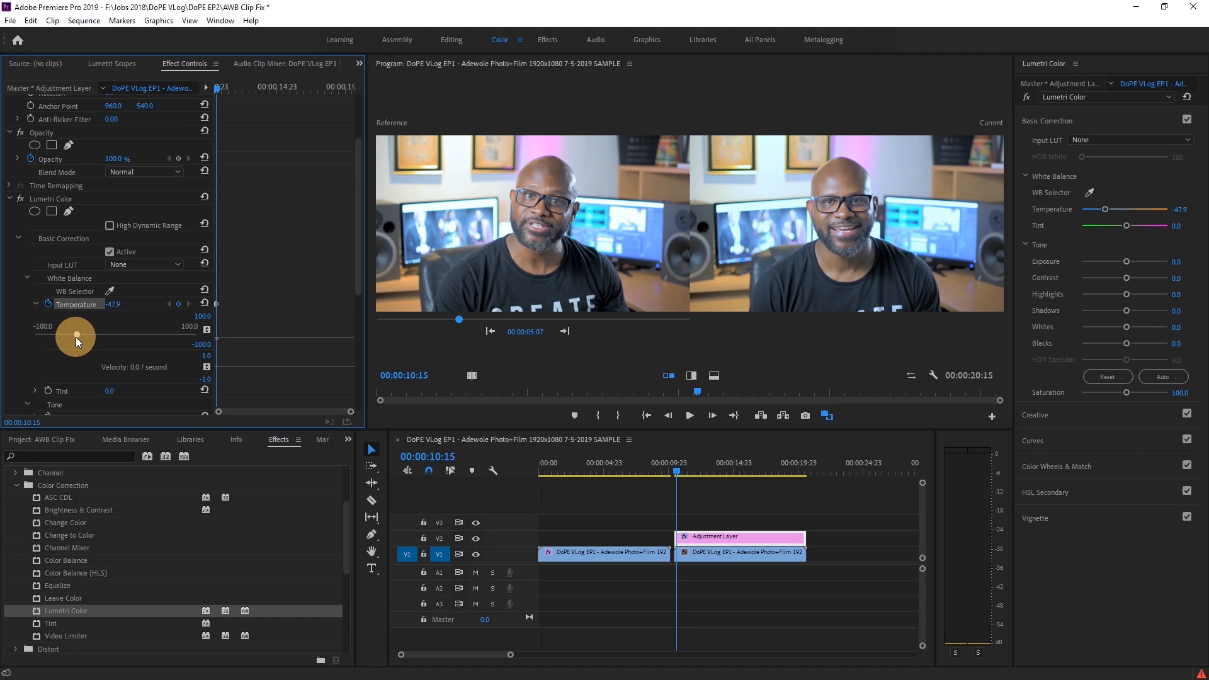
{"action": "left_click_drag", "start_coordinate": [67, 333], "coordinate": [83, 332]}
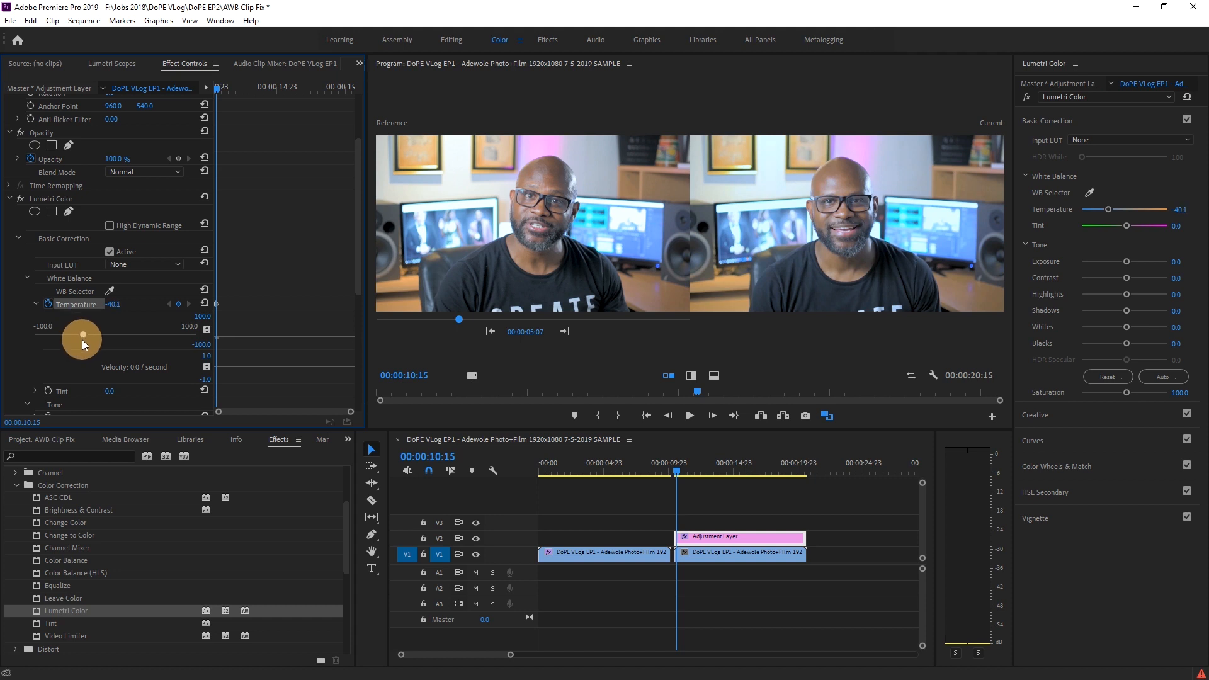
{"action": "left_click_drag", "start_coordinate": [82, 332], "coordinate": [84, 332]}
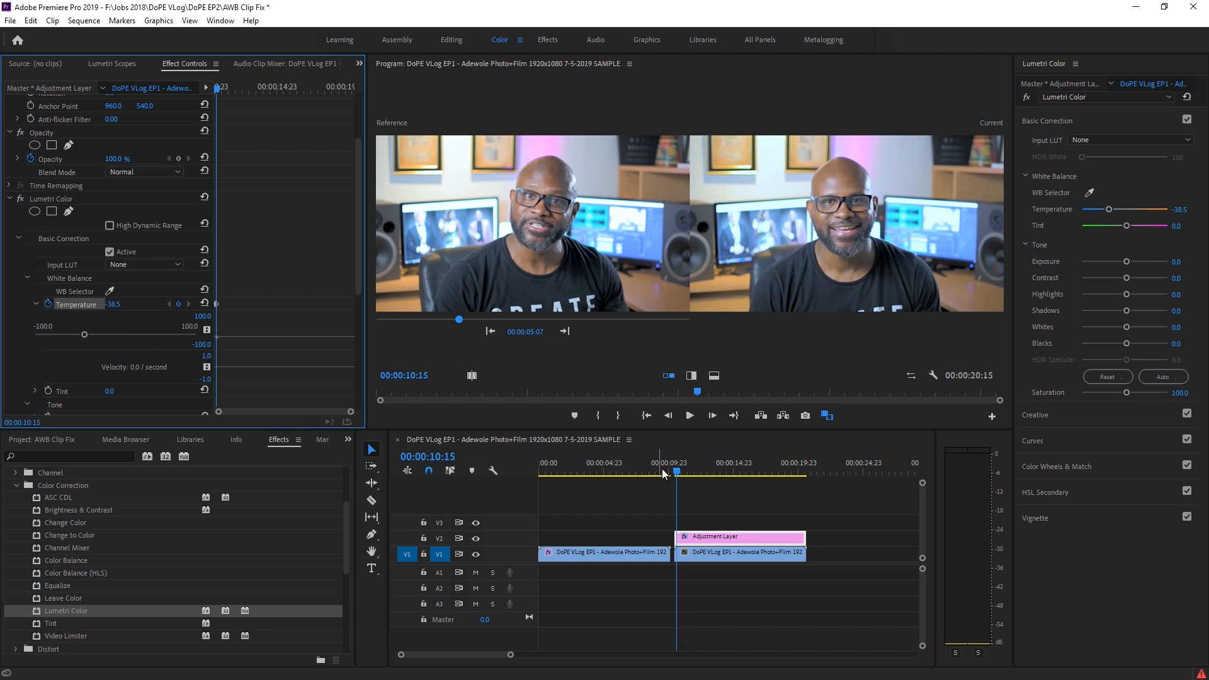
{"action": "mouse_move", "coordinate": [628, 461]}
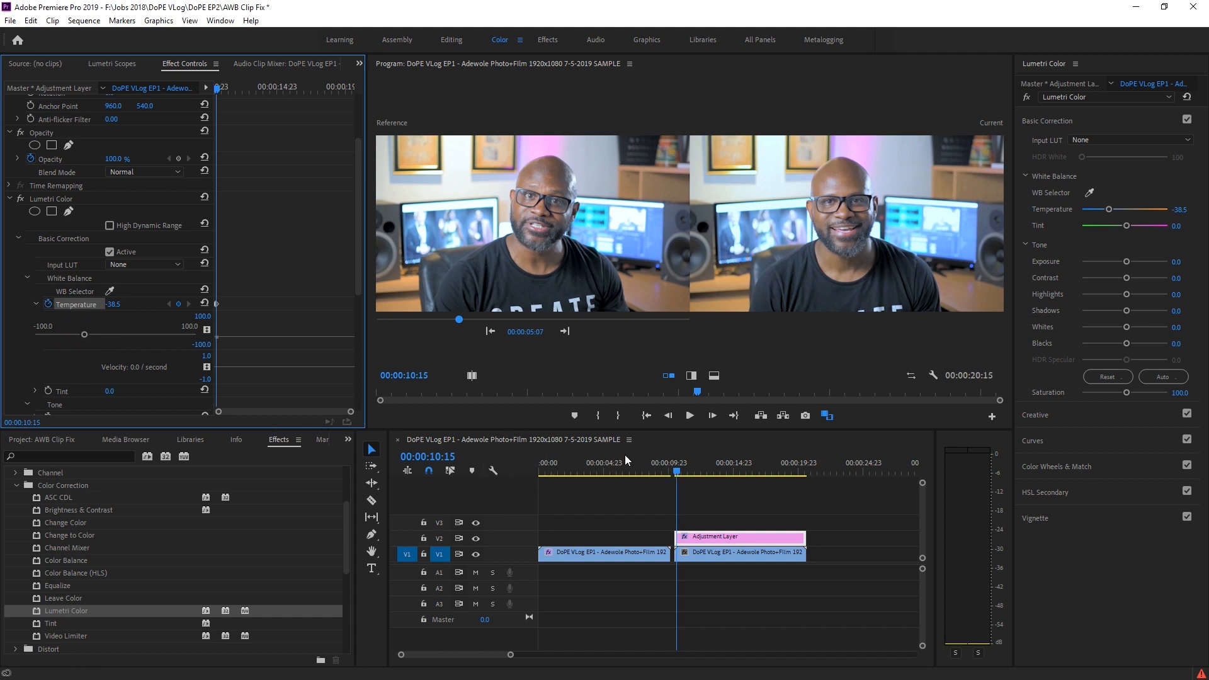
- Move the playhead to 00:00:15:18 and add a second Temperature keyframe there
{"action": "left_click_drag", "start_coordinate": [675, 470], "coordinate": [682, 473]}
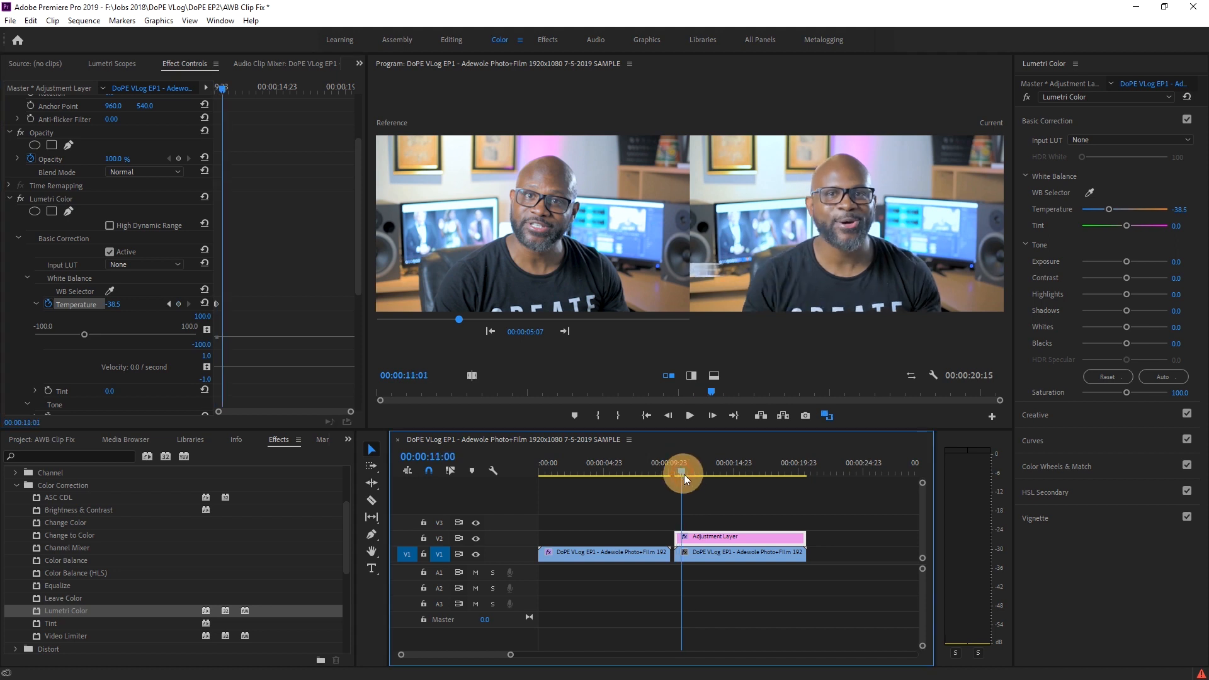
{"action": "left_click_drag", "start_coordinate": [682, 472], "coordinate": [715, 473]}
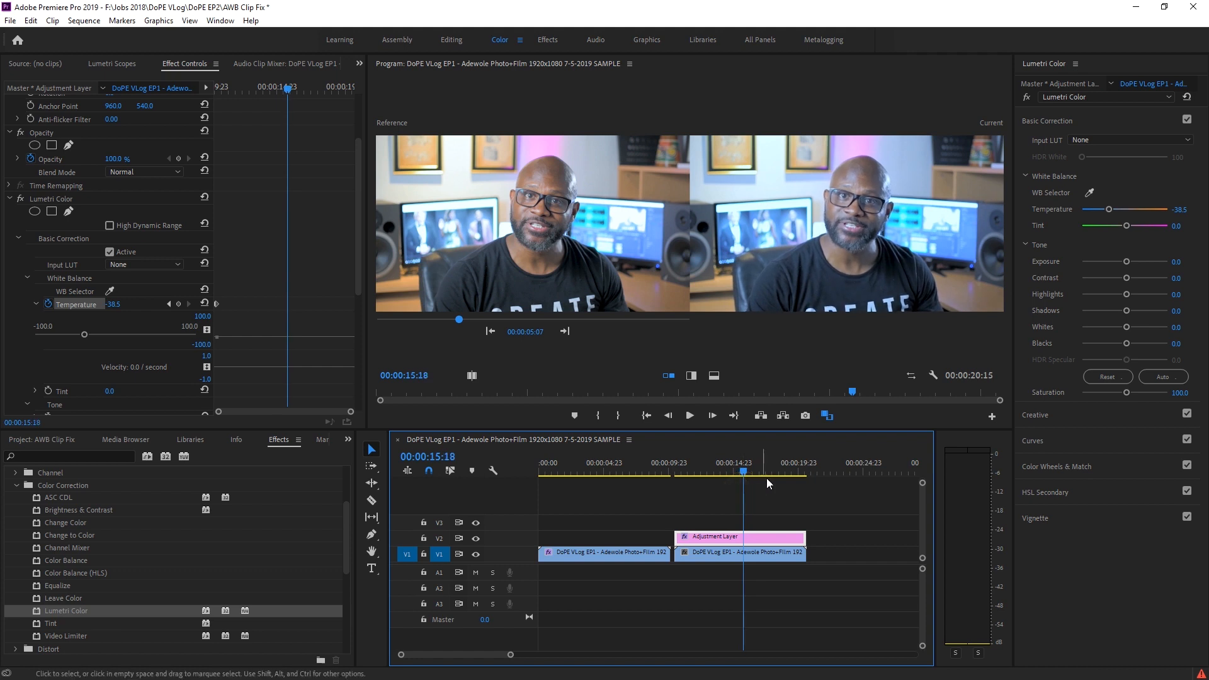
{"action": "mouse_move", "coordinate": [547, 283]}
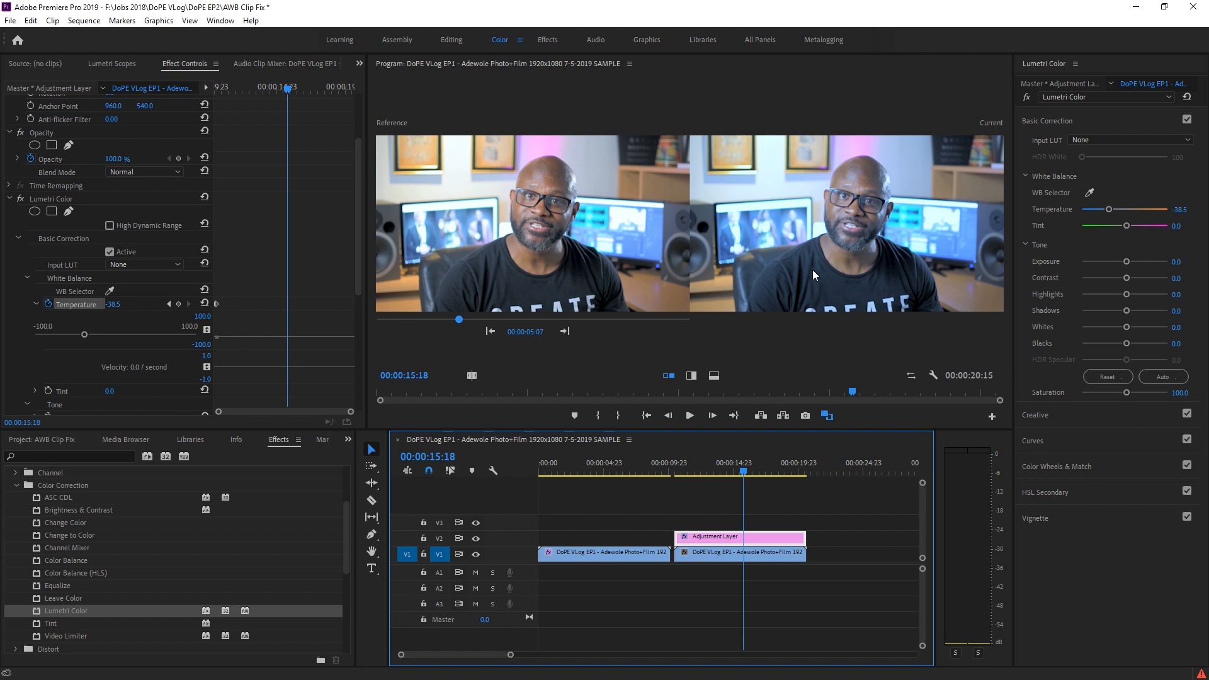
{"action": "mouse_move", "coordinate": [289, 265]}
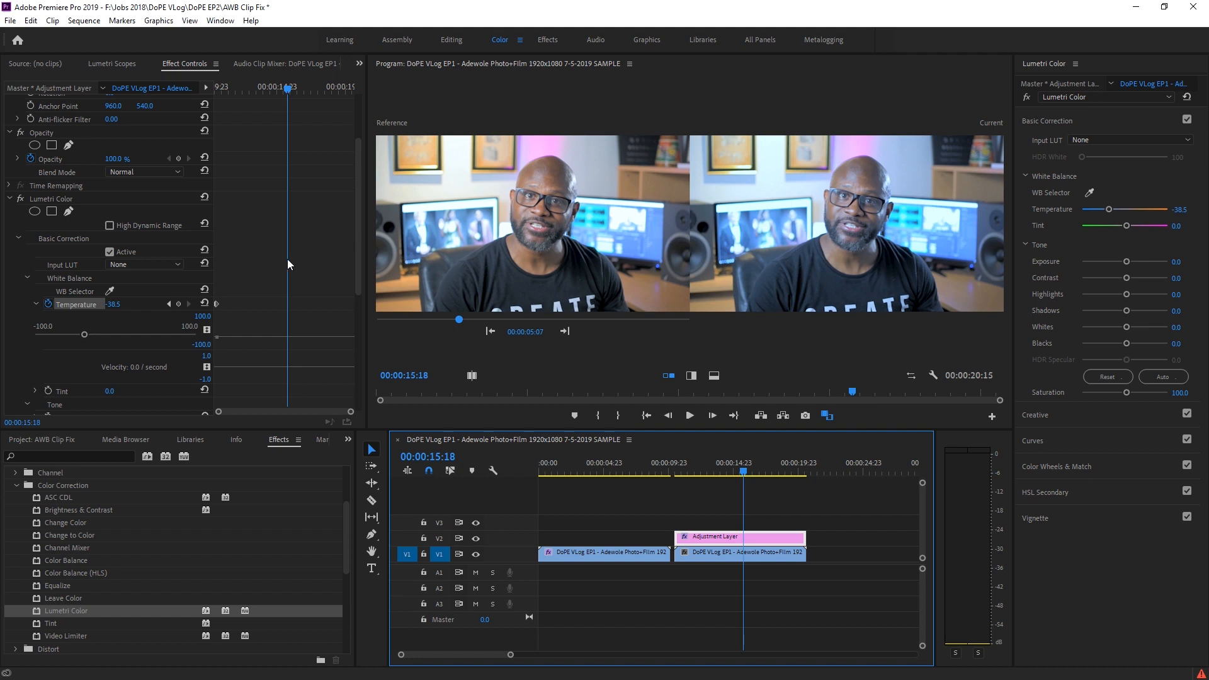
{"action": "mouse_move", "coordinate": [50, 307]}
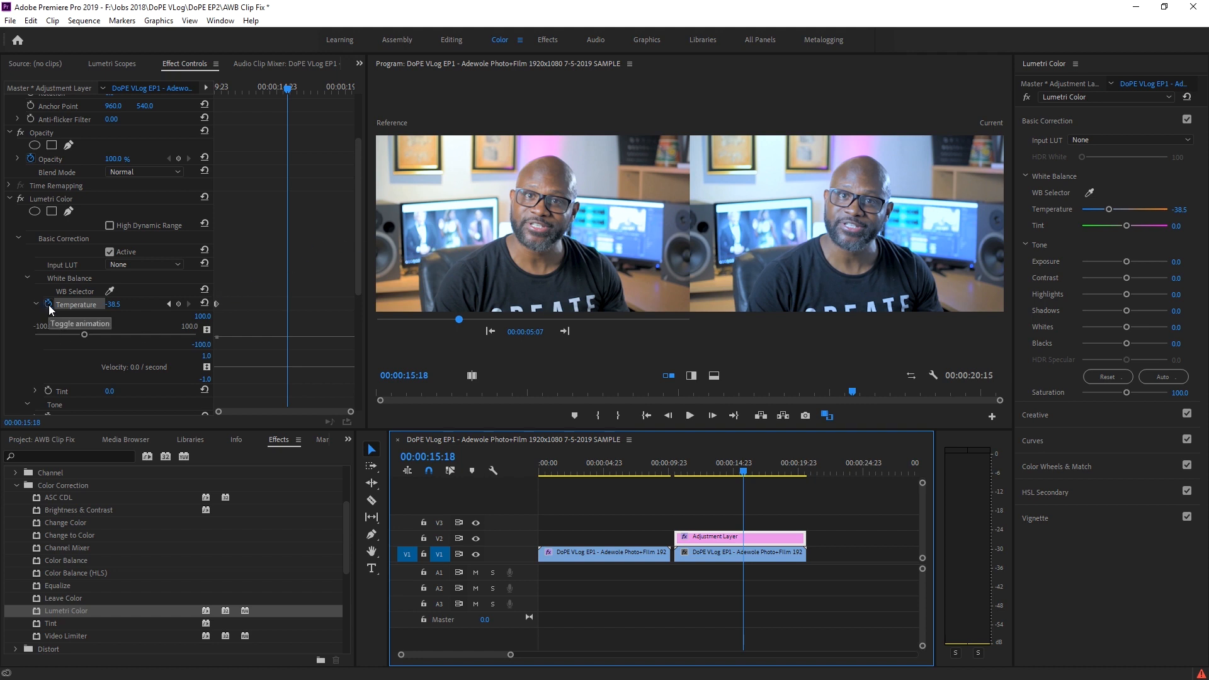
{"action": "mouse_move", "coordinate": [185, 309]}
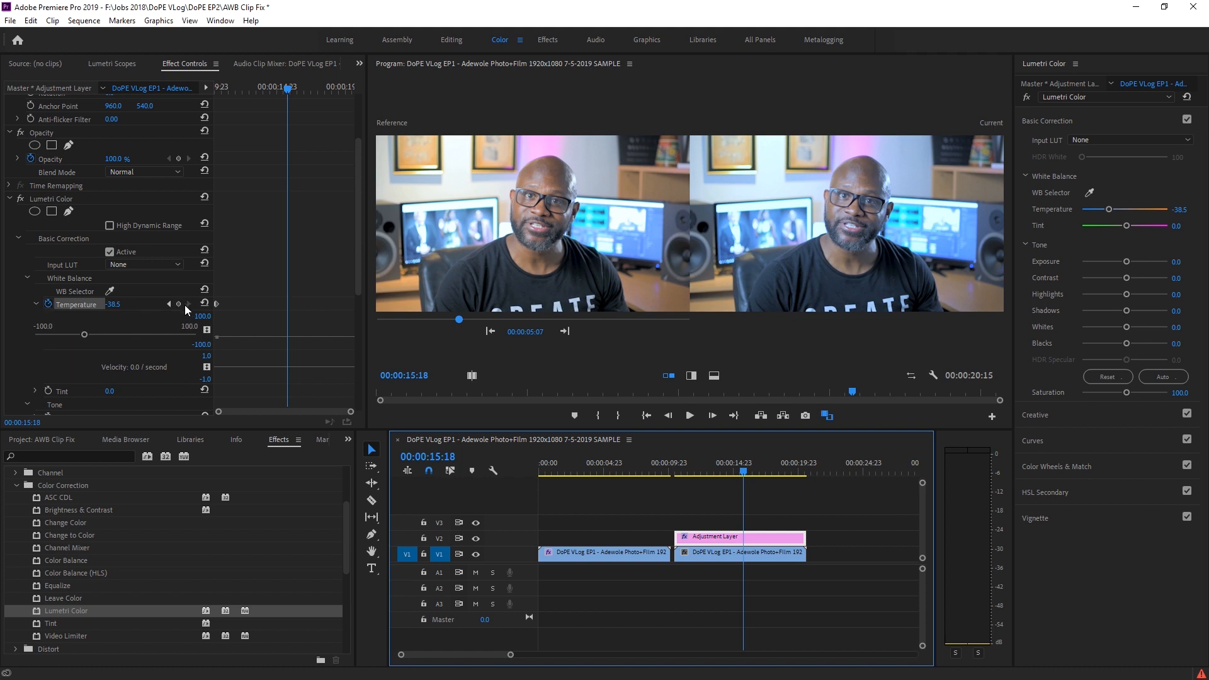
{"action": "mouse_move", "coordinate": [177, 303]}
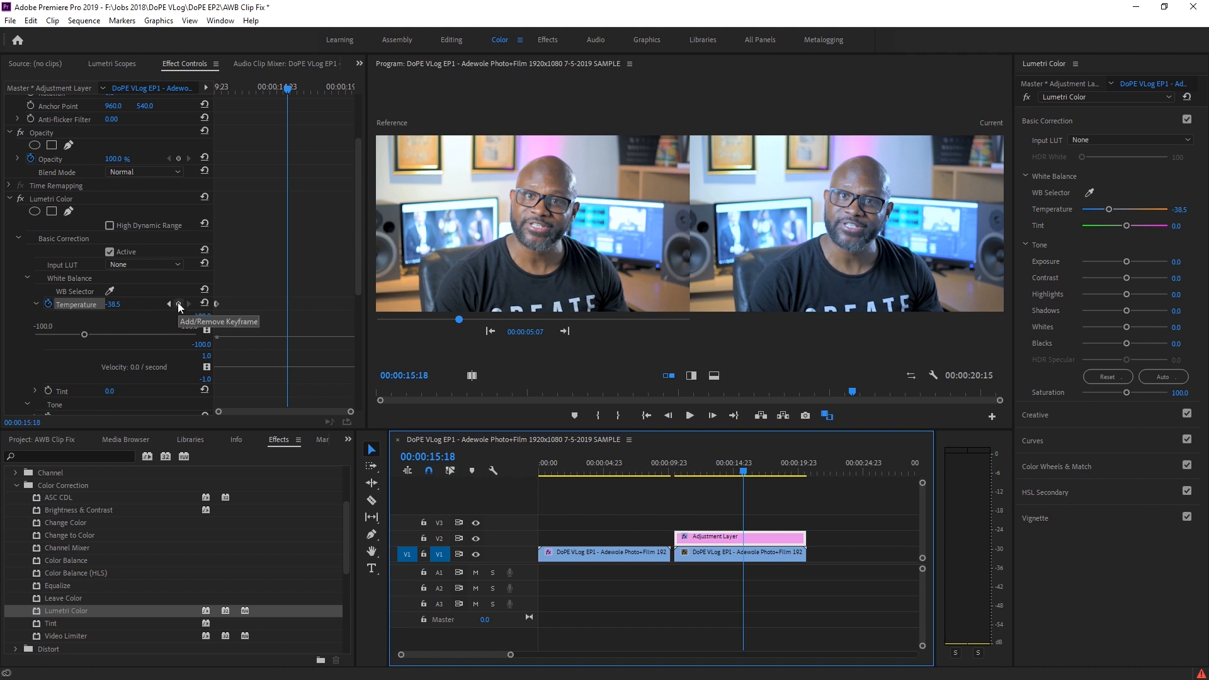
{"action": "left_click", "coordinate": [178, 303]}
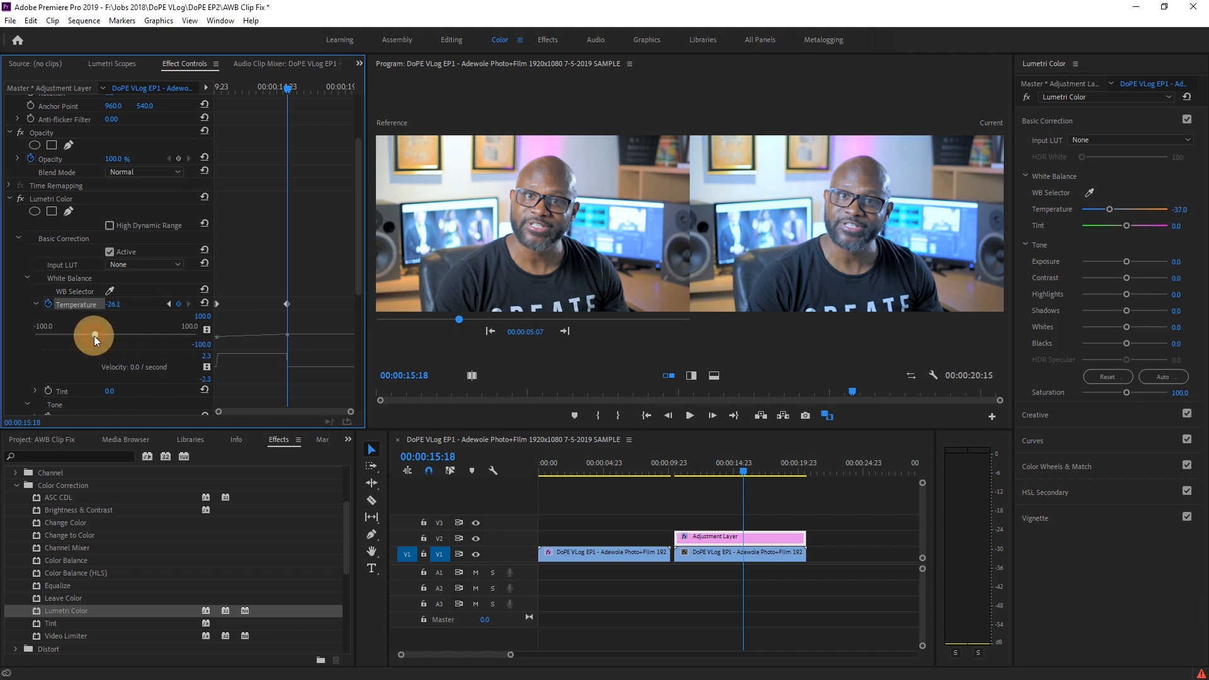
- Reset that keyframe's Temperature to 0.0, then move the playhead toward the clip's end
{"action": "left_click_drag", "start_coordinate": [92, 335], "coordinate": [116, 335]}
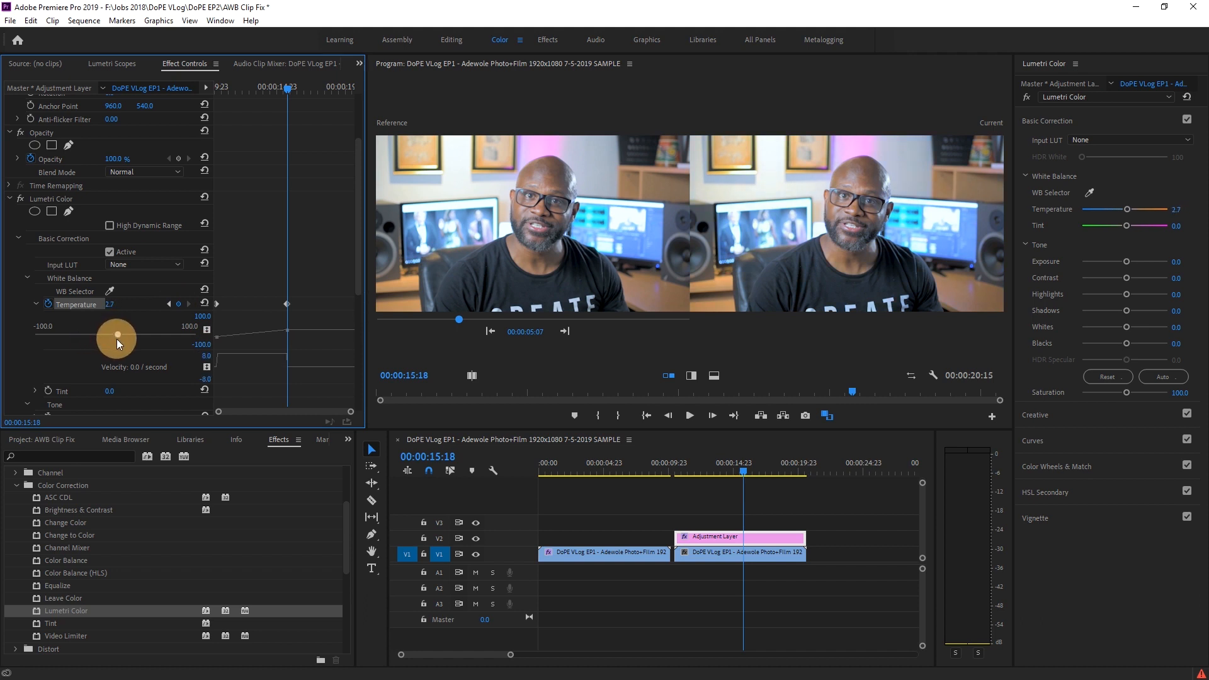
{"action": "double_click", "coordinate": [111, 304]}
{"action": "type", "text": "0"}
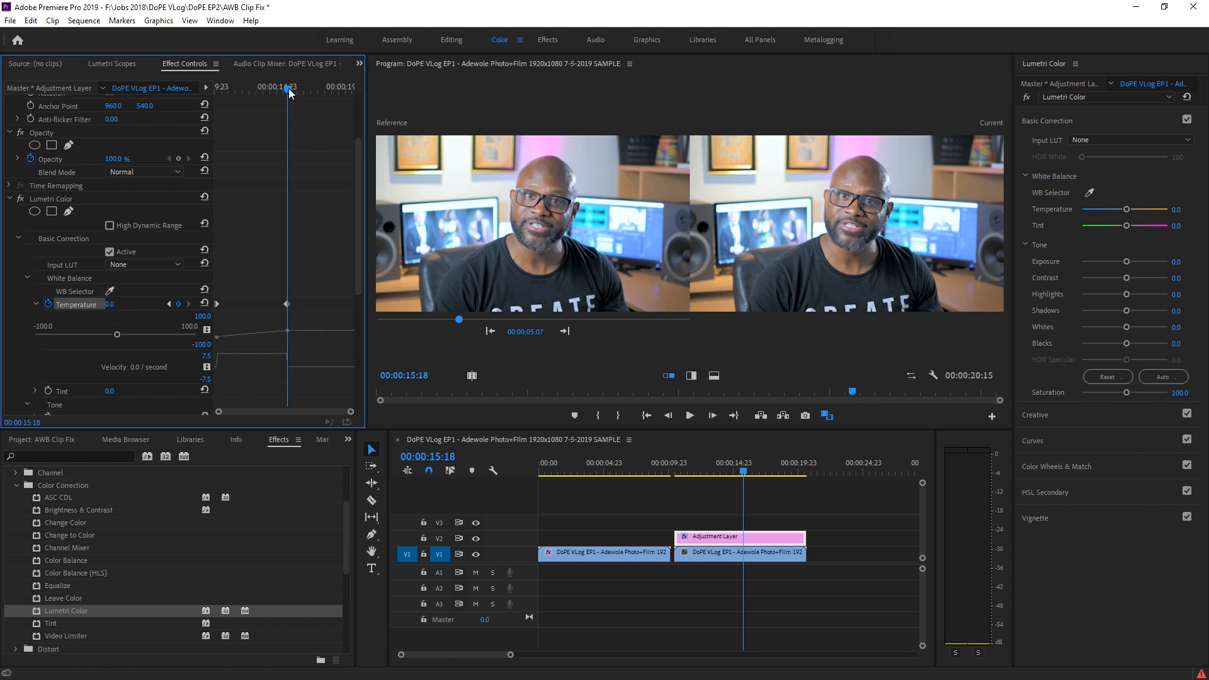
{"action": "left_click_drag", "start_coordinate": [285, 87], "coordinate": [224, 87]}
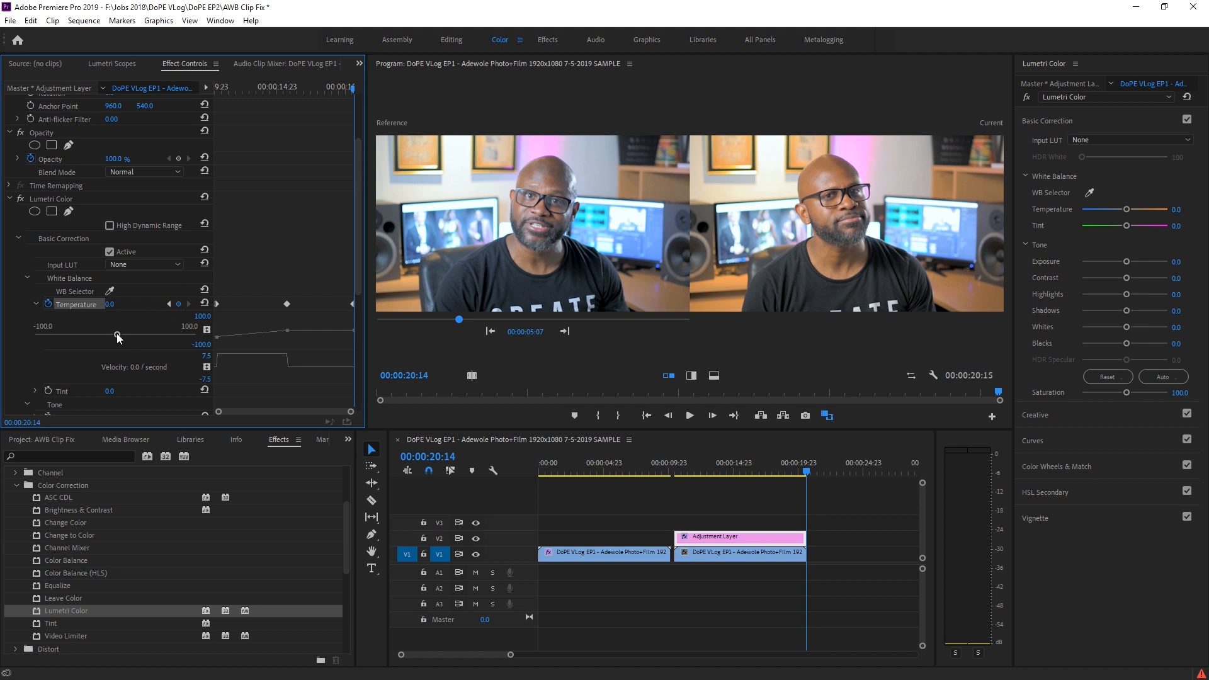
- Cool the Temperature near the clip's end, easing it to about -53.3
{"action": "left_click_drag", "start_coordinate": [117, 338], "coordinate": [73, 337]}
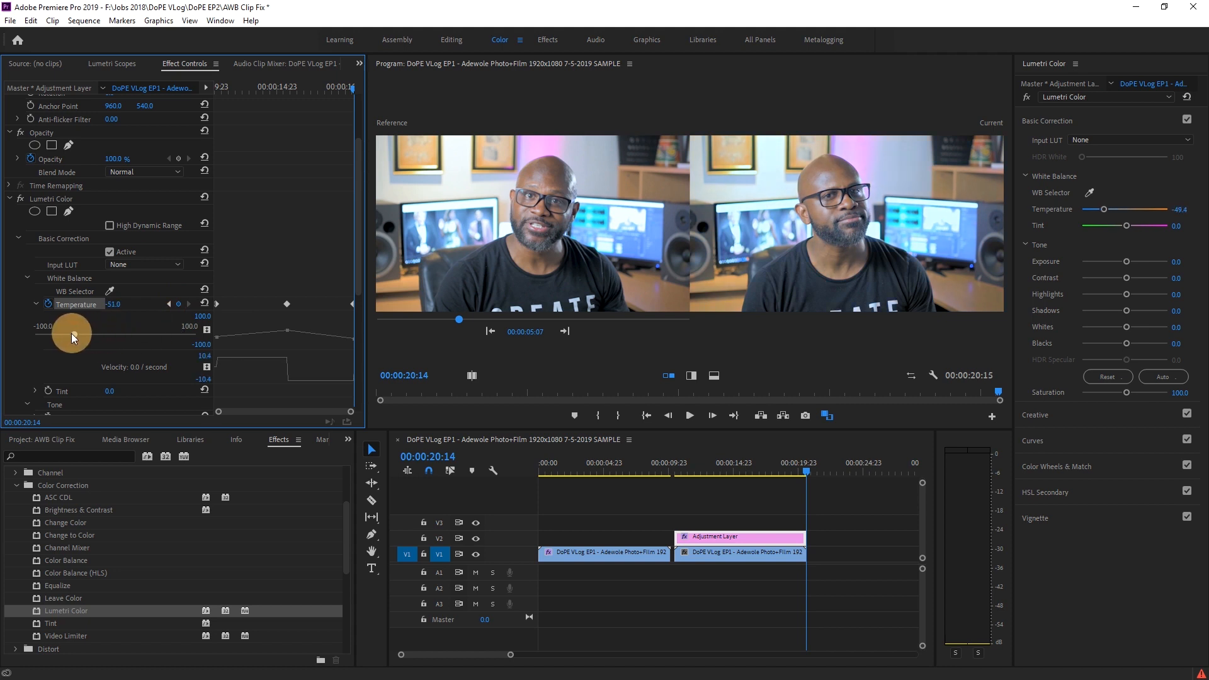
{"action": "left_click_drag", "start_coordinate": [70, 335], "coordinate": [68, 339]}
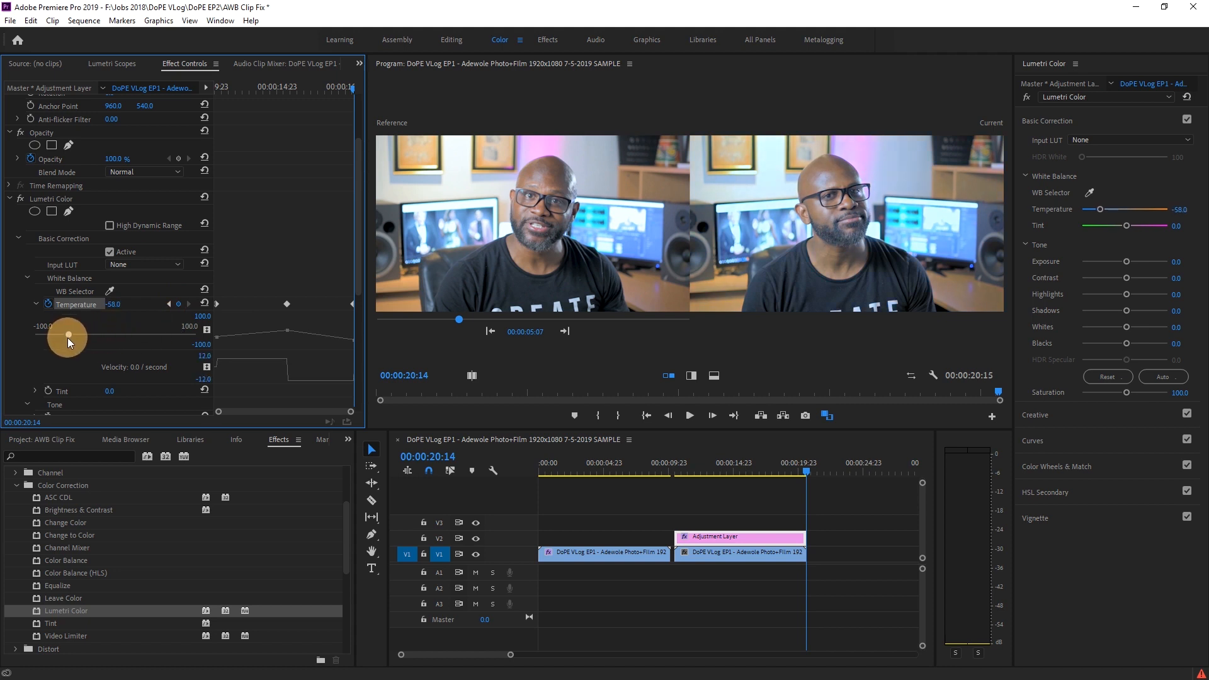
{"action": "left_click_drag", "start_coordinate": [68, 335], "coordinate": [68, 337]}
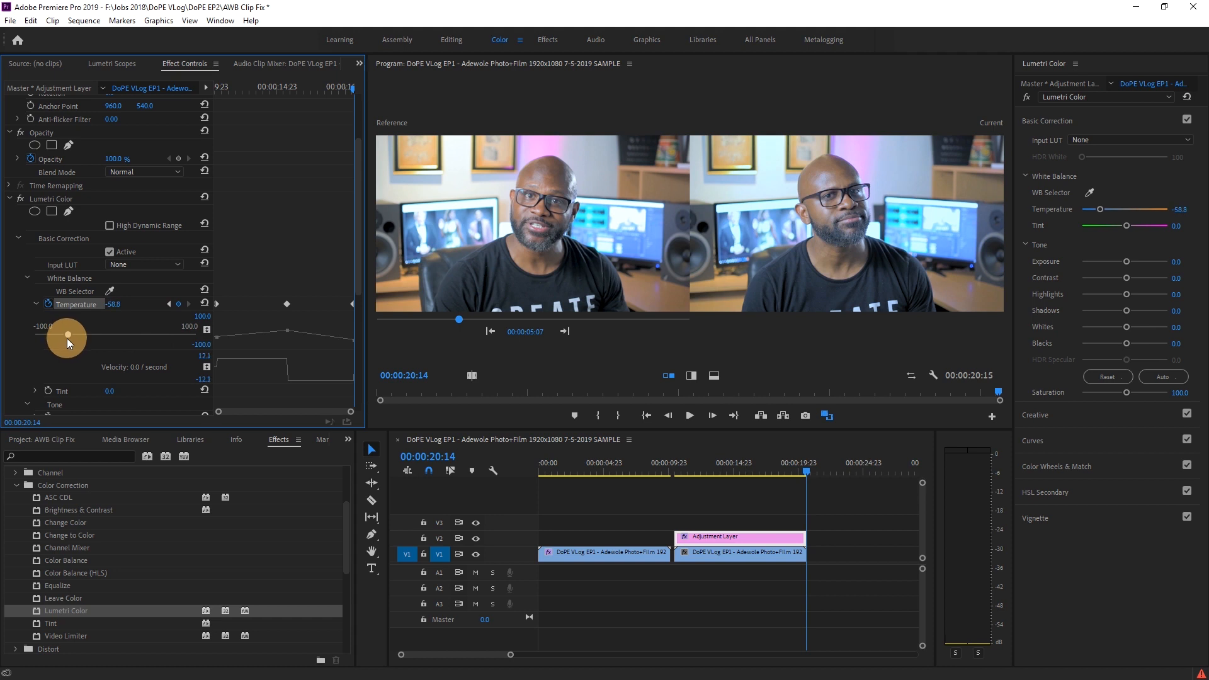
{"action": "left_click_drag", "start_coordinate": [62, 335], "coordinate": [71, 339]}
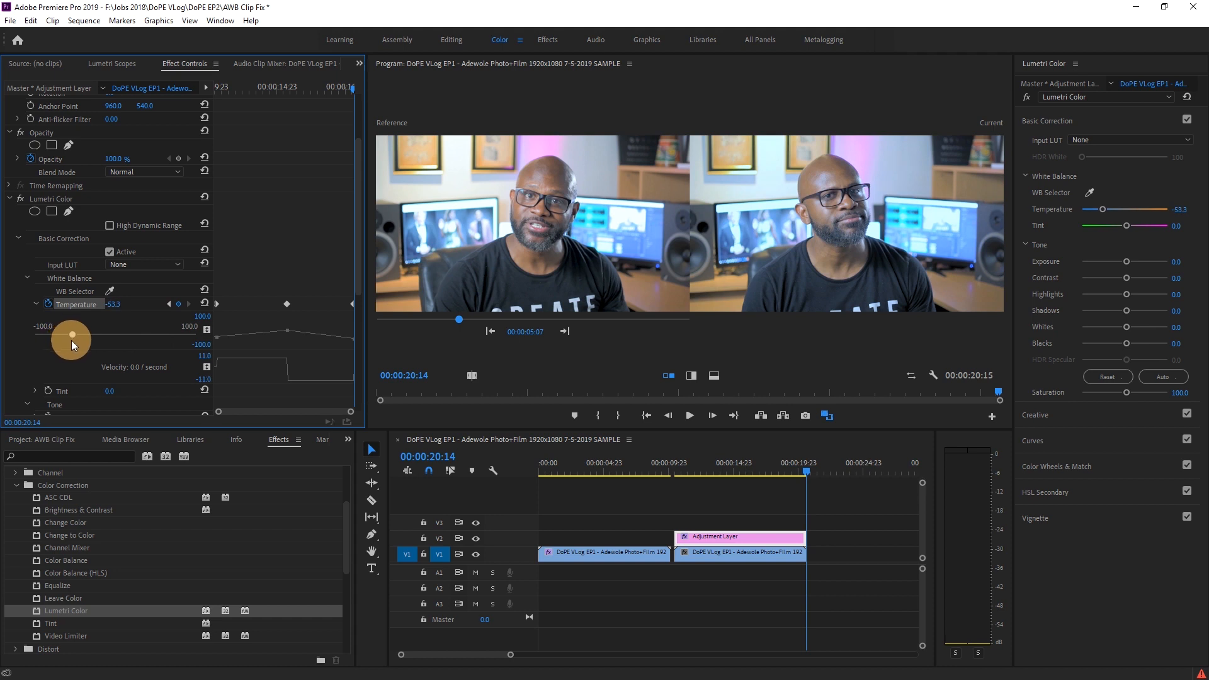
- Fine-tune the Temperature at 00:00:20:14 down to about -52.5
{"action": "left_click_drag", "start_coordinate": [73, 339], "coordinate": [70, 342]}
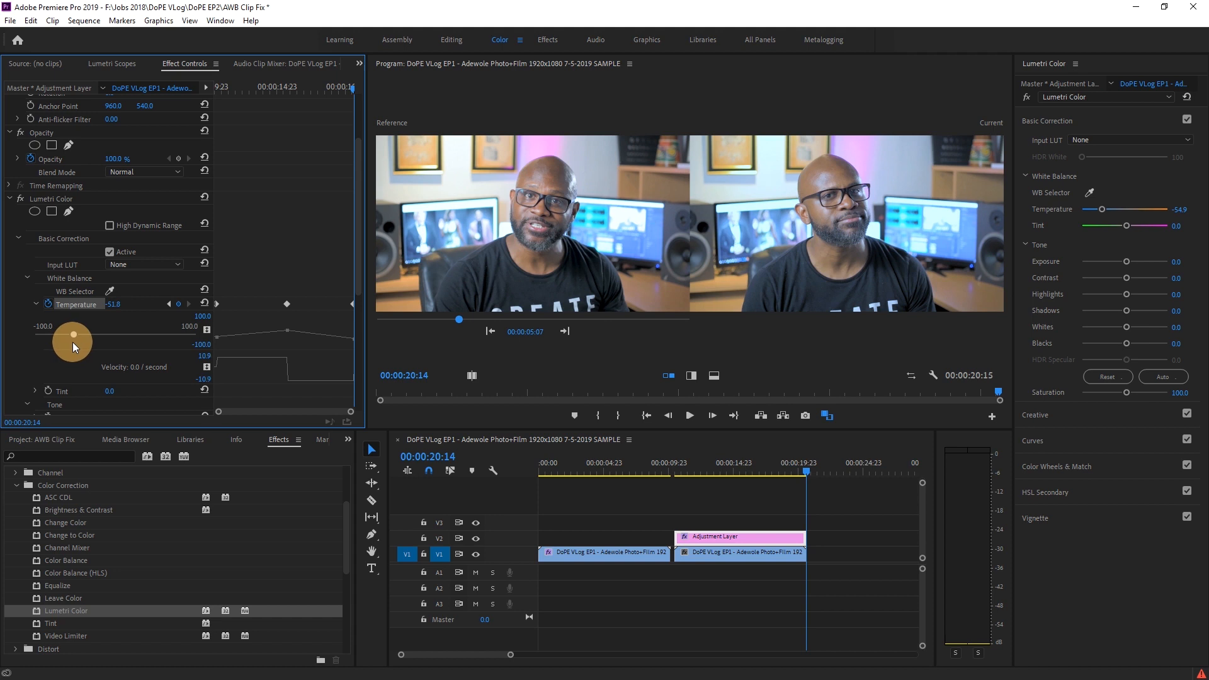
{"action": "left_click_drag", "start_coordinate": [73, 341], "coordinate": [71, 341]}
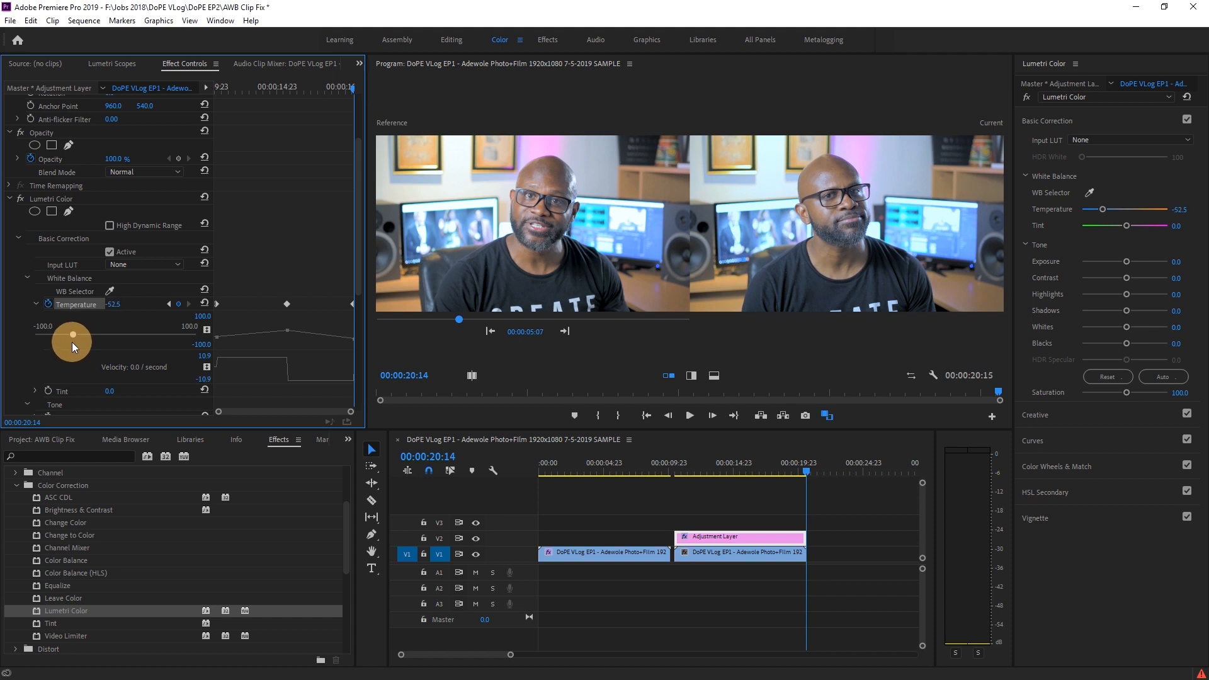
{"action": "left_click_drag", "start_coordinate": [70, 338], "coordinate": [75, 342]}
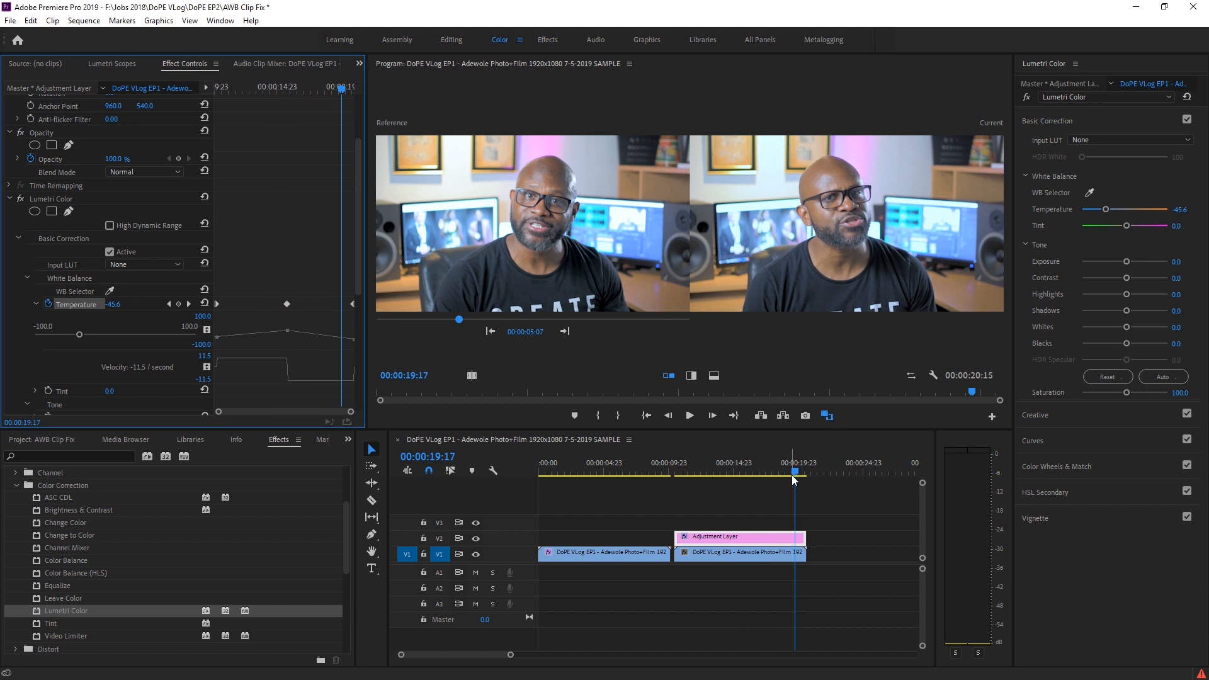
- Scrub near the adjustment layer's end and park the playhead at 00:00:19:05
{"action": "left_click_drag", "start_coordinate": [795, 472], "coordinate": [796, 472]}
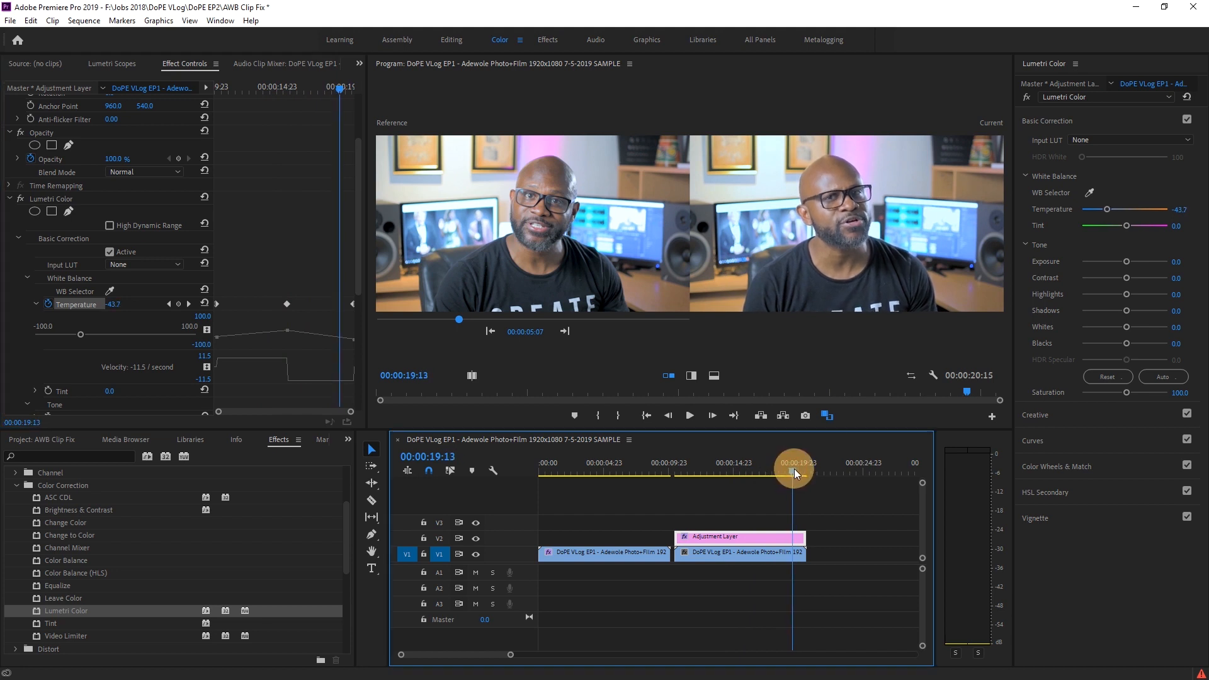
{"action": "left_click_drag", "start_coordinate": [792, 474], "coordinate": [804, 473]}
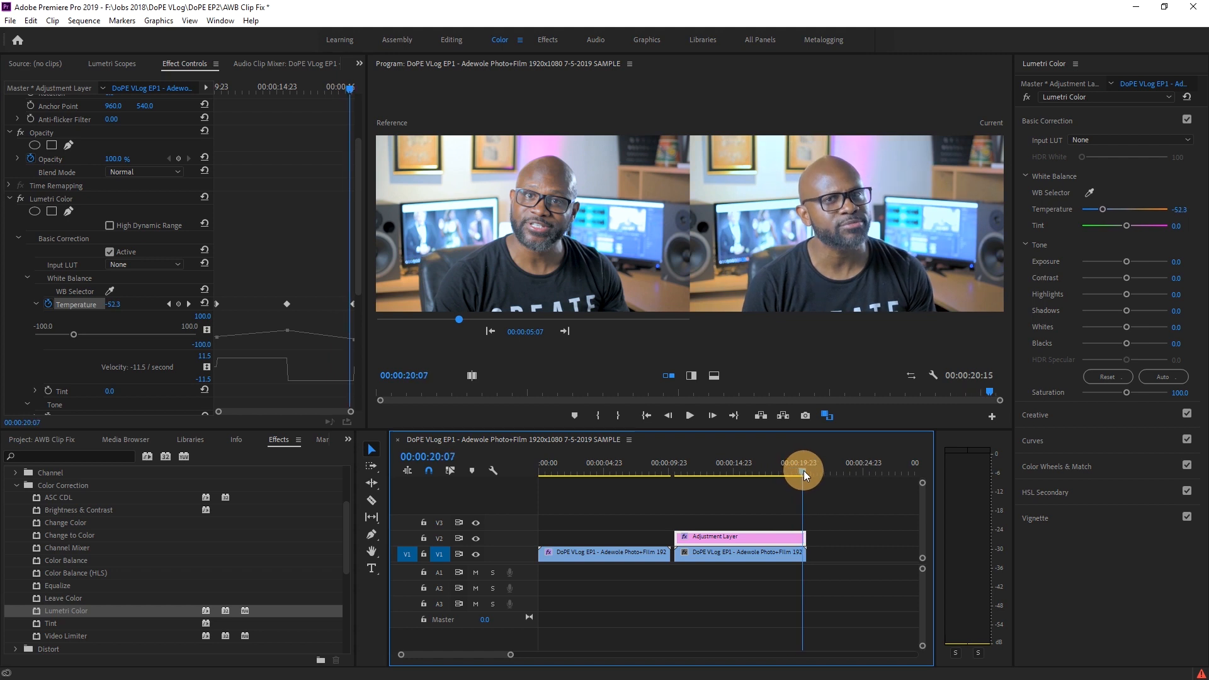
{"action": "left_click_drag", "start_coordinate": [803, 473], "coordinate": [791, 474]}
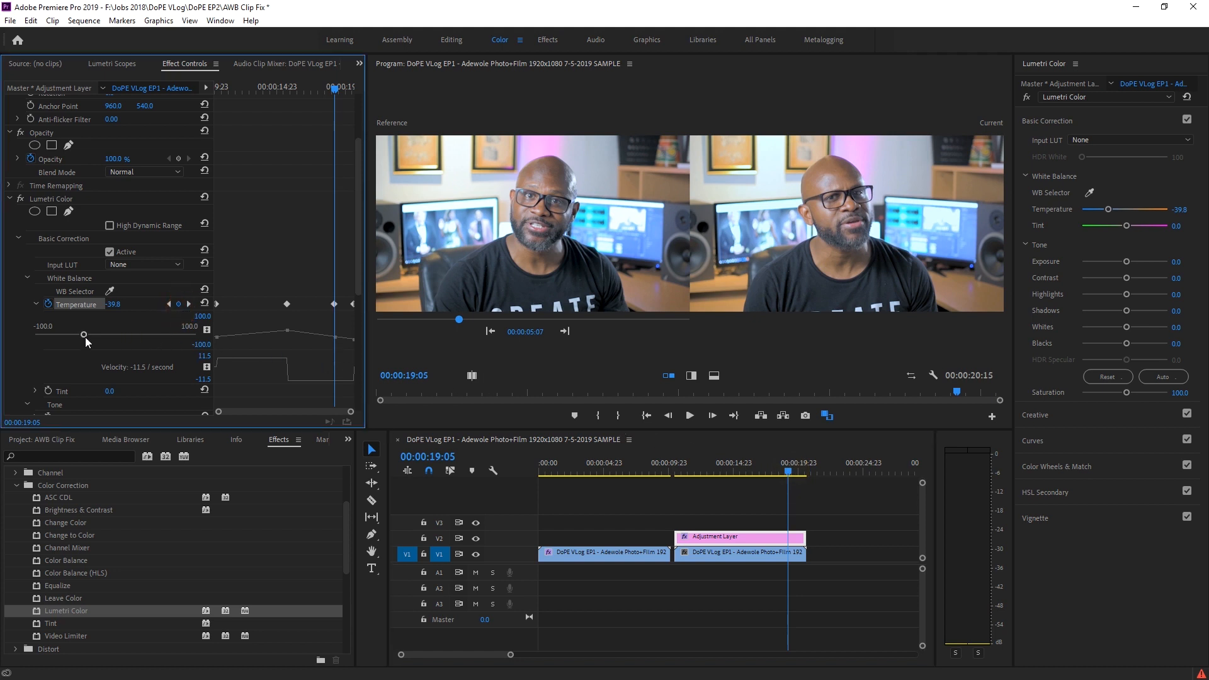
- Cool the Temperature at 00:00:19:05 to about -59.5, adding a keyframe there
{"action": "left_click_drag", "start_coordinate": [83, 334], "coordinate": [80, 335]}
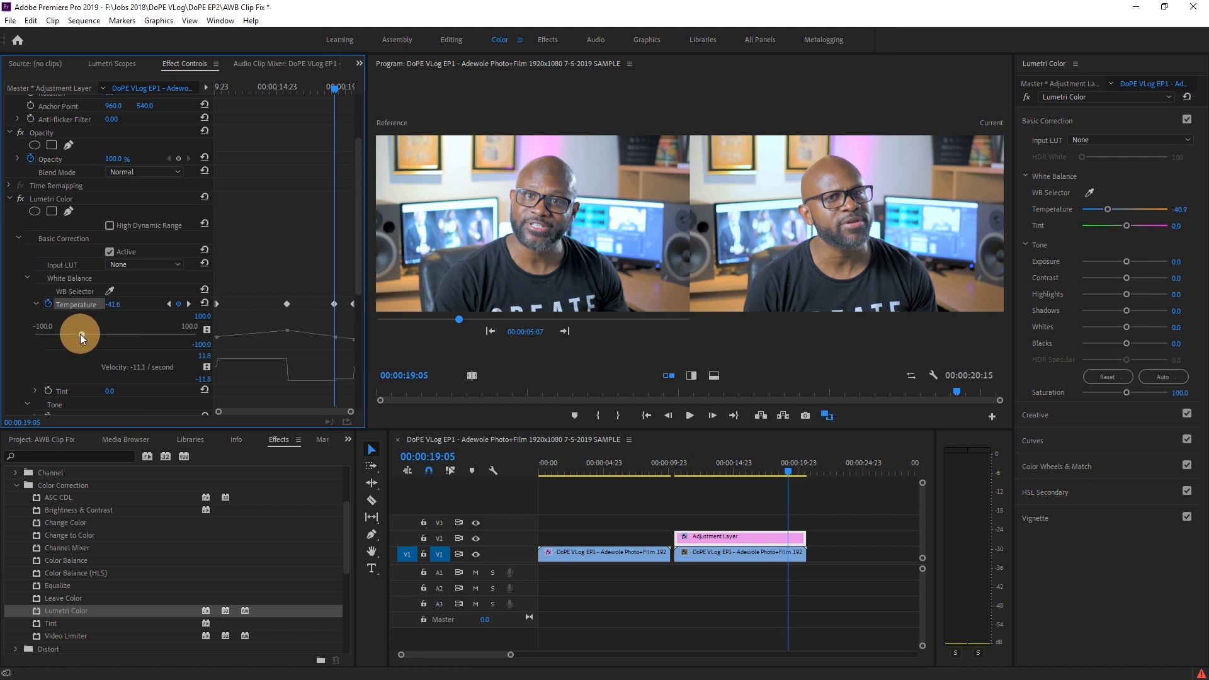
{"action": "left_click_drag", "start_coordinate": [79, 332], "coordinate": [67, 333]}
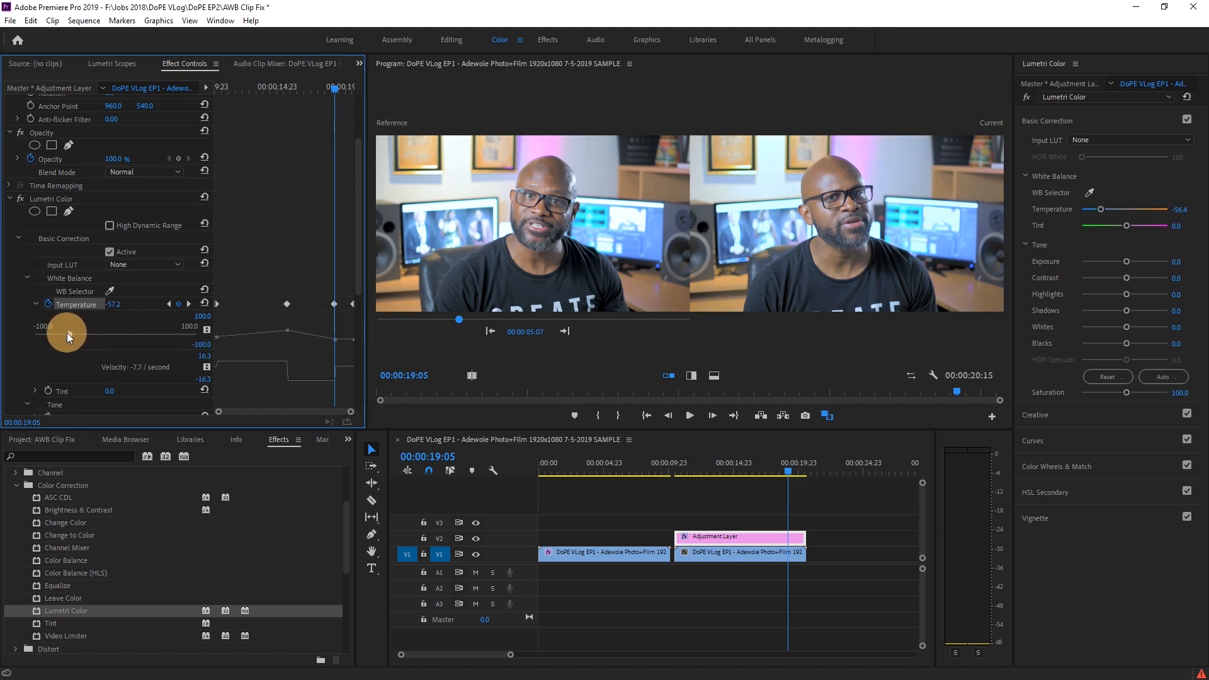
{"action": "left_click_drag", "start_coordinate": [68, 332], "coordinate": [60, 332]}
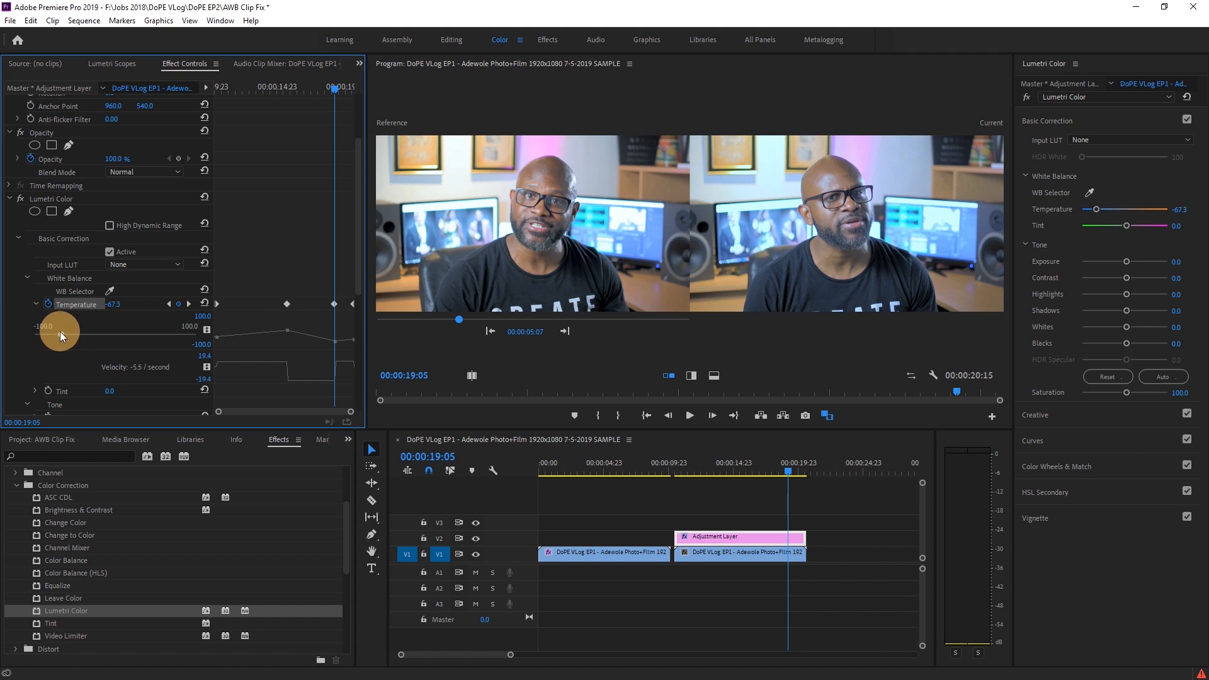
{"action": "left_click_drag", "start_coordinate": [65, 332], "coordinate": [55, 331]}
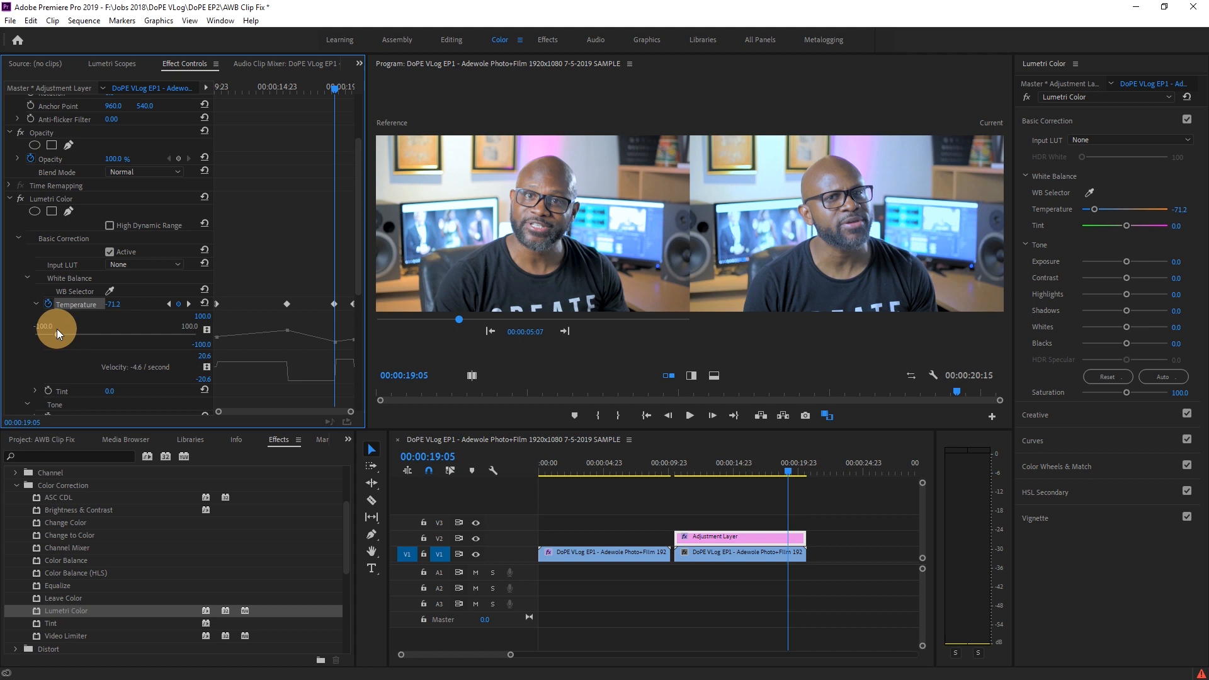
{"action": "left_click_drag", "start_coordinate": [54, 327], "coordinate": [68, 334]}
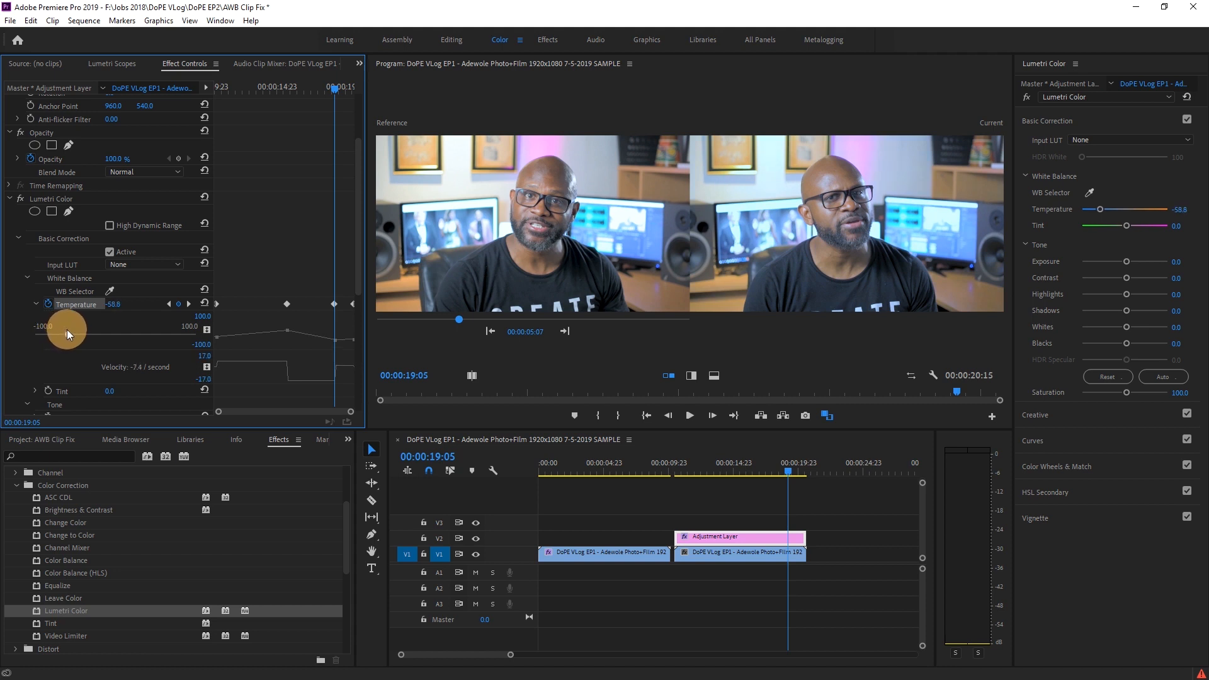
{"action": "left_click_drag", "start_coordinate": [66, 335], "coordinate": [65, 335]}
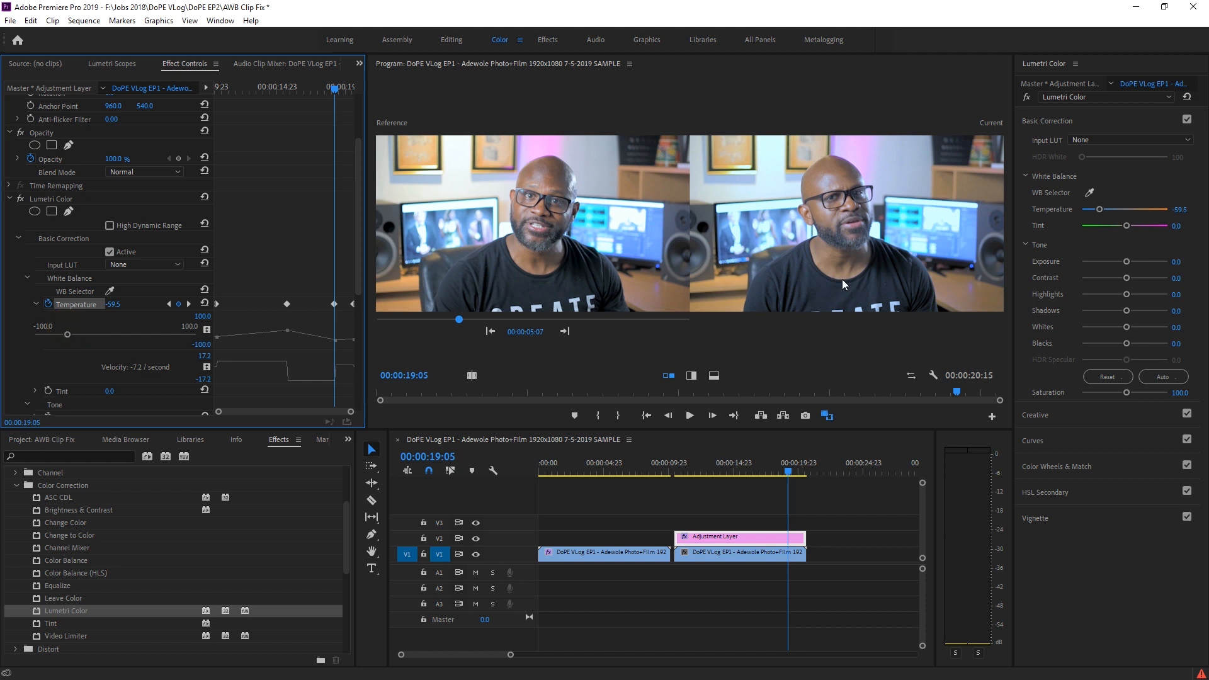
{"action": "mouse_move", "coordinate": [857, 280]}
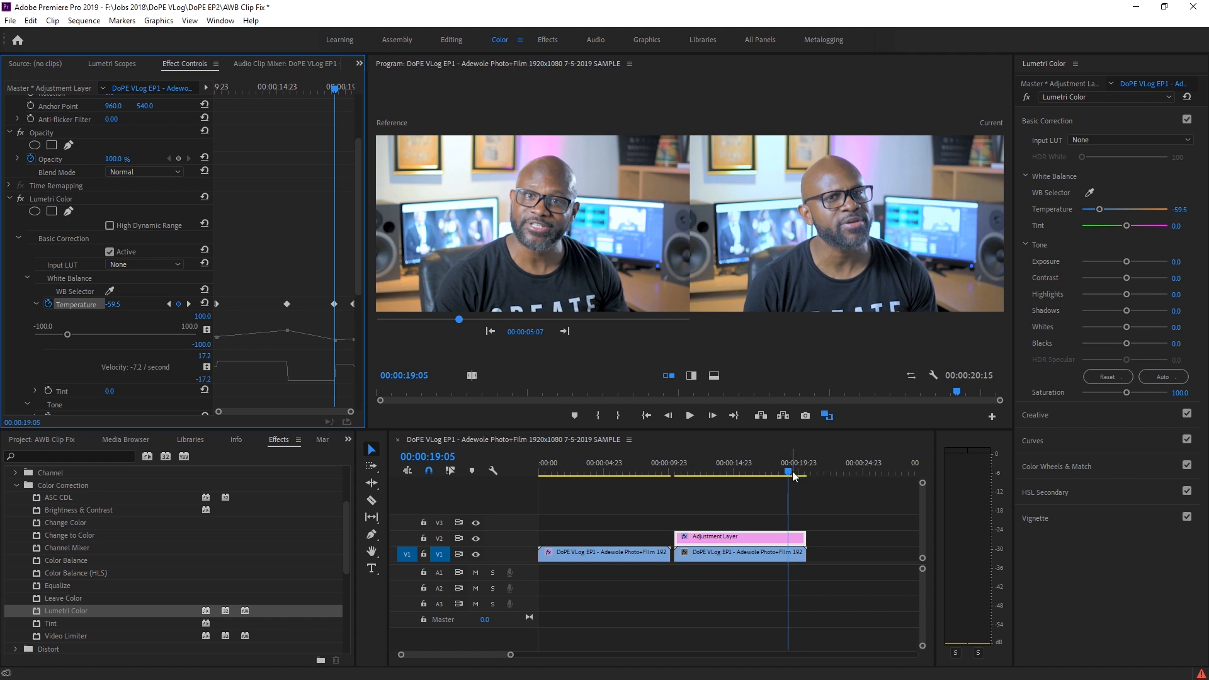
{"action": "left_click_drag", "start_coordinate": [788, 471], "coordinate": [741, 470]}
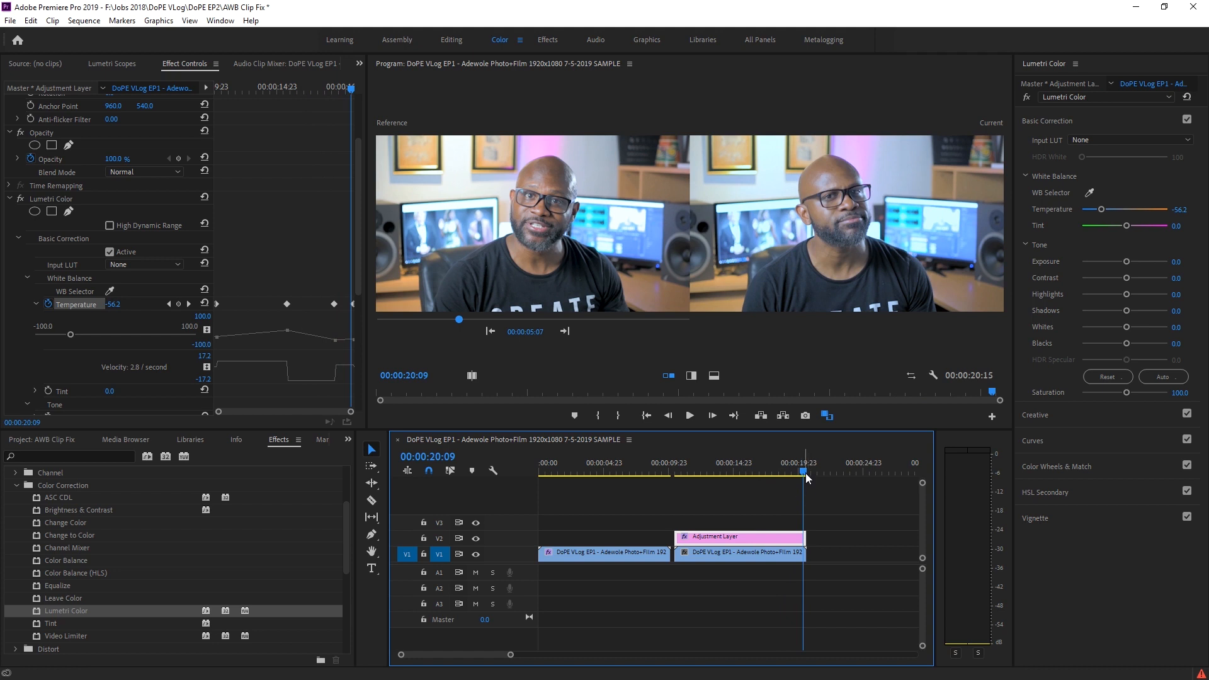
{"action": "left_click_drag", "start_coordinate": [805, 469], "coordinate": [703, 470]}
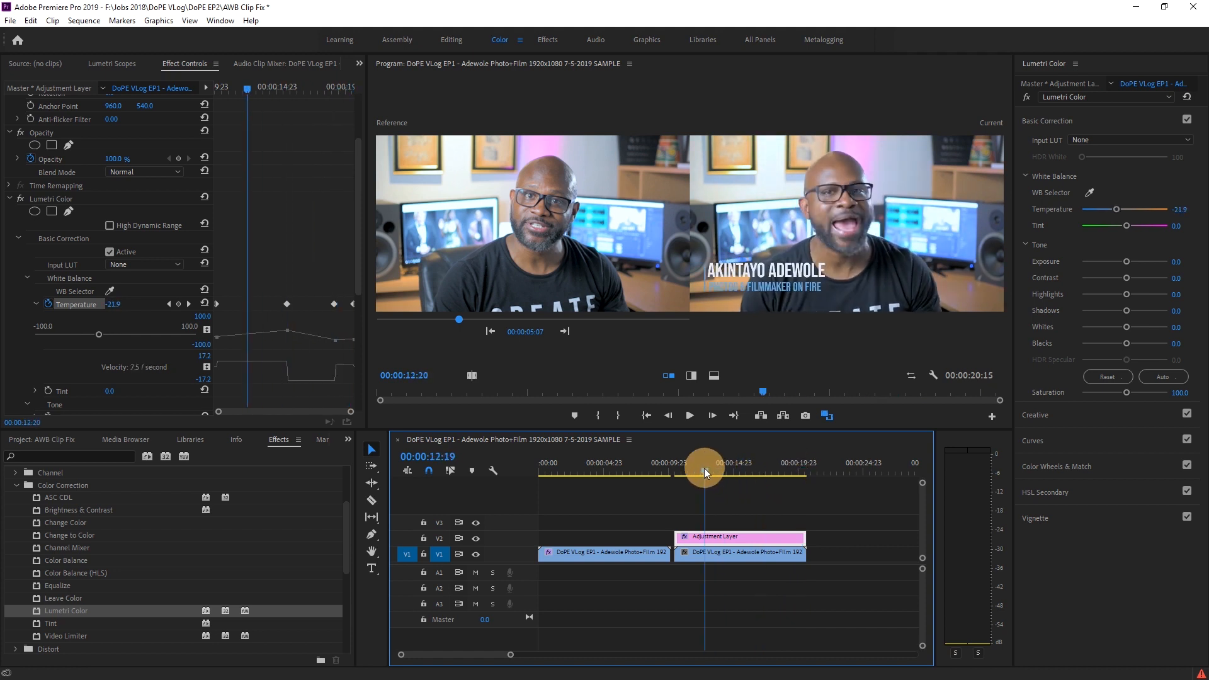
{"action": "left_click_drag", "start_coordinate": [705, 462], "coordinate": [683, 462]}
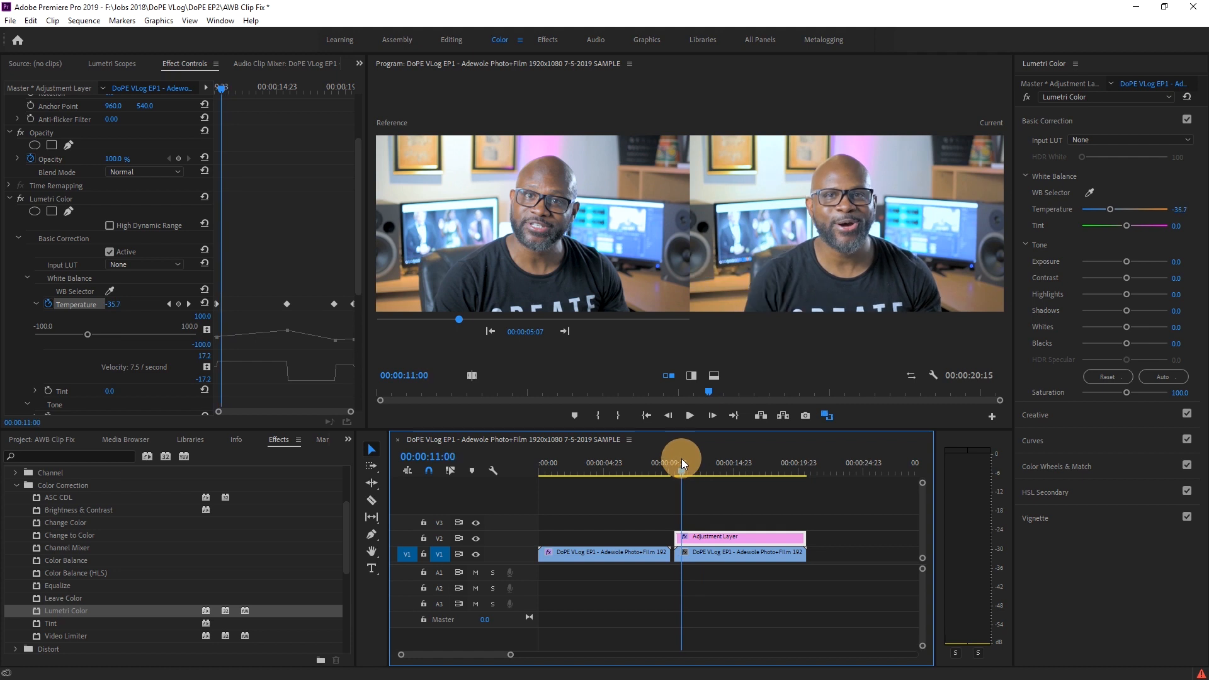
{"action": "left_click_drag", "start_coordinate": [681, 458], "coordinate": [699, 473]}
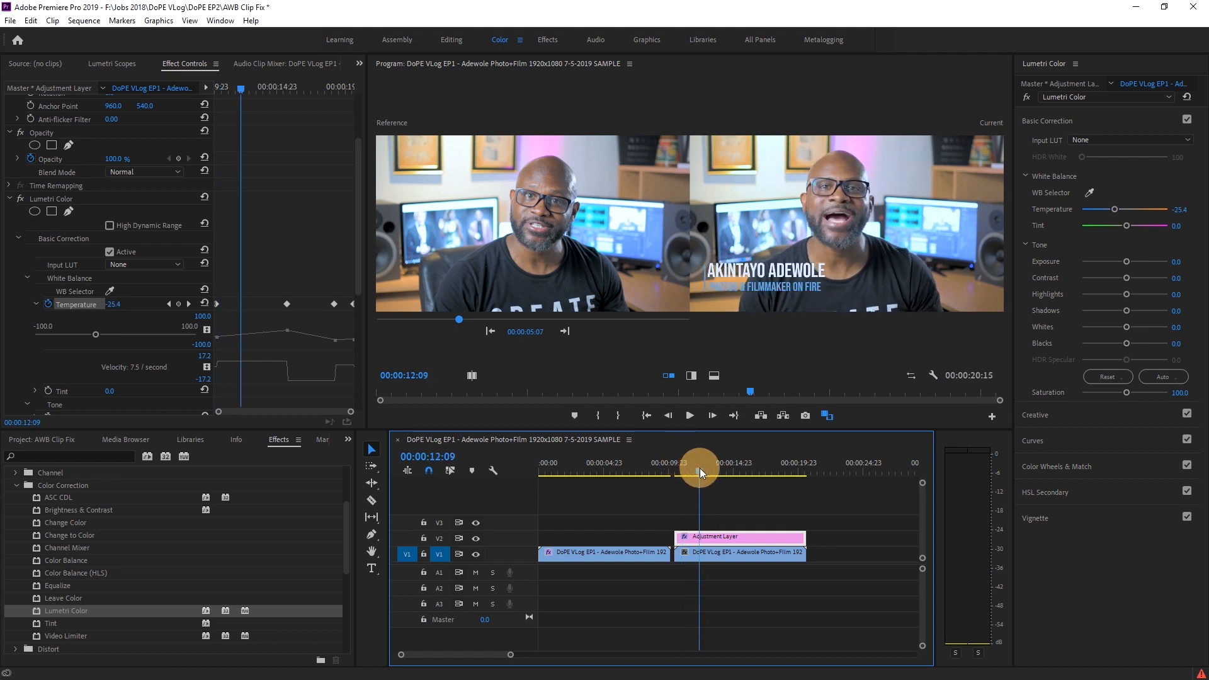
{"action": "left_click_drag", "start_coordinate": [698, 469], "coordinate": [678, 468]}
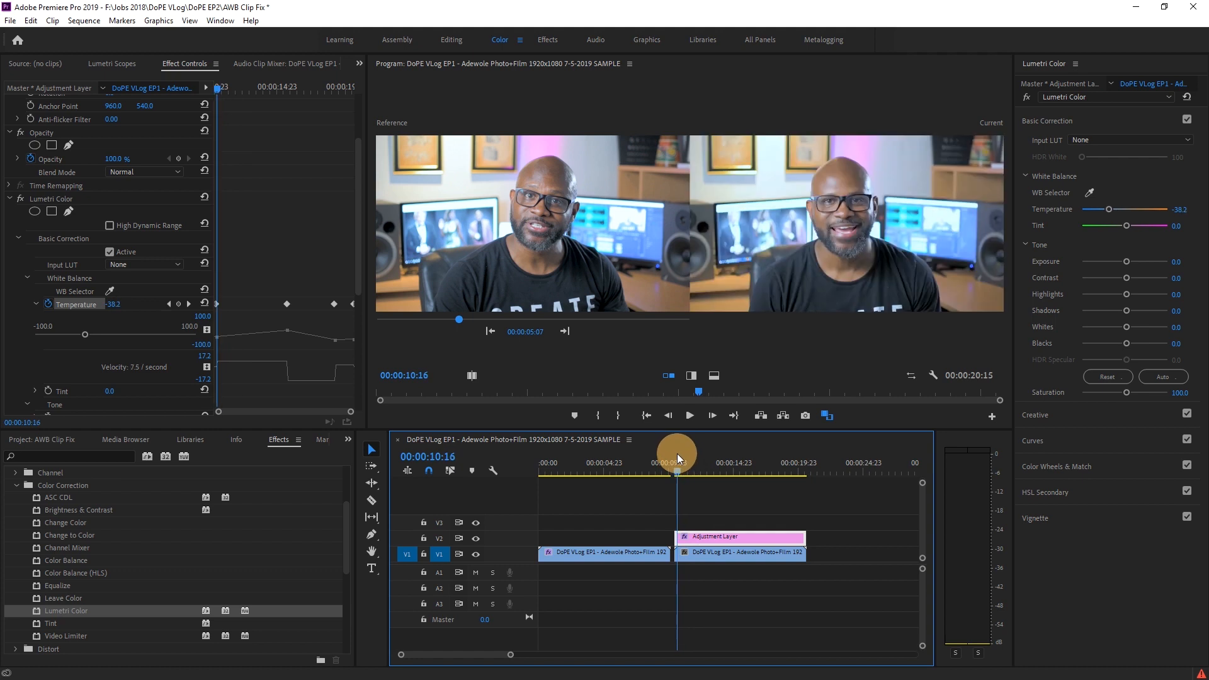
- With the playhead at 00:00:11:08, cool the Temperature to about -60.3 as a new keyframe
{"action": "left_click_drag", "start_coordinate": [676, 451], "coordinate": [684, 451]}
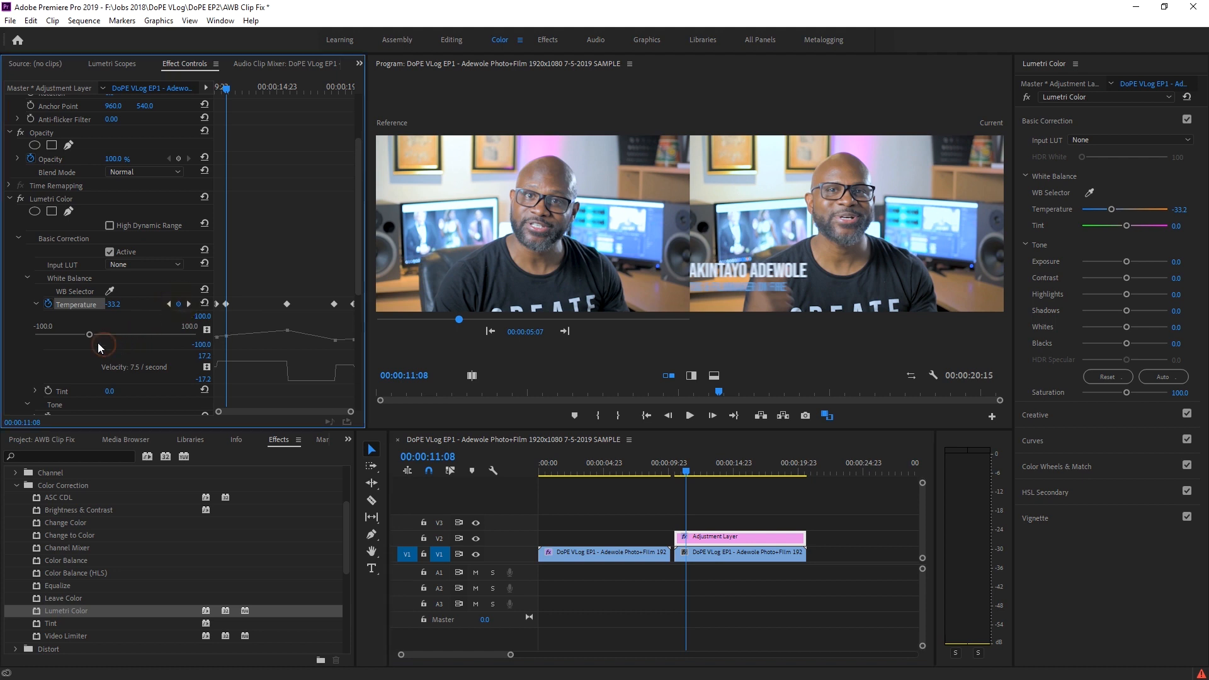
{"action": "left_click_drag", "start_coordinate": [88, 335], "coordinate": [83, 335]}
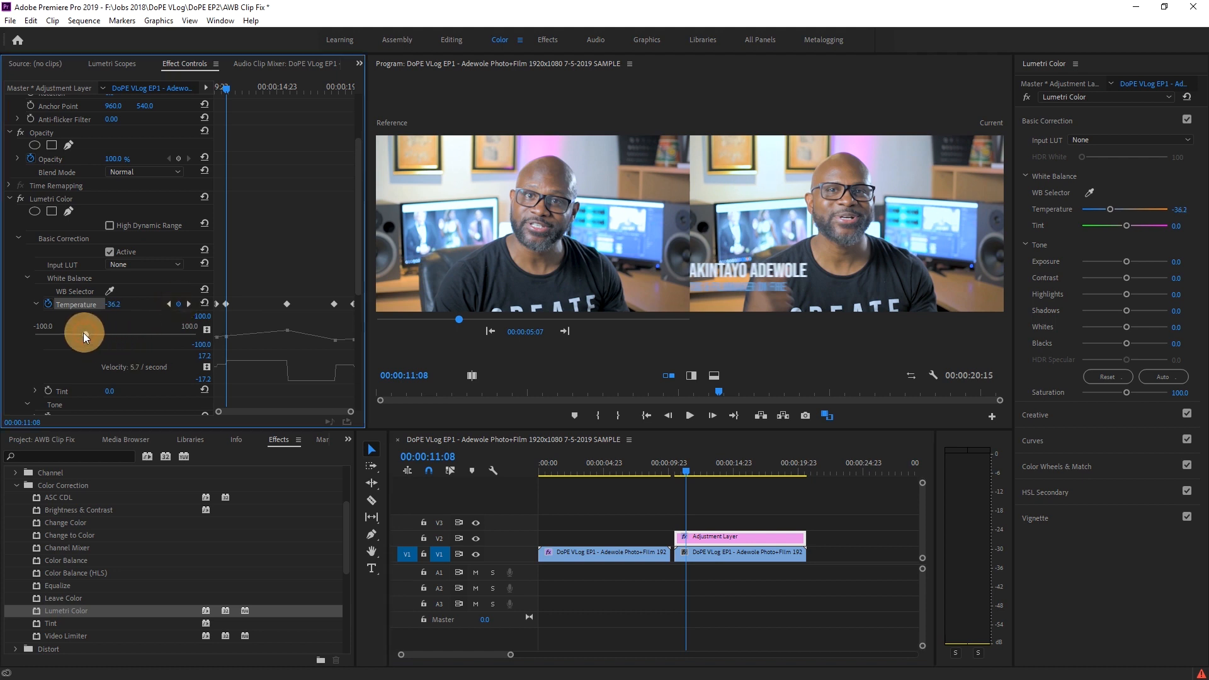
{"action": "left_click_drag", "start_coordinate": [84, 335], "coordinate": [71, 331]}
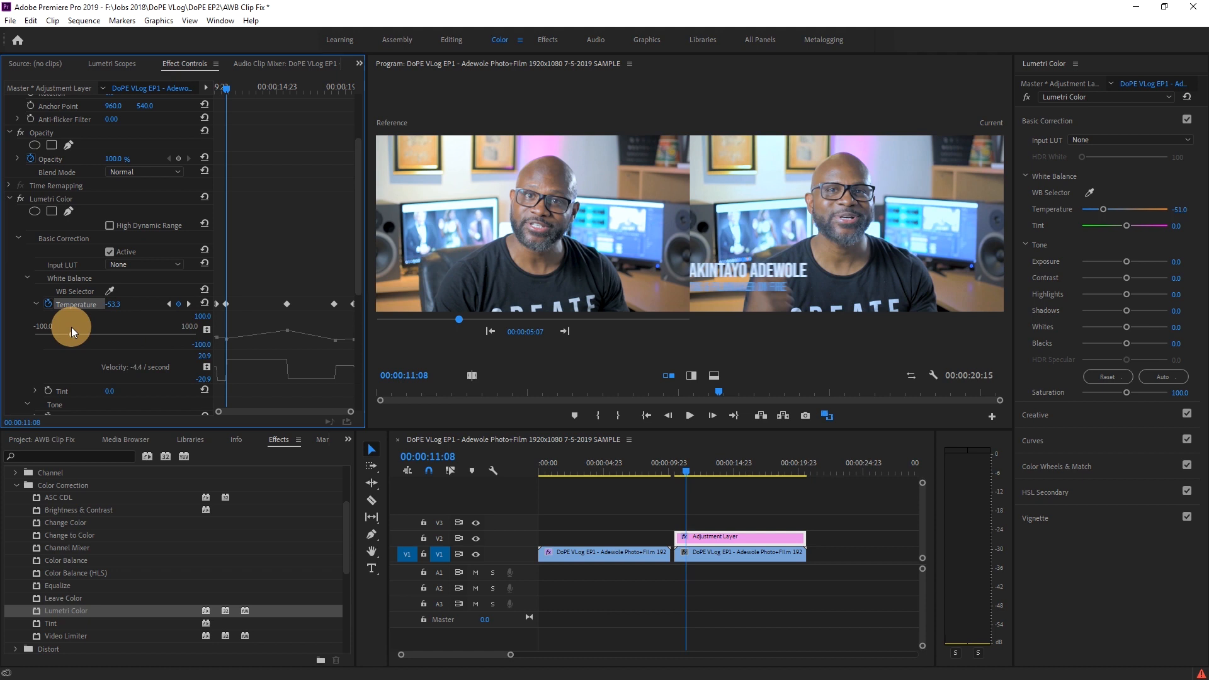
{"action": "left_click_drag", "start_coordinate": [73, 331], "coordinate": [69, 331]}
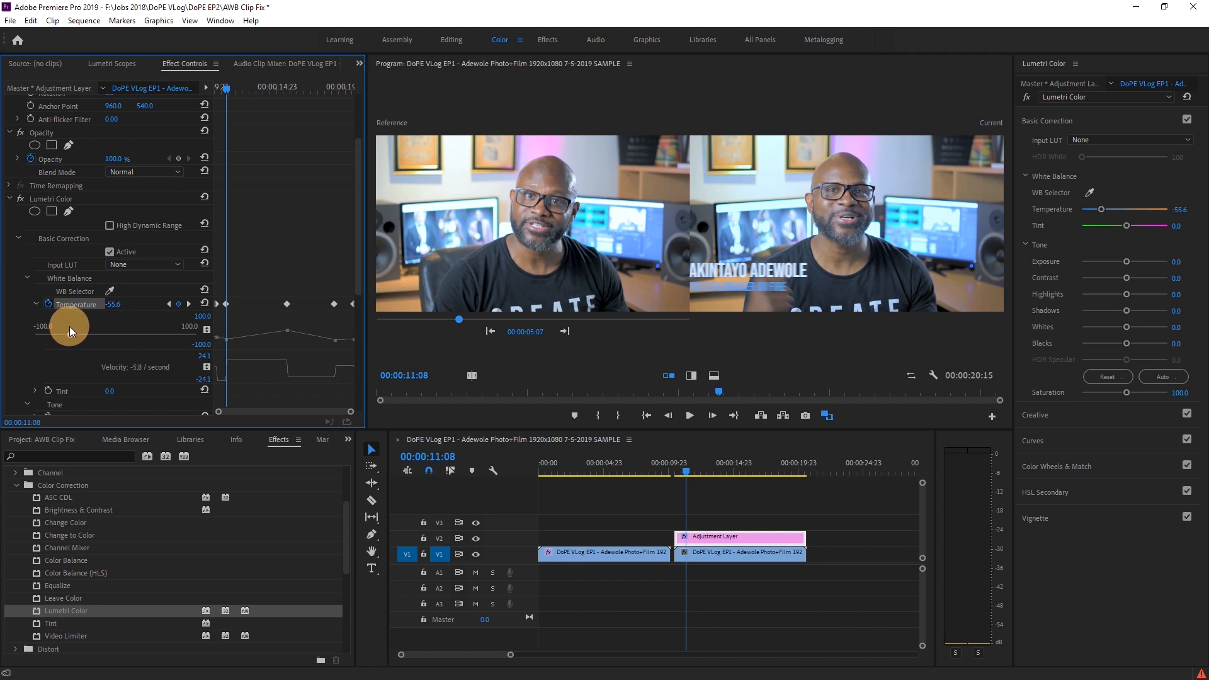
{"action": "left_click_drag", "start_coordinate": [70, 327], "coordinate": [65, 335]}
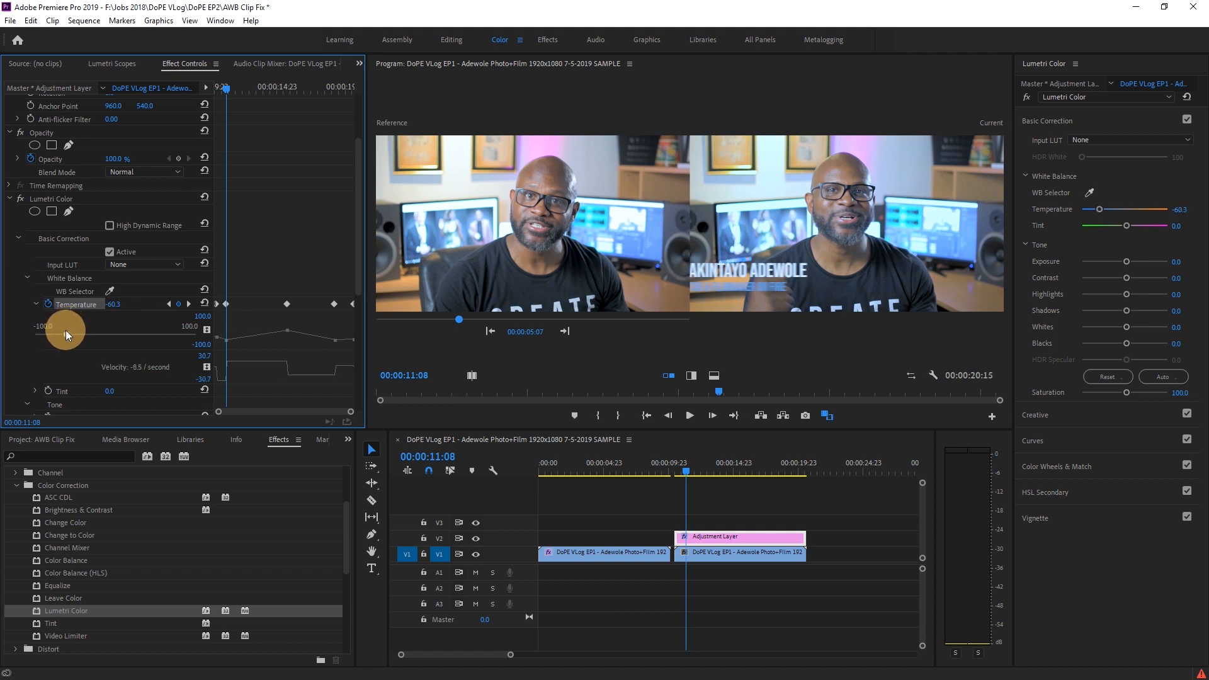
{"action": "left_click_drag", "start_coordinate": [65, 327], "coordinate": [73, 323]}
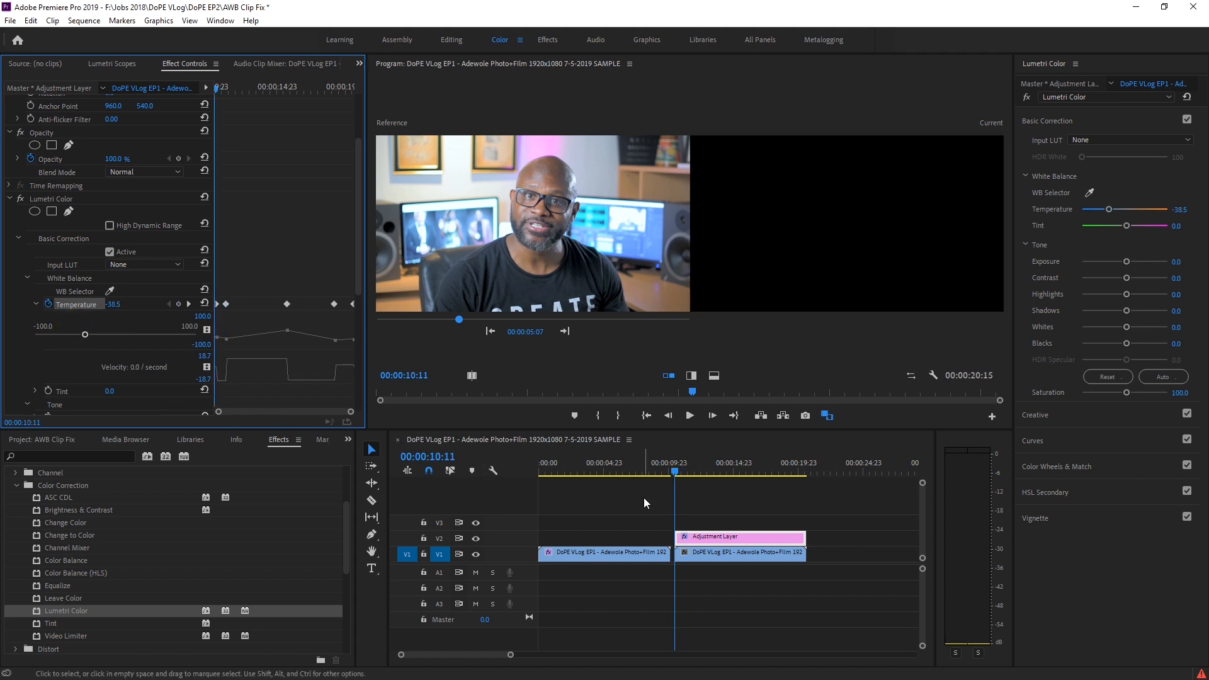
{"action": "left_click", "coordinate": [687, 414]}
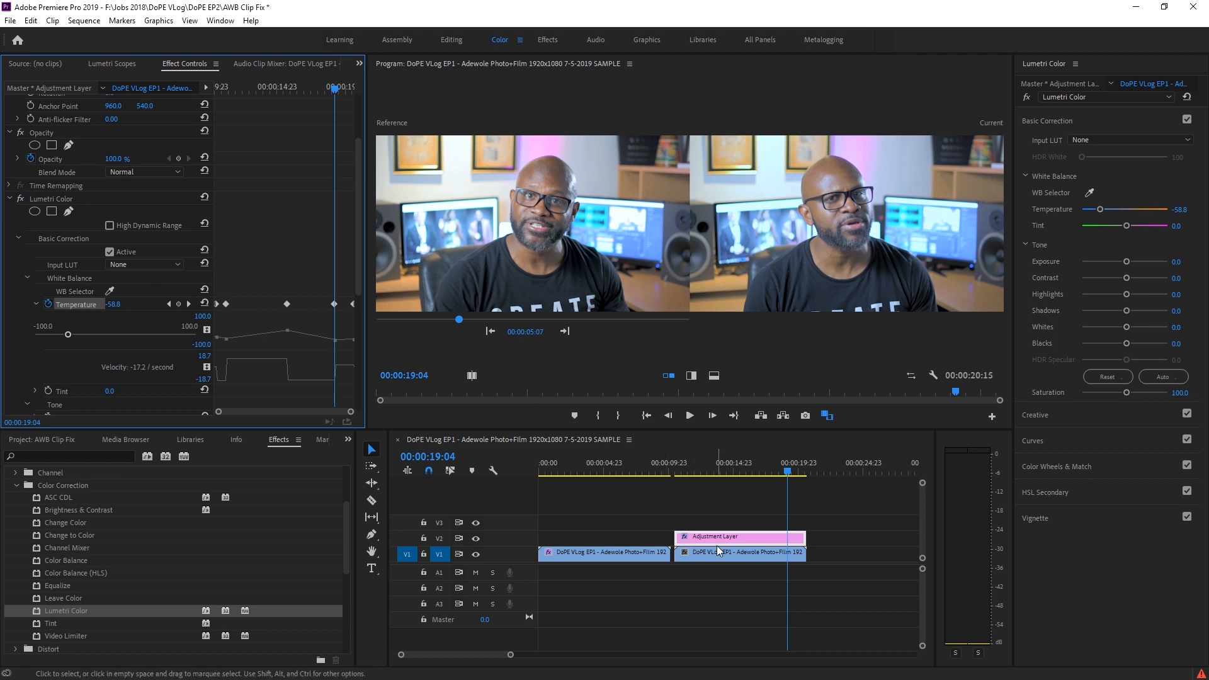
{"action": "mouse_move", "coordinate": [716, 551]}
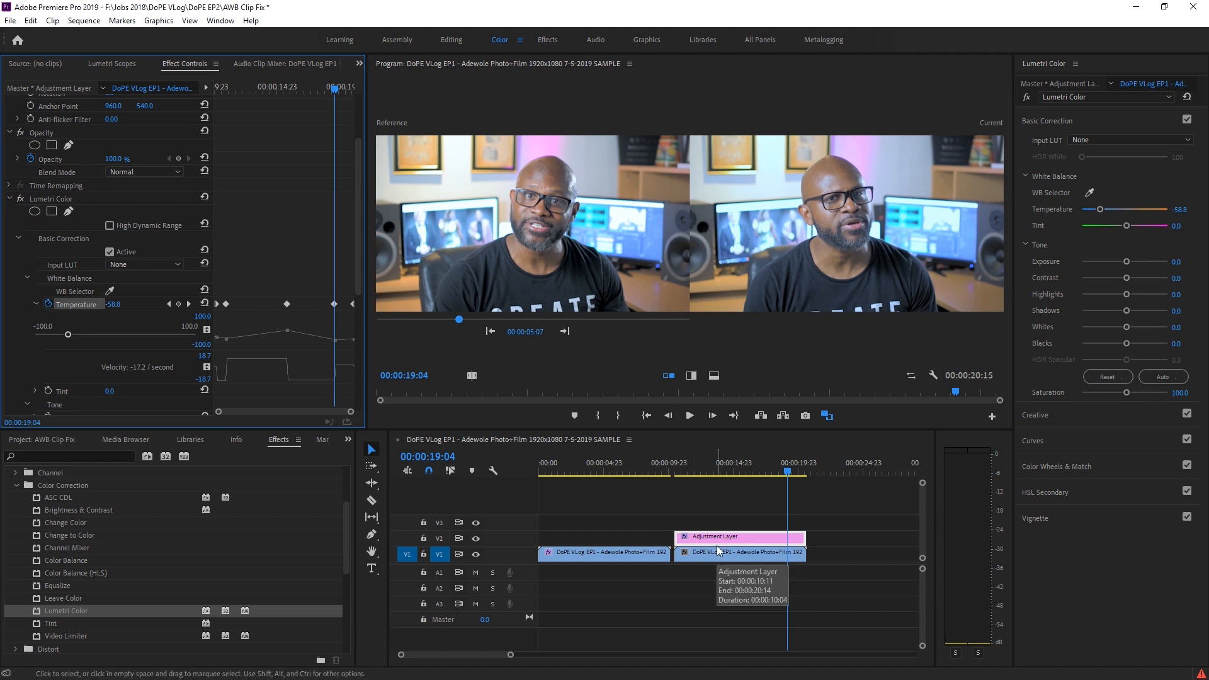